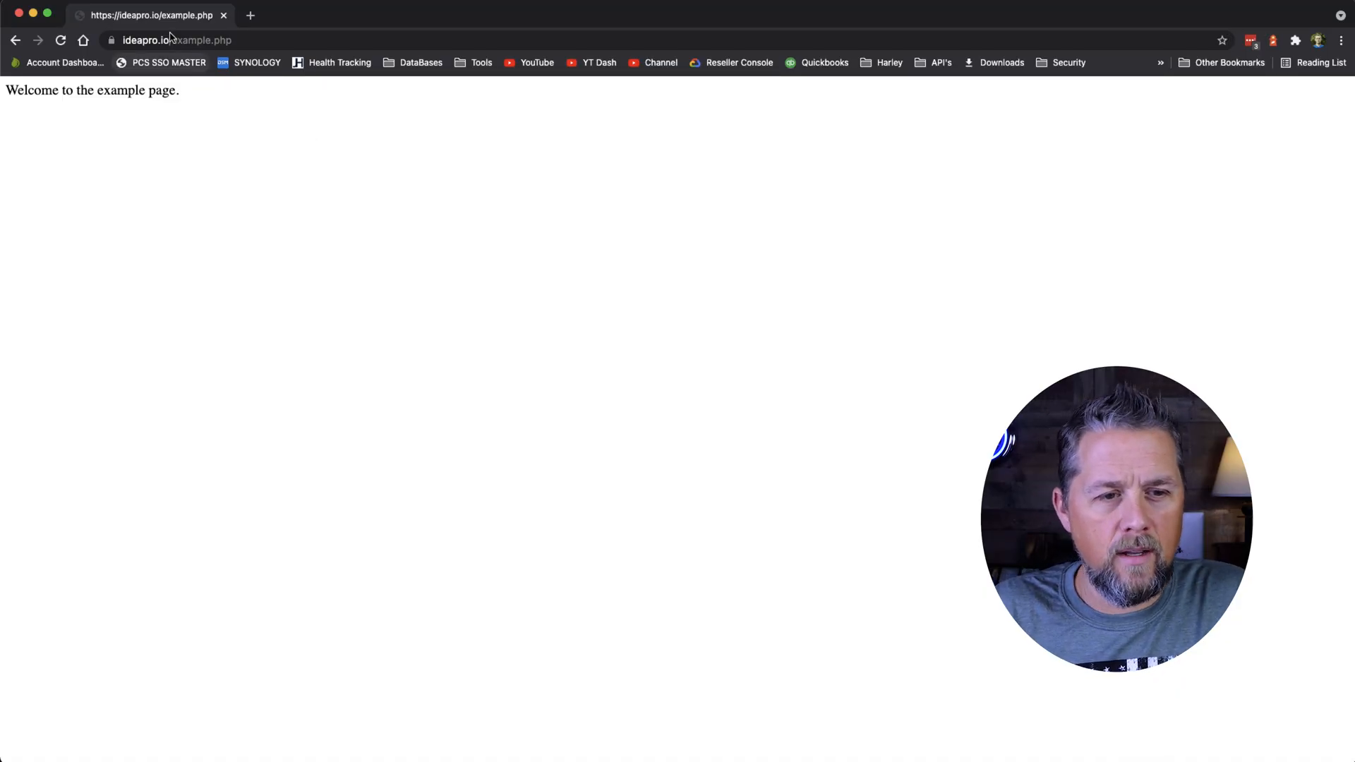
{"action": "mouse_move", "coordinate": [457, 235]}
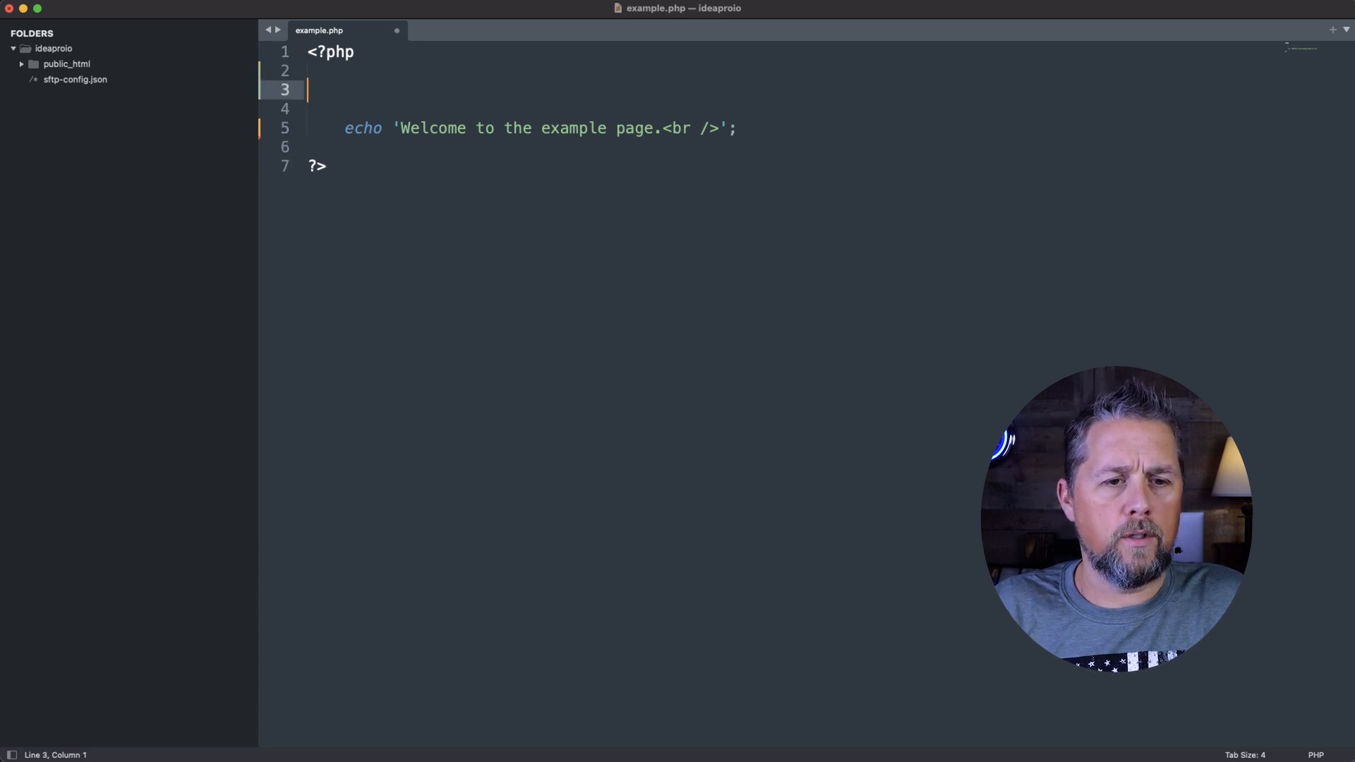
Step: On line 3, add an empty date_default_timezone_set() call and comment it out with //
{"action": "key", "text": "Tab"}
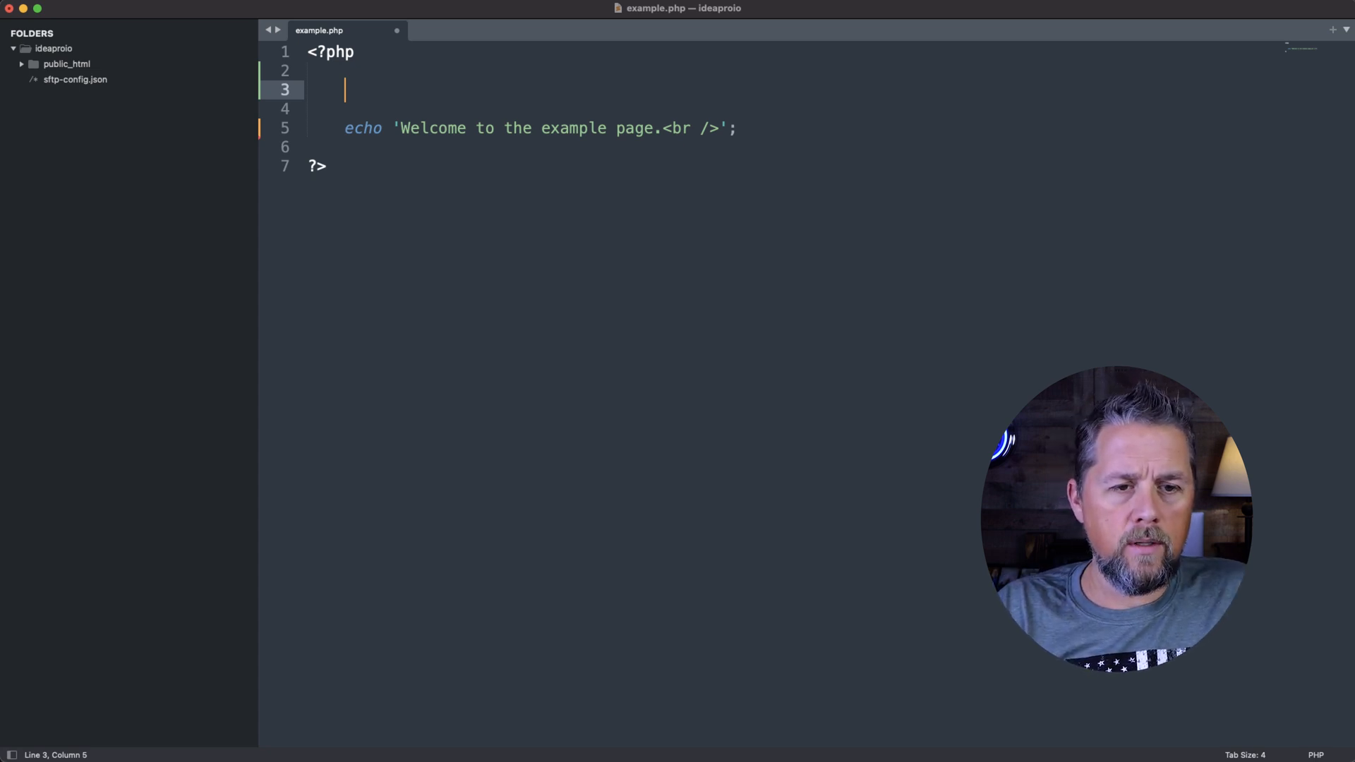
{"action": "type", "text": "date_"}
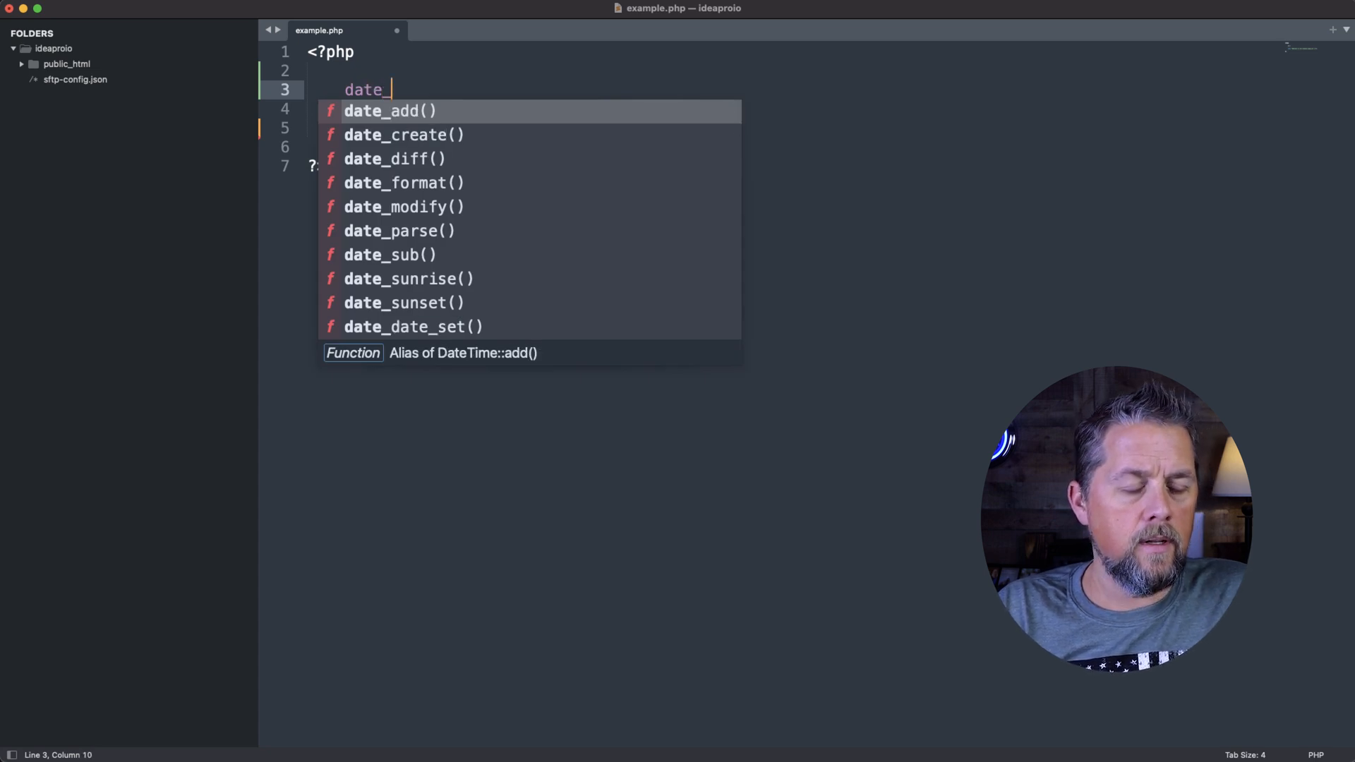
{"action": "type", "text": "def"}
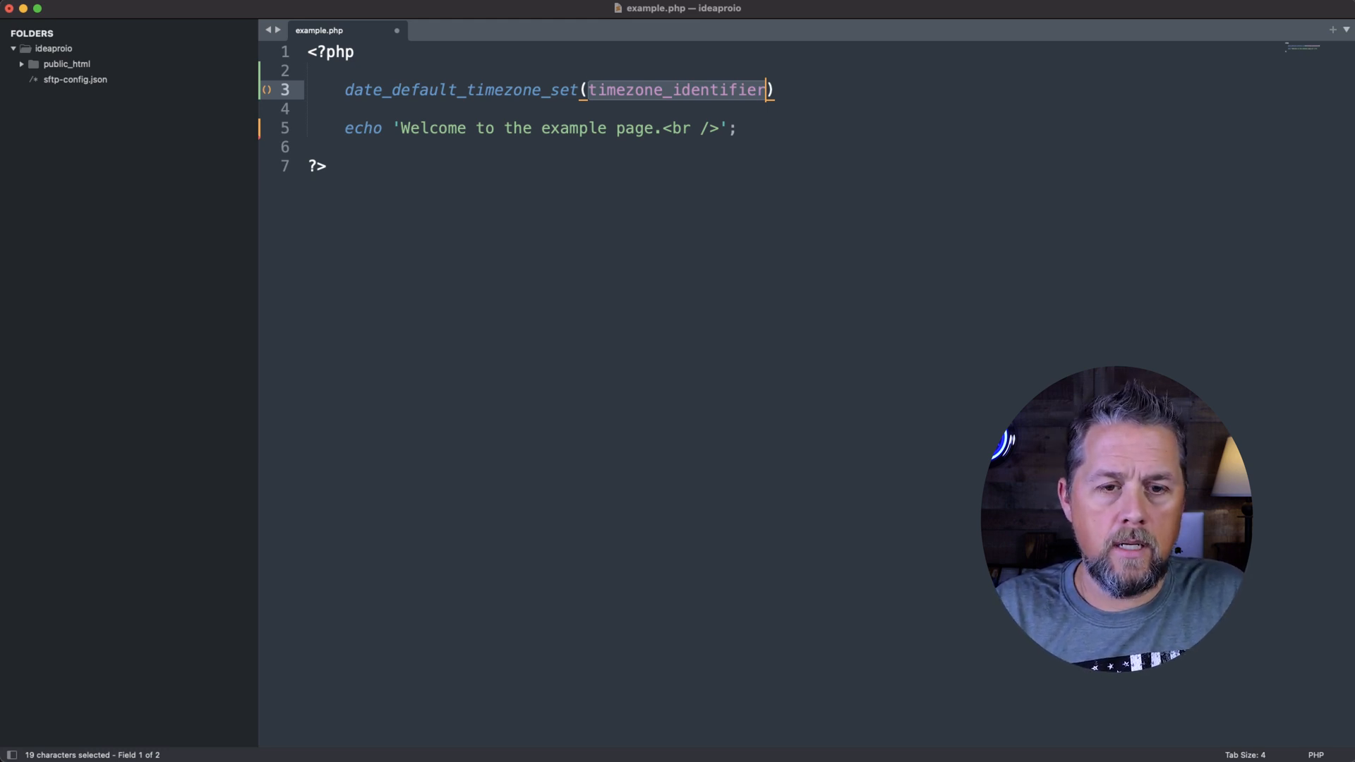
{"action": "key", "text": "Delete"}
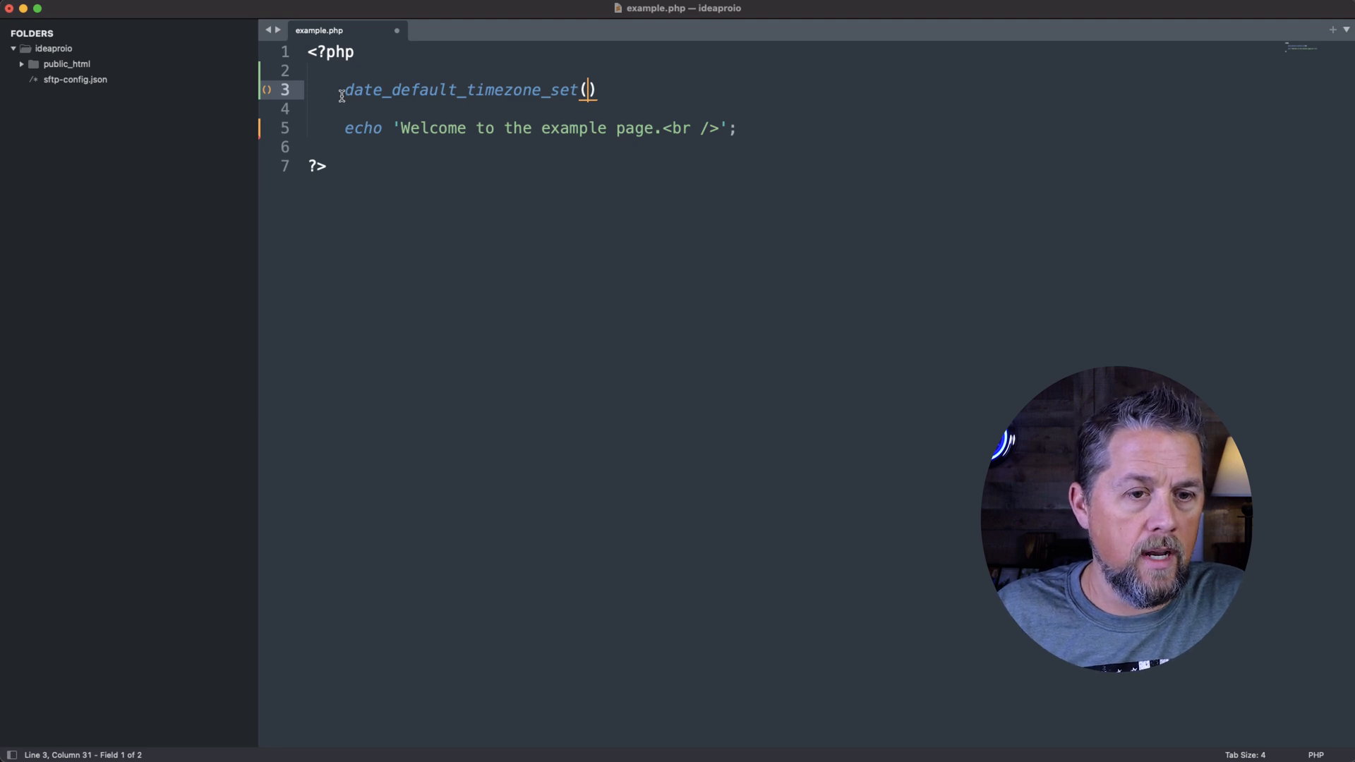
{"action": "type", "text": "//"}
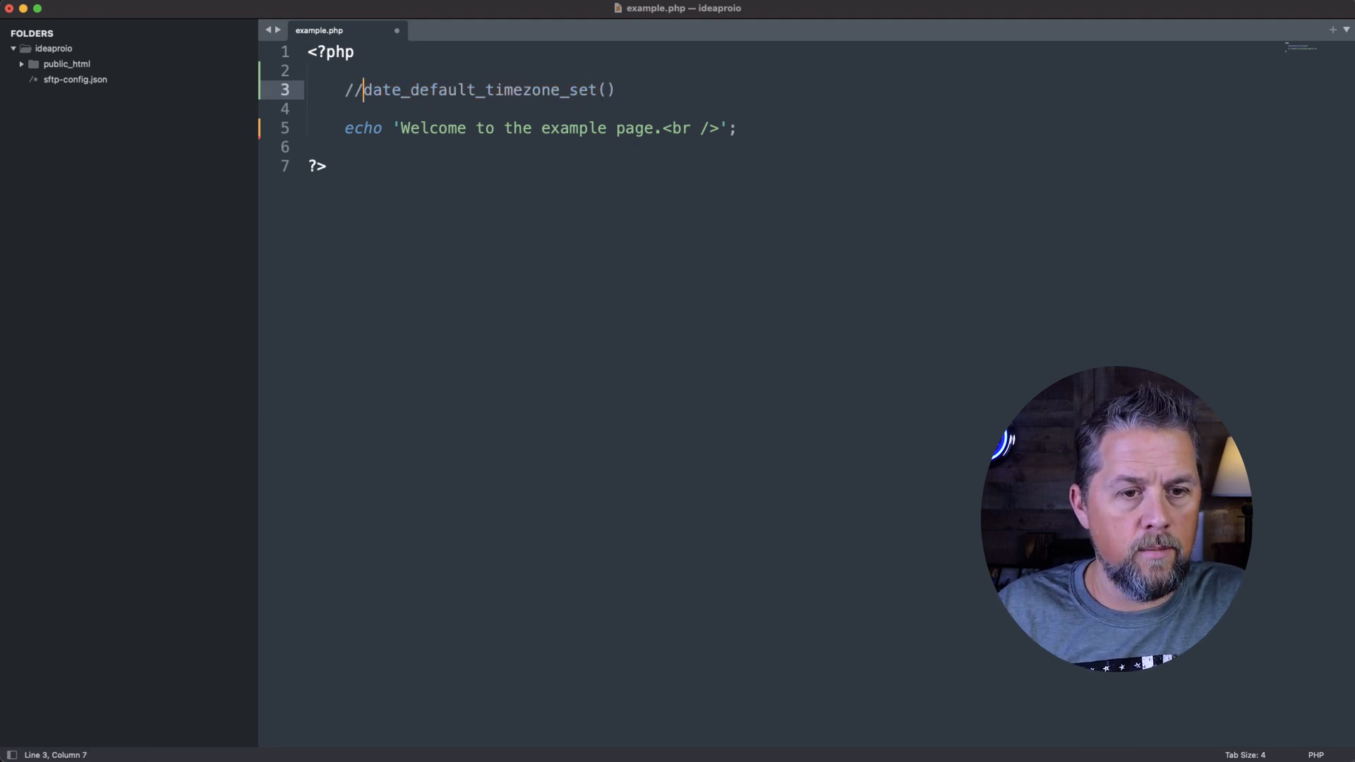
Step: On a new line, store date_default_timezone_get() in $current_timezone
{"action": "key", "text": "enter"}
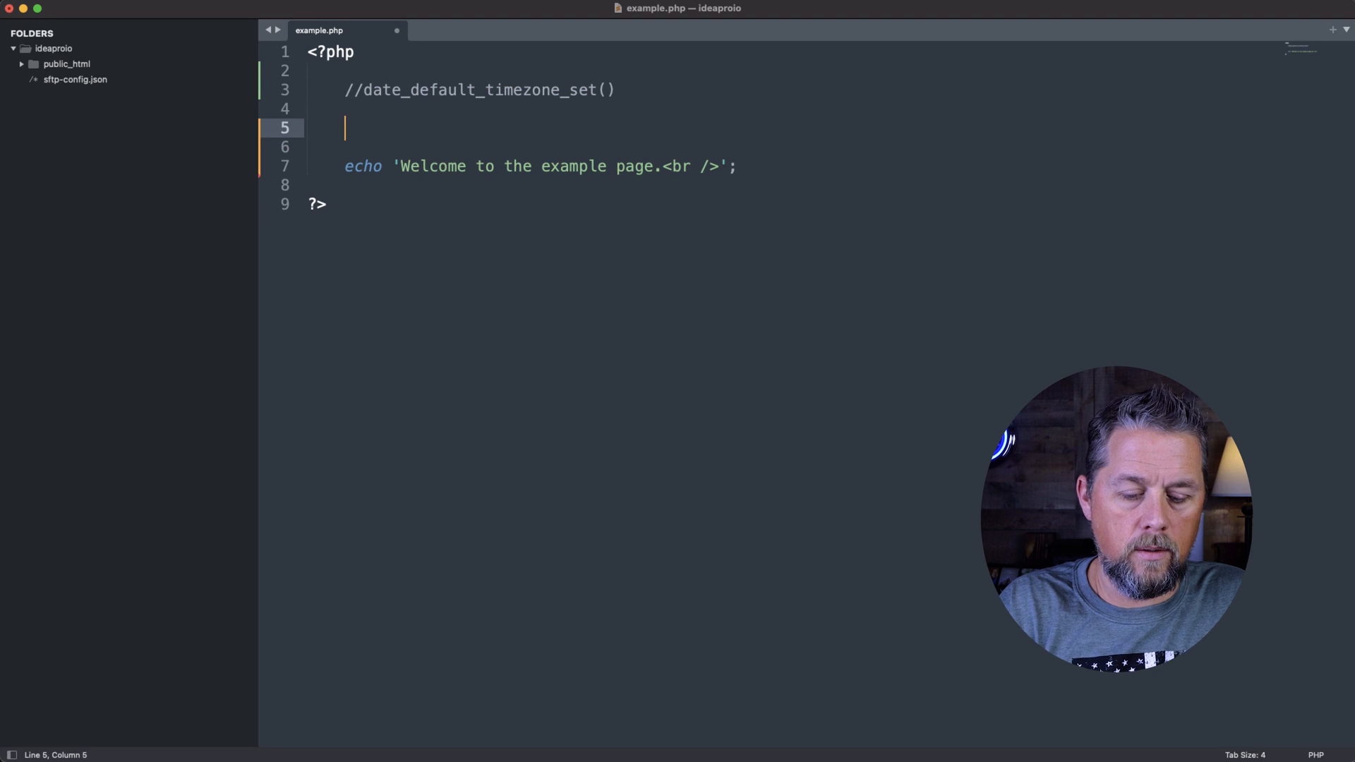
{"action": "type", "text": "$cu"}
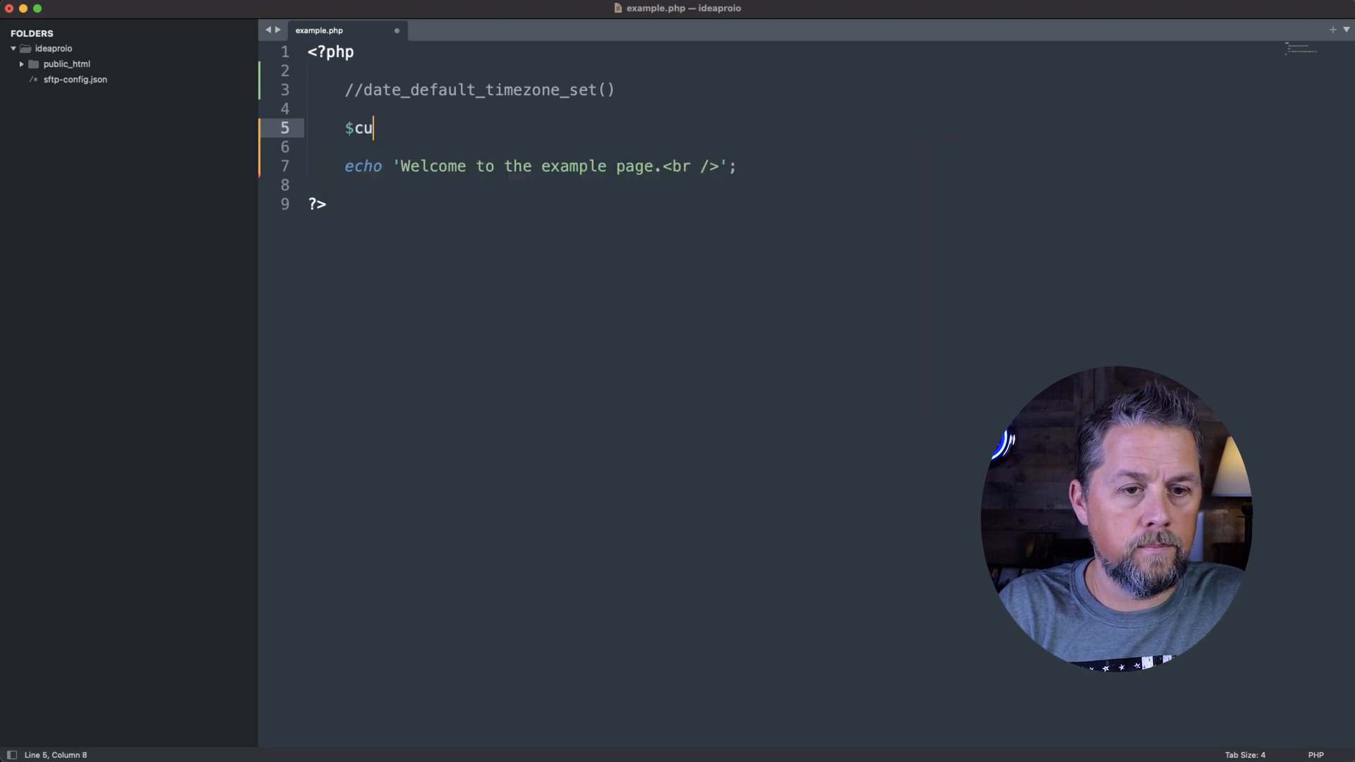
{"action": "type", "text": "rrent_t"}
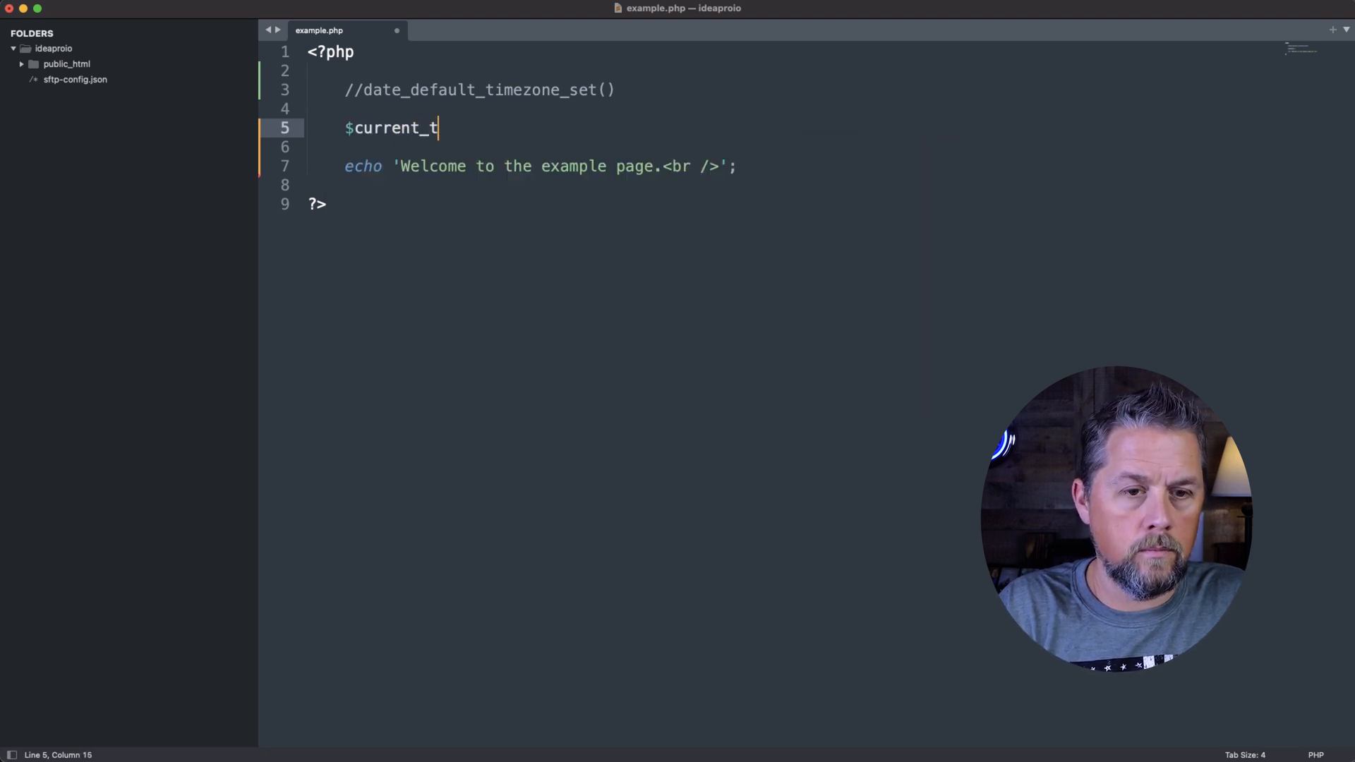
{"action": "type", "text": "imezone ="}
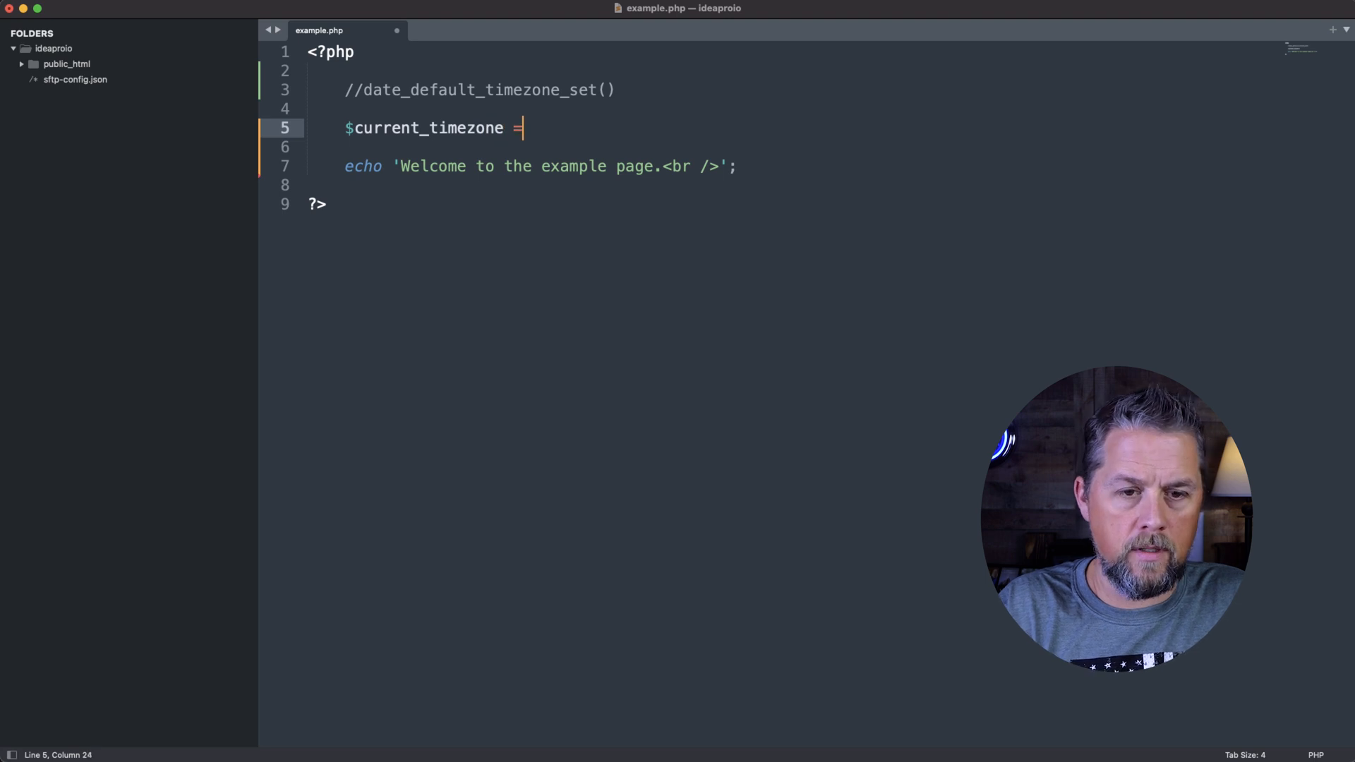
{"action": "type", "text": "date_d"}
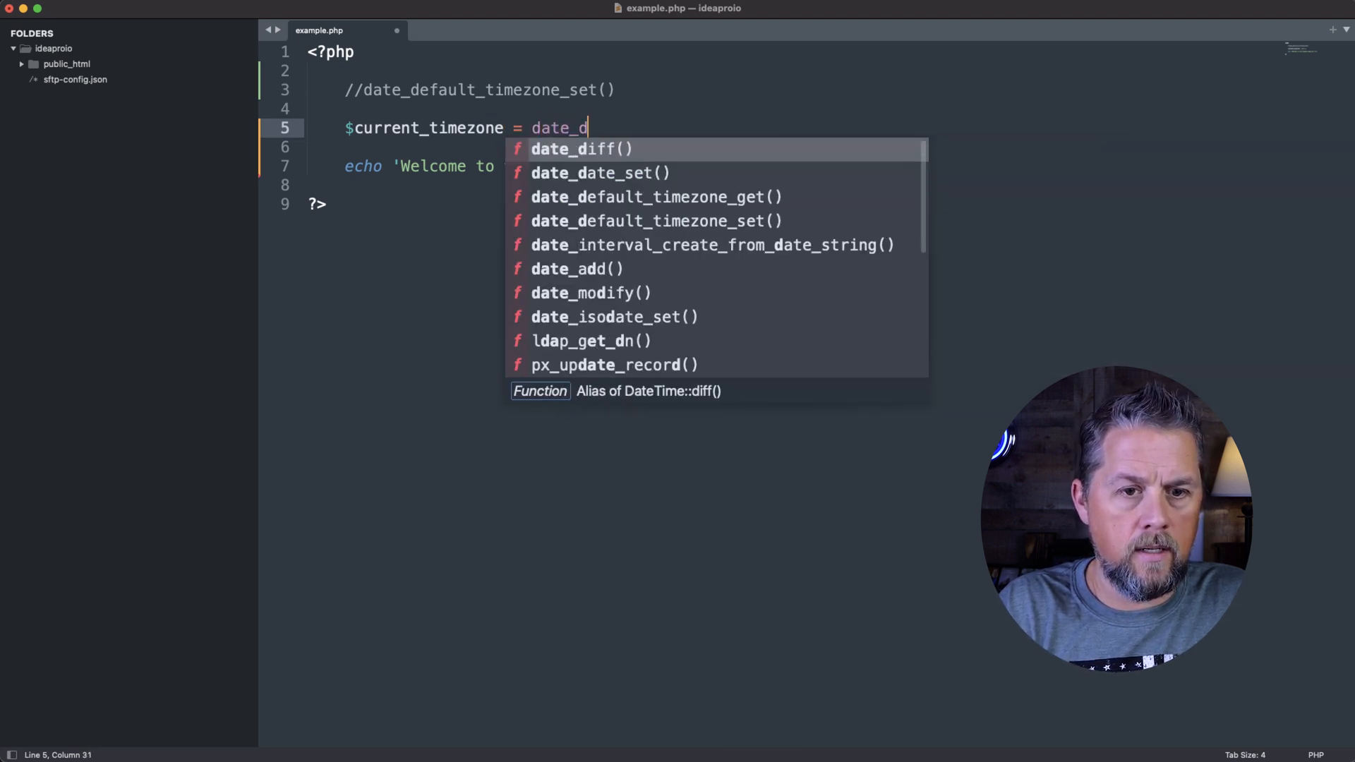
{"action": "type", "text": "efault_timezone_get();"}
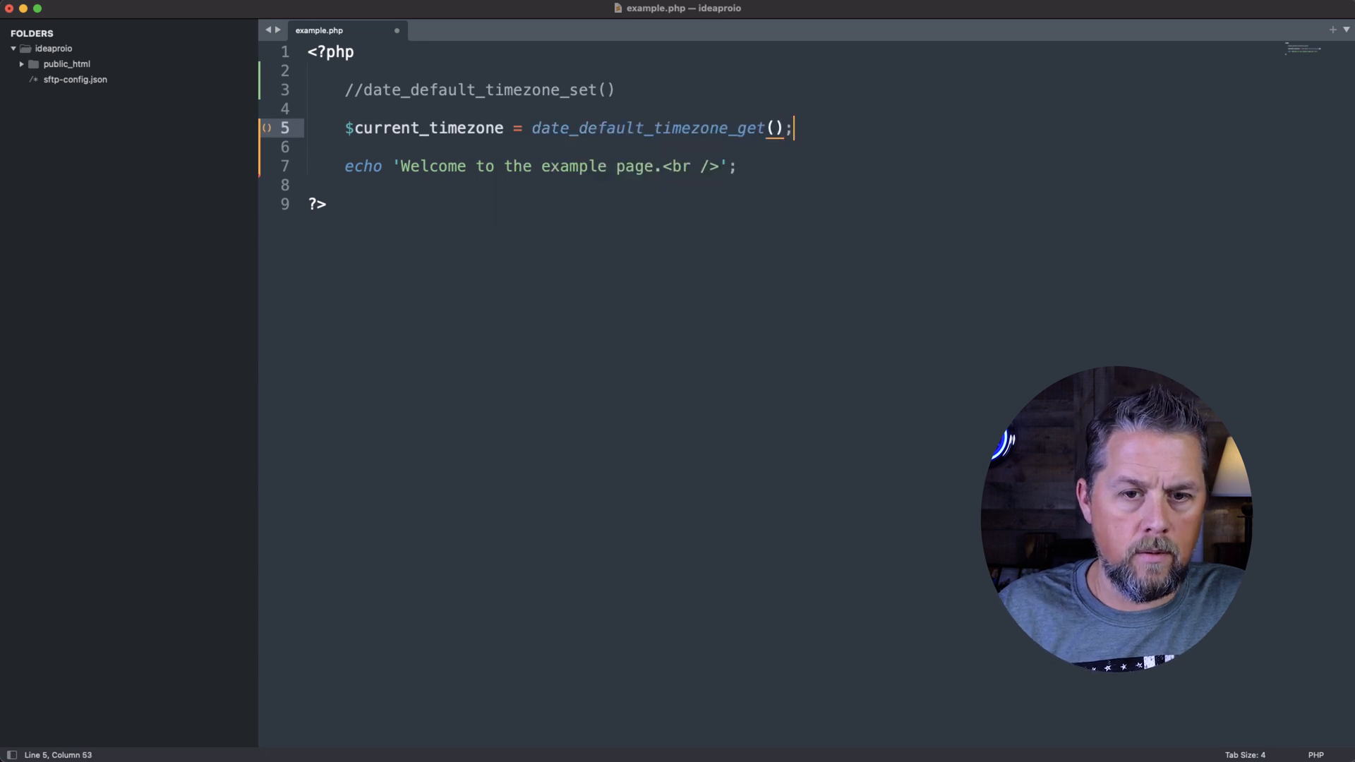
Step: Echo $current_timezone followed by a '<br />' line break
{"action": "type", "text": "echo"}
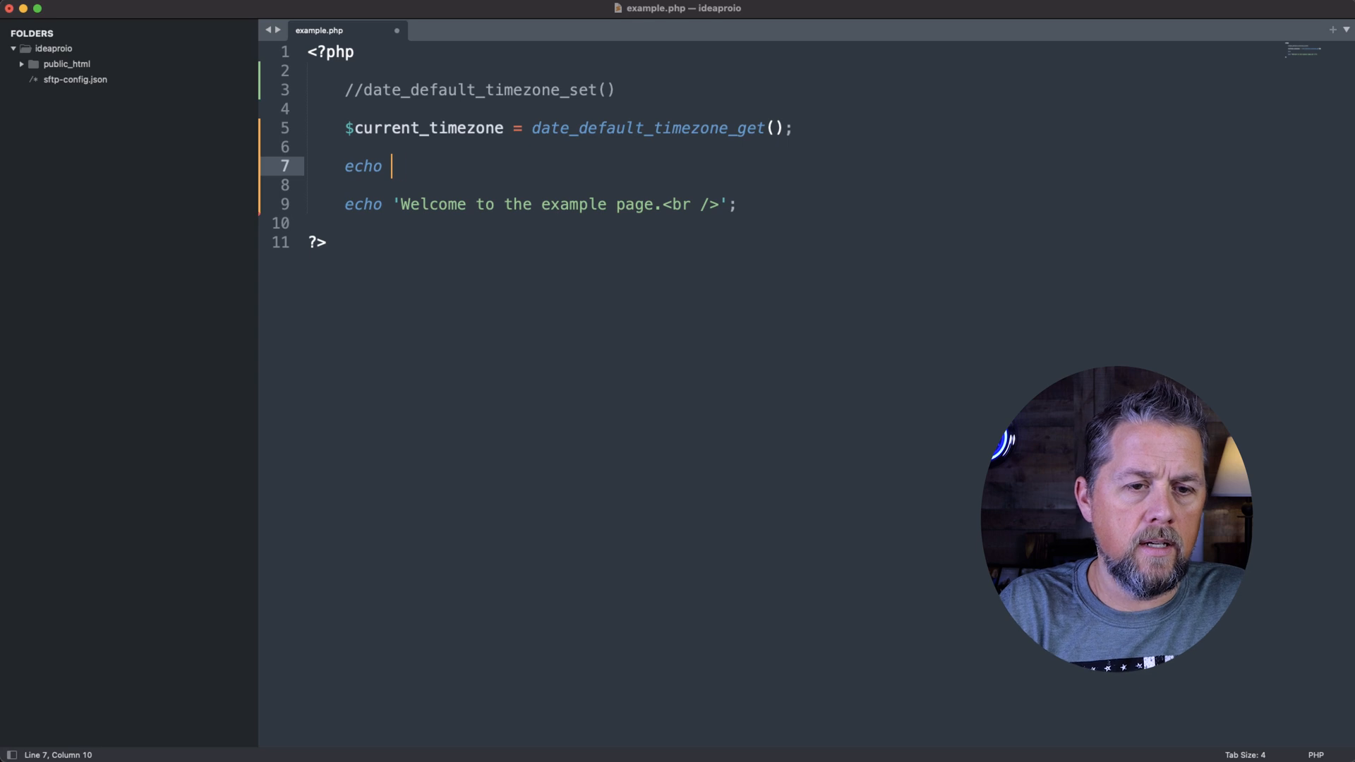
{"action": "type", "text": "$current_timezone"}
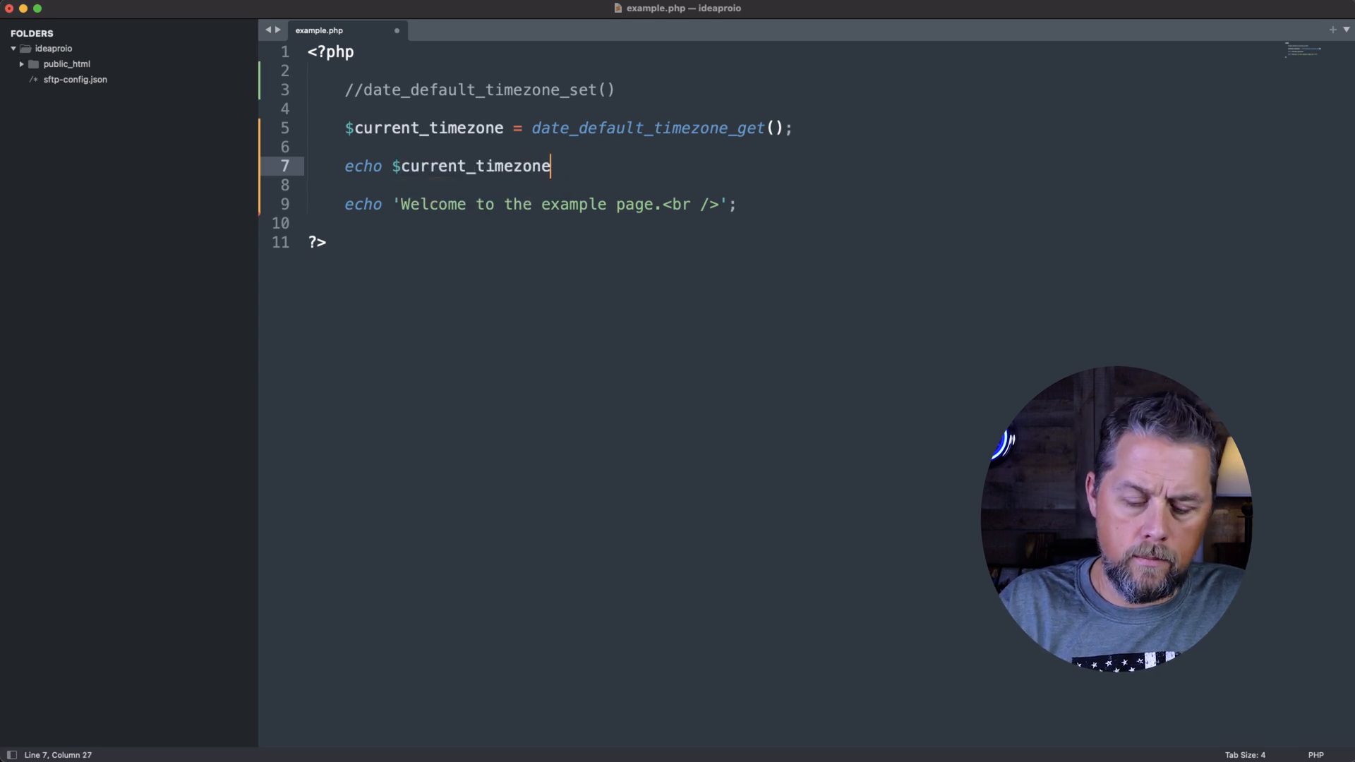
{"action": "type", "text": ";"}
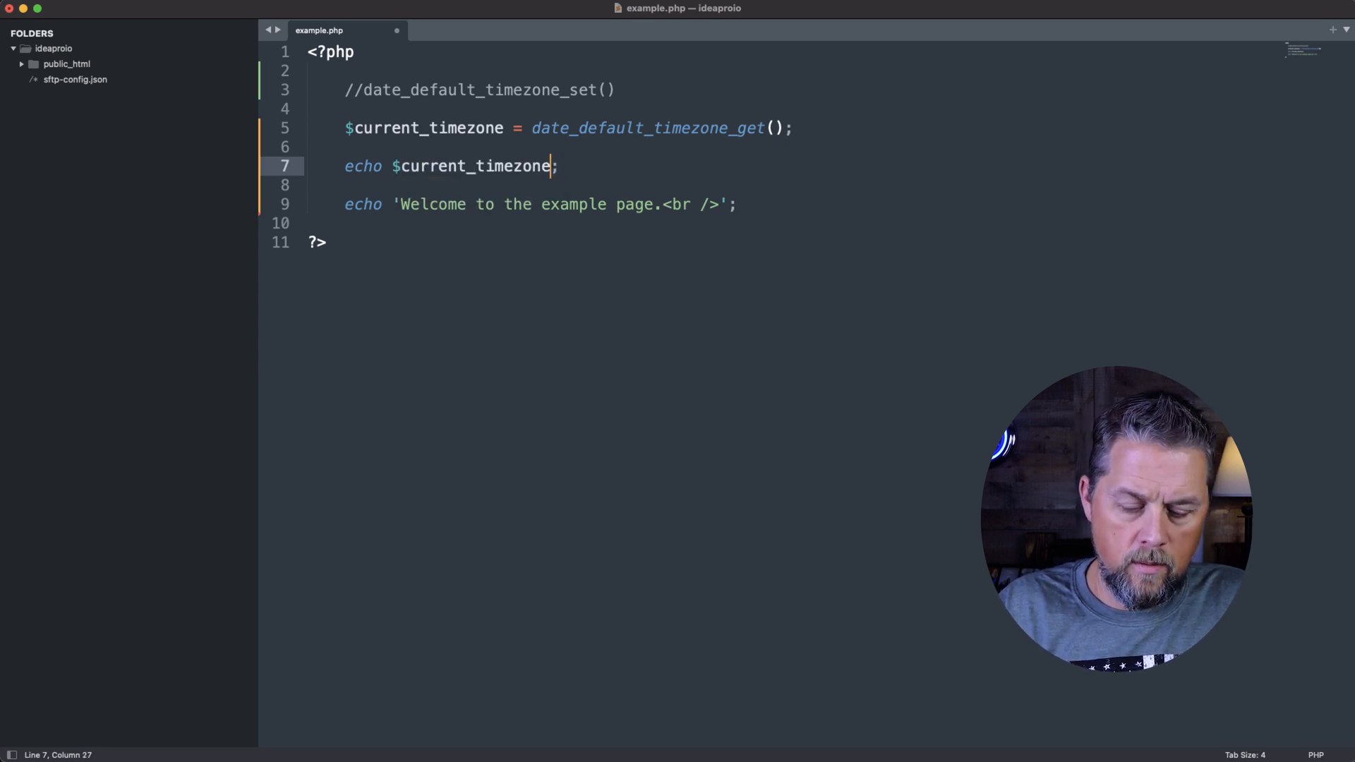
{"action": "type", "text": ".'<br"}
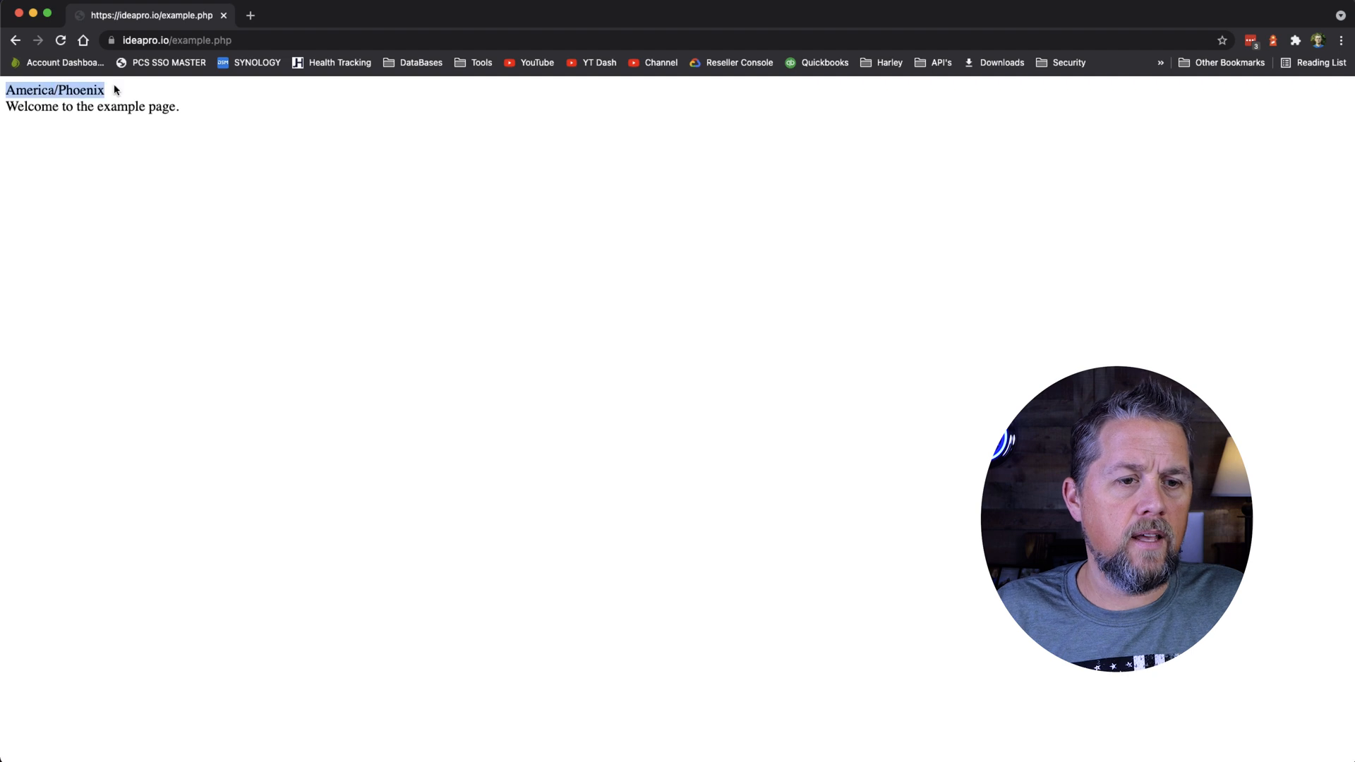
{"action": "mouse_move", "coordinate": [296, 132]}
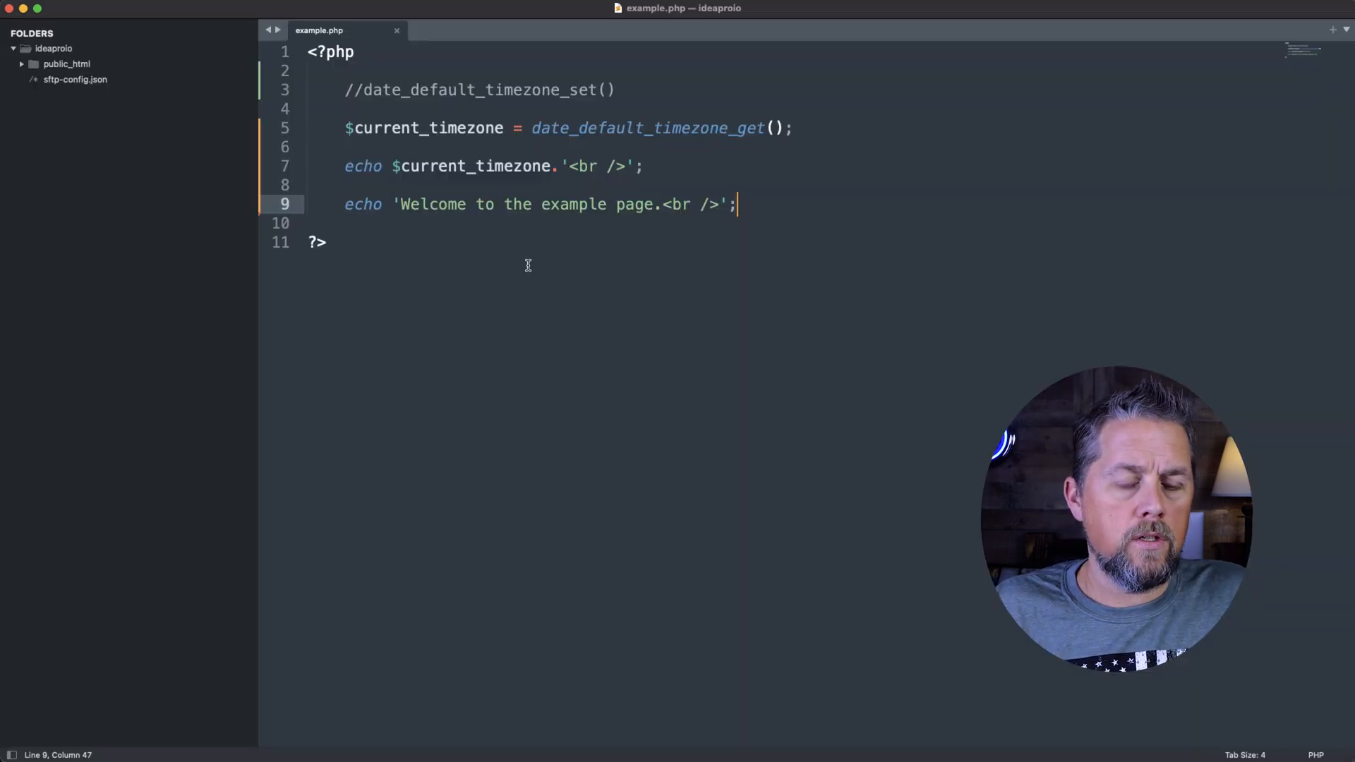
{"action": "mouse_move", "coordinate": [707, 132]}
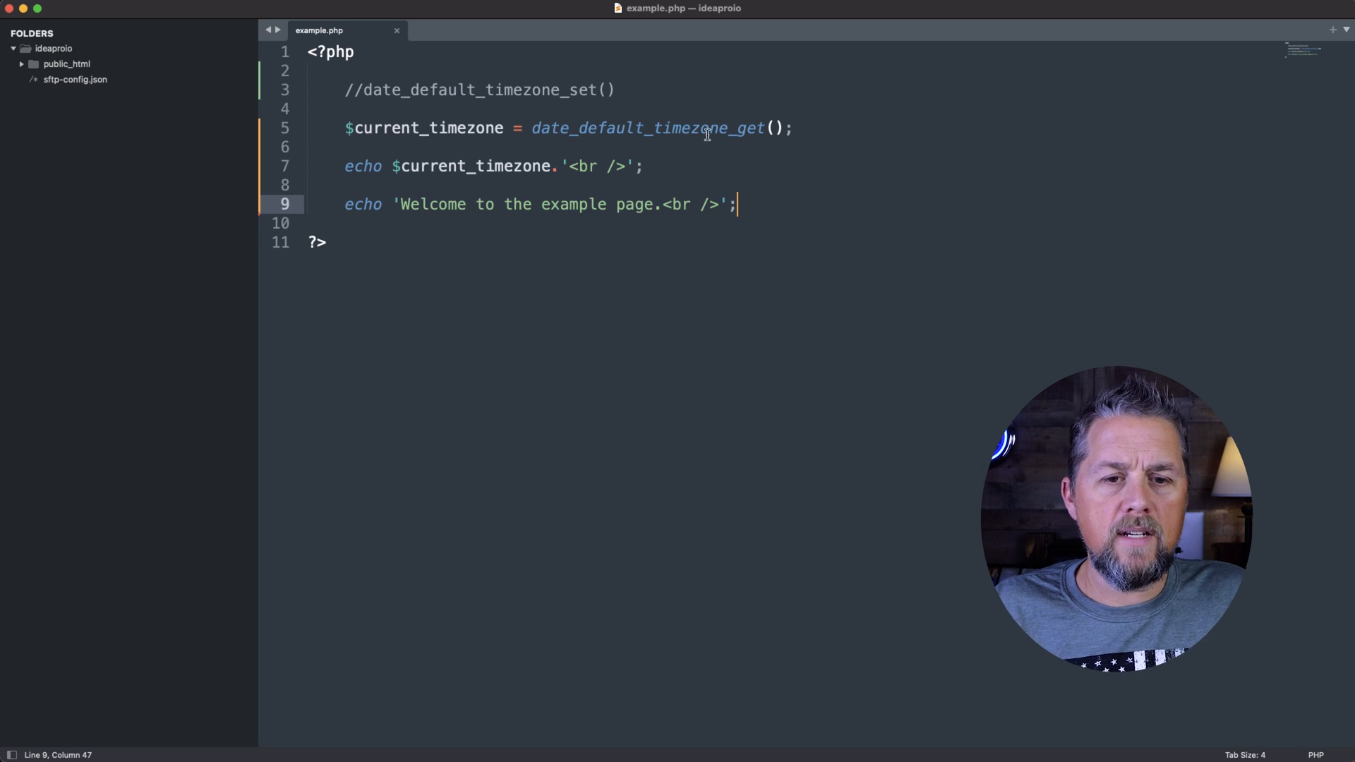
{"action": "mouse_move", "coordinate": [362, 128]}
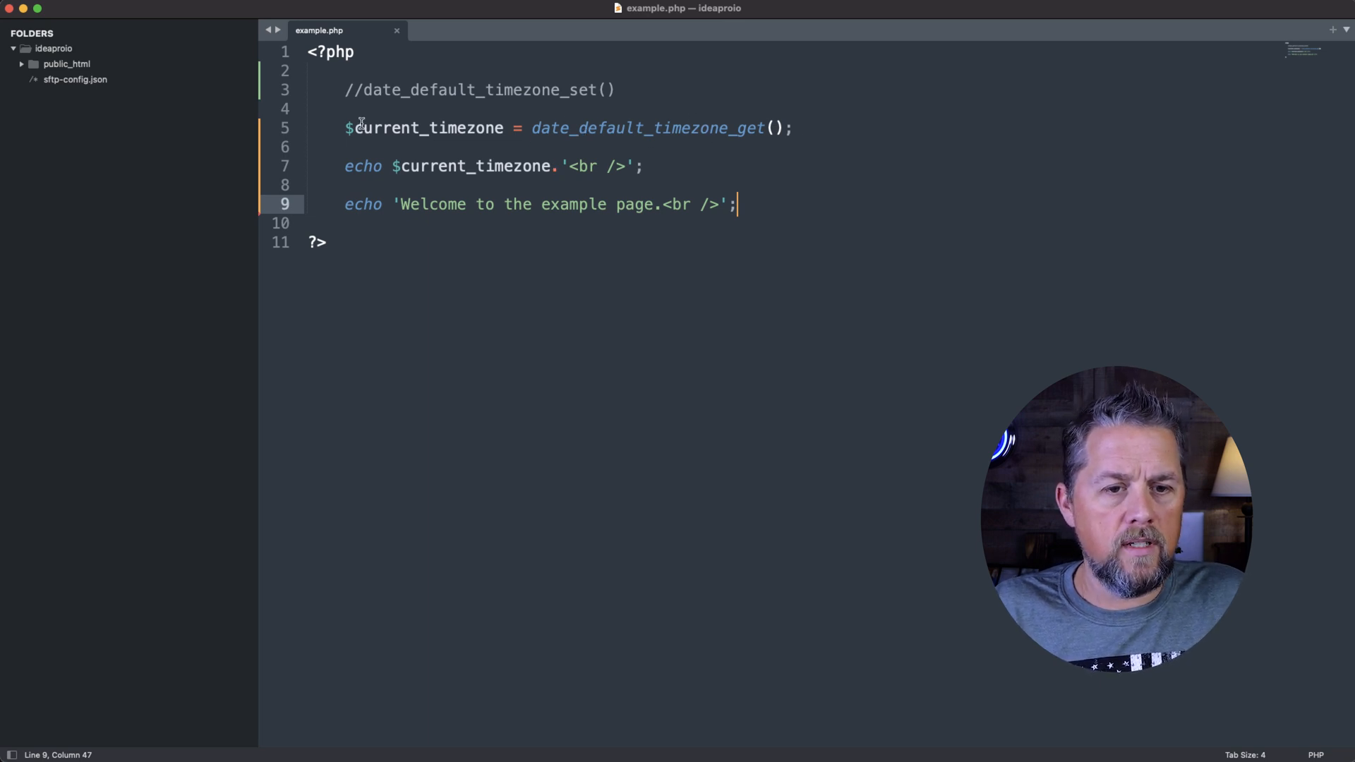
Step: Insert date_default_timezone_set(''); with empty quotes on the line after $current_timezone
{"action": "left_click", "coordinate": [794, 128]}
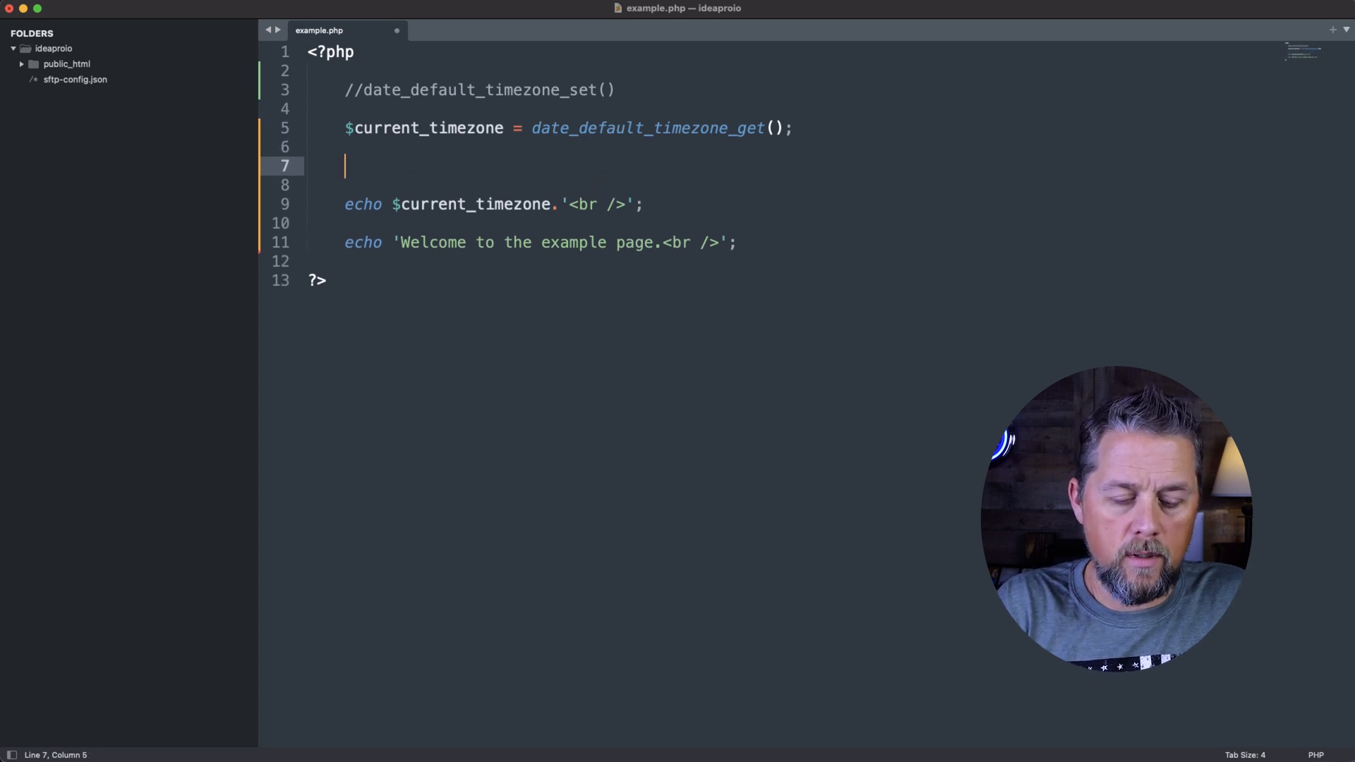
{"action": "type", "text": "date_def"}
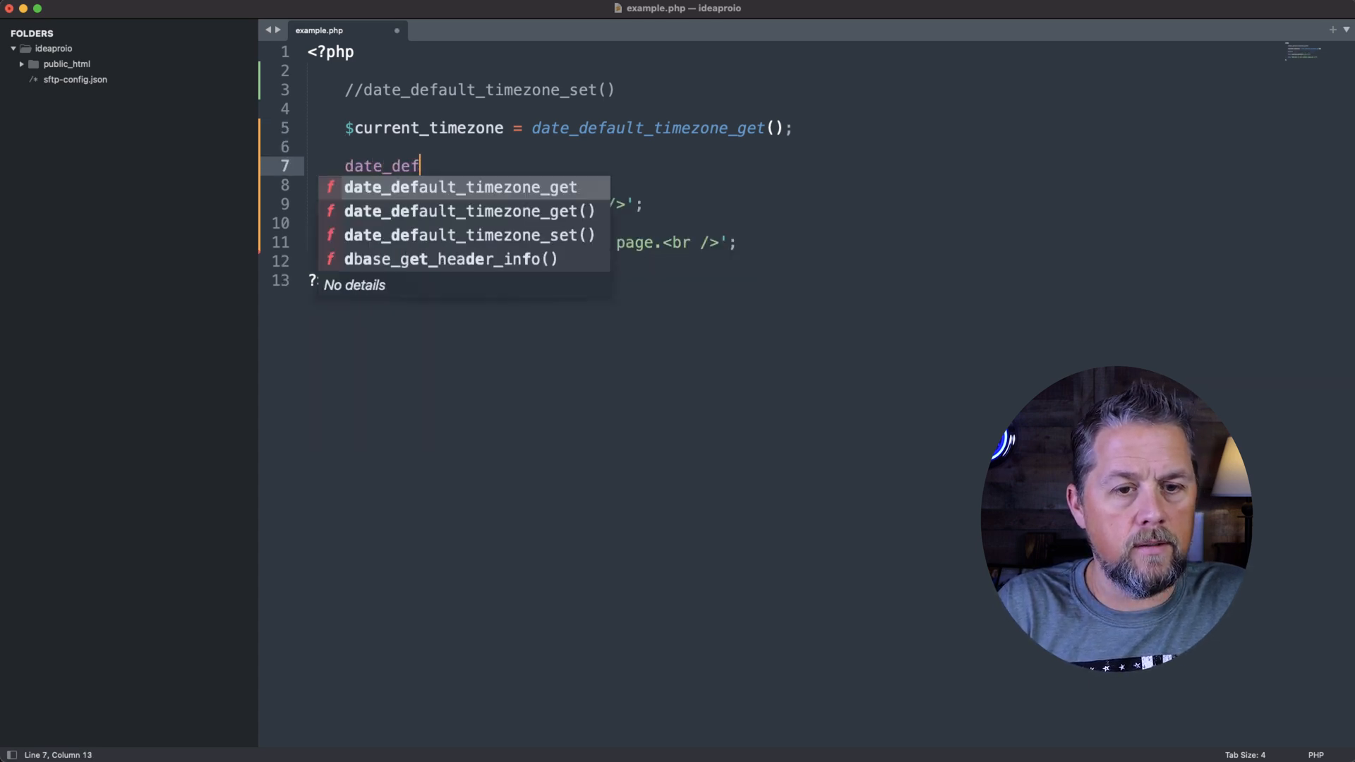
{"action": "type", "text": "a"}
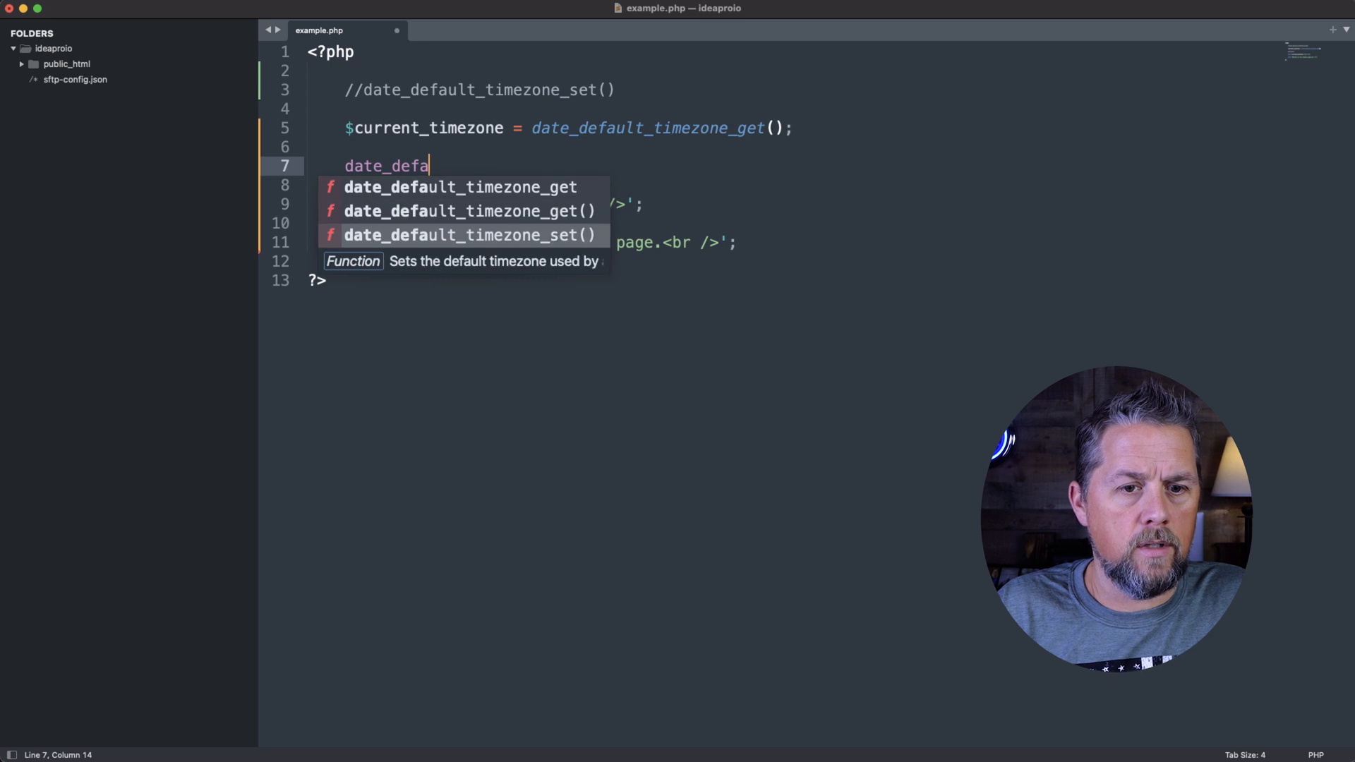
{"action": "left_click", "coordinate": [470, 235]}
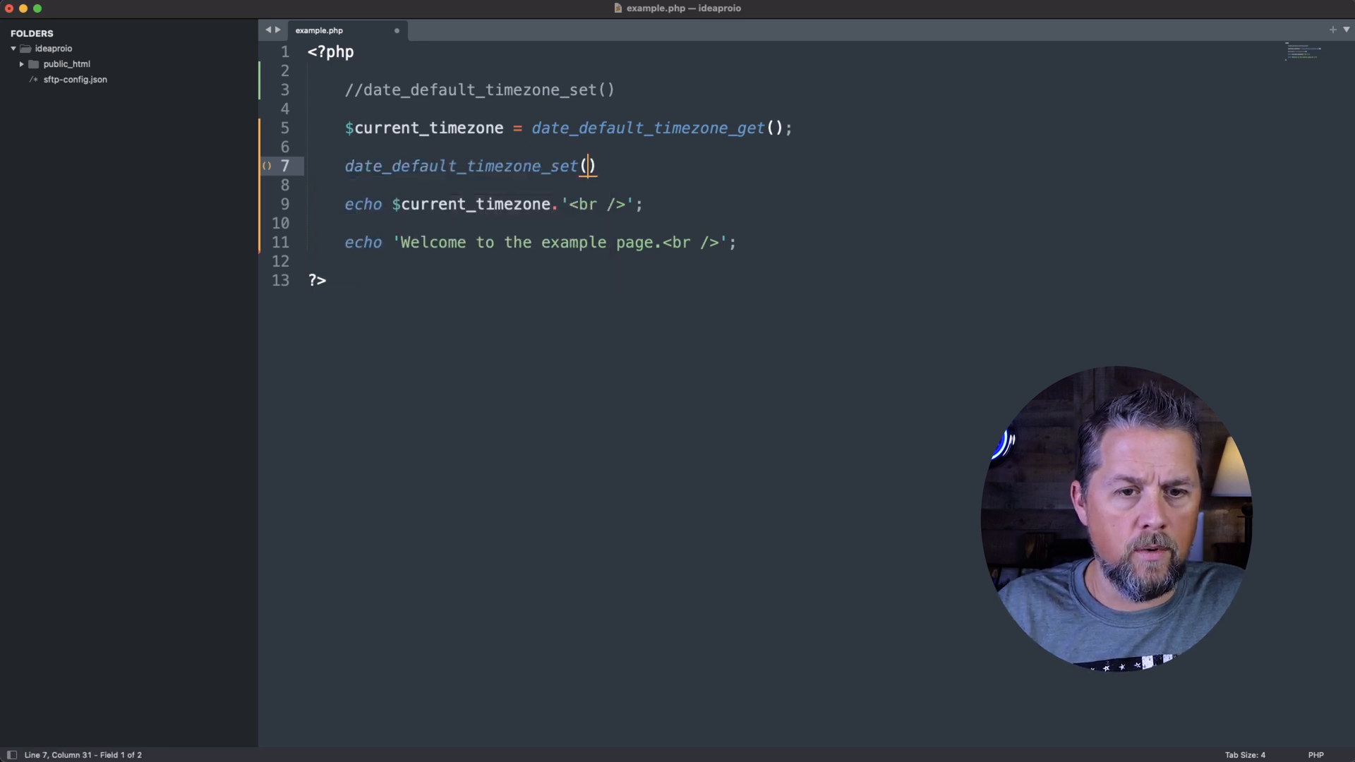
{"action": "type", "text": ";"}
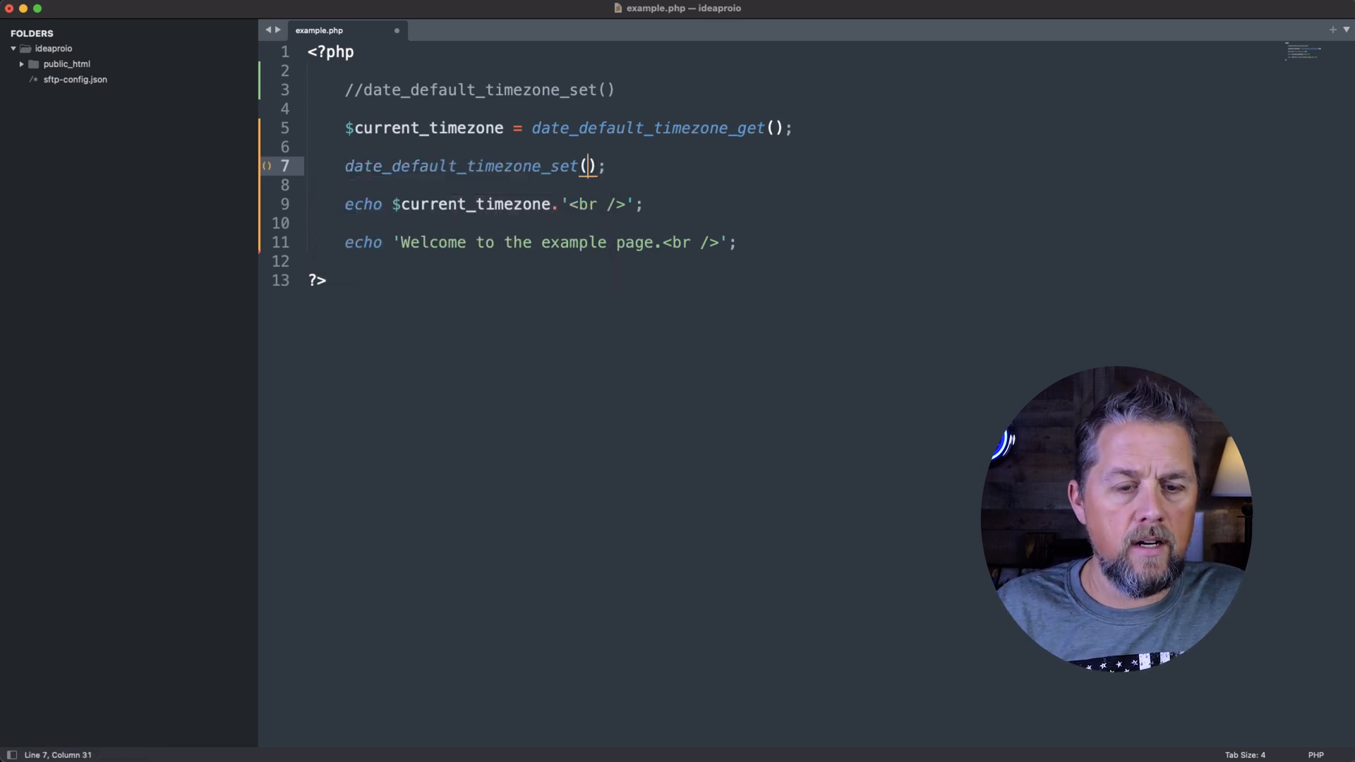
{"action": "type", "text": "''"}
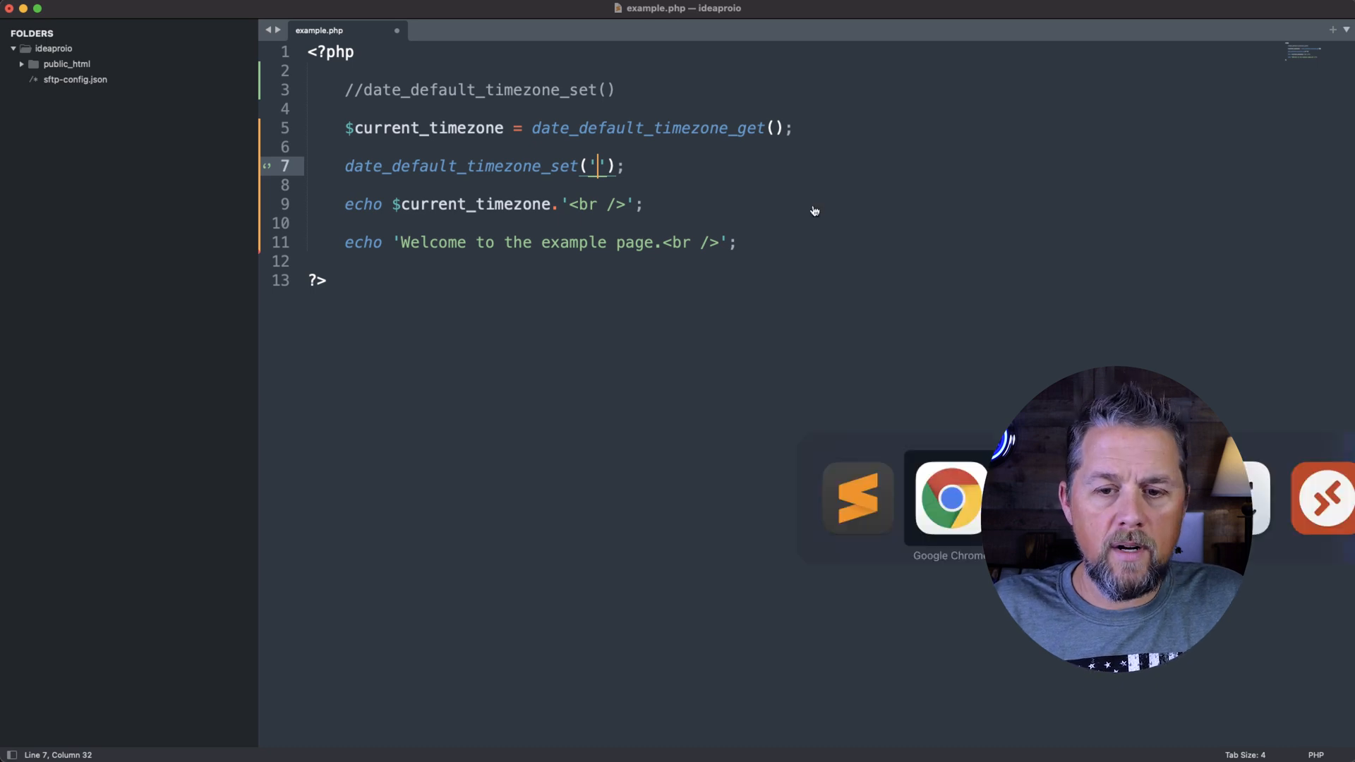
Step: Search Google for 'php default timezones' from a new Chrome tab
{"action": "left_click", "coordinate": [948, 496]}
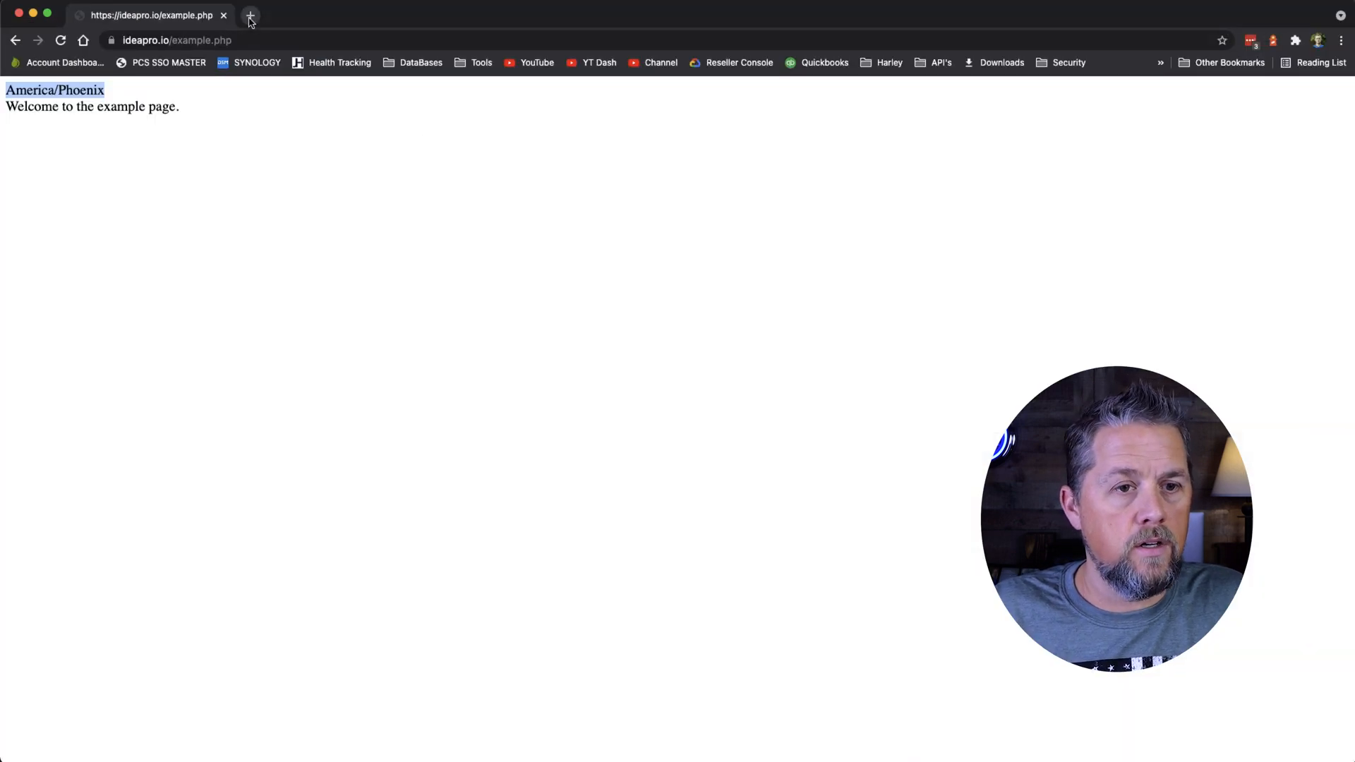
{"action": "left_click", "coordinate": [250, 15]}
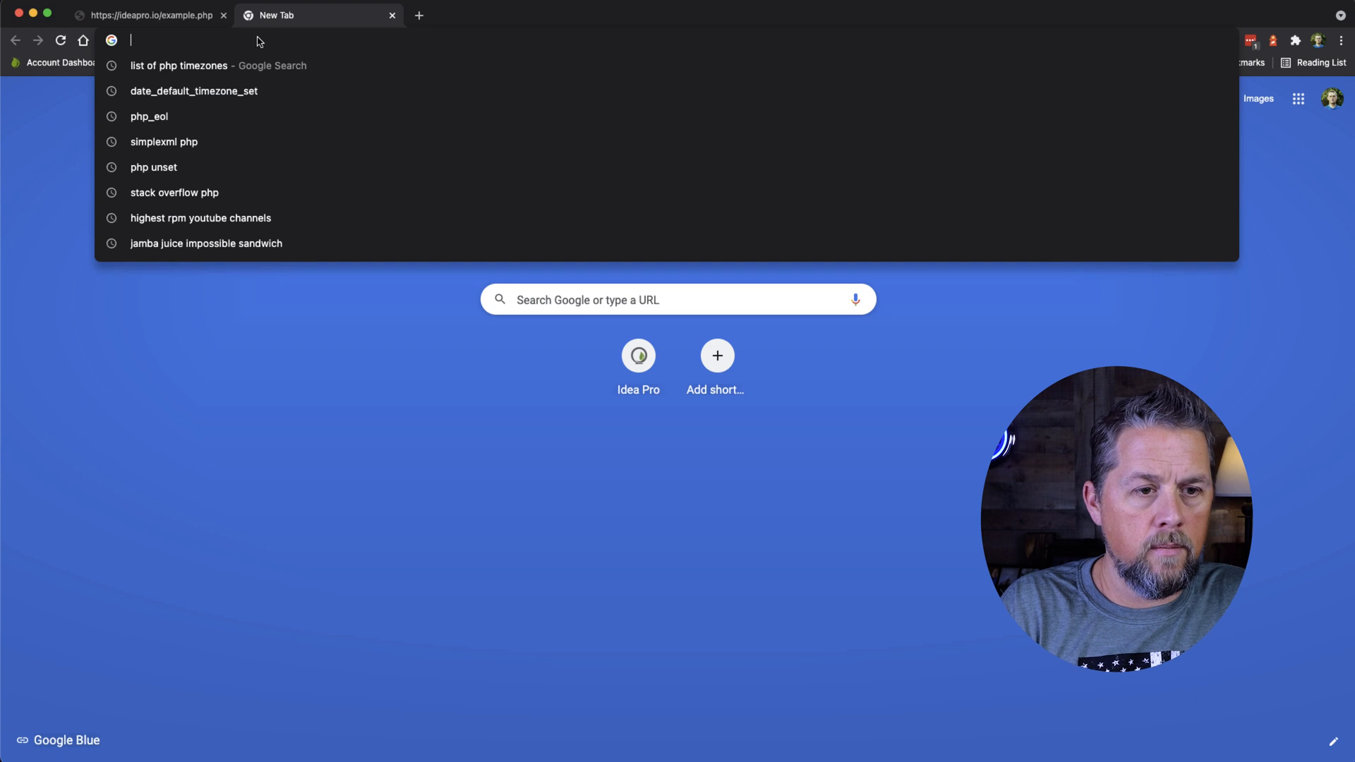
{"action": "type", "text": "php def"}
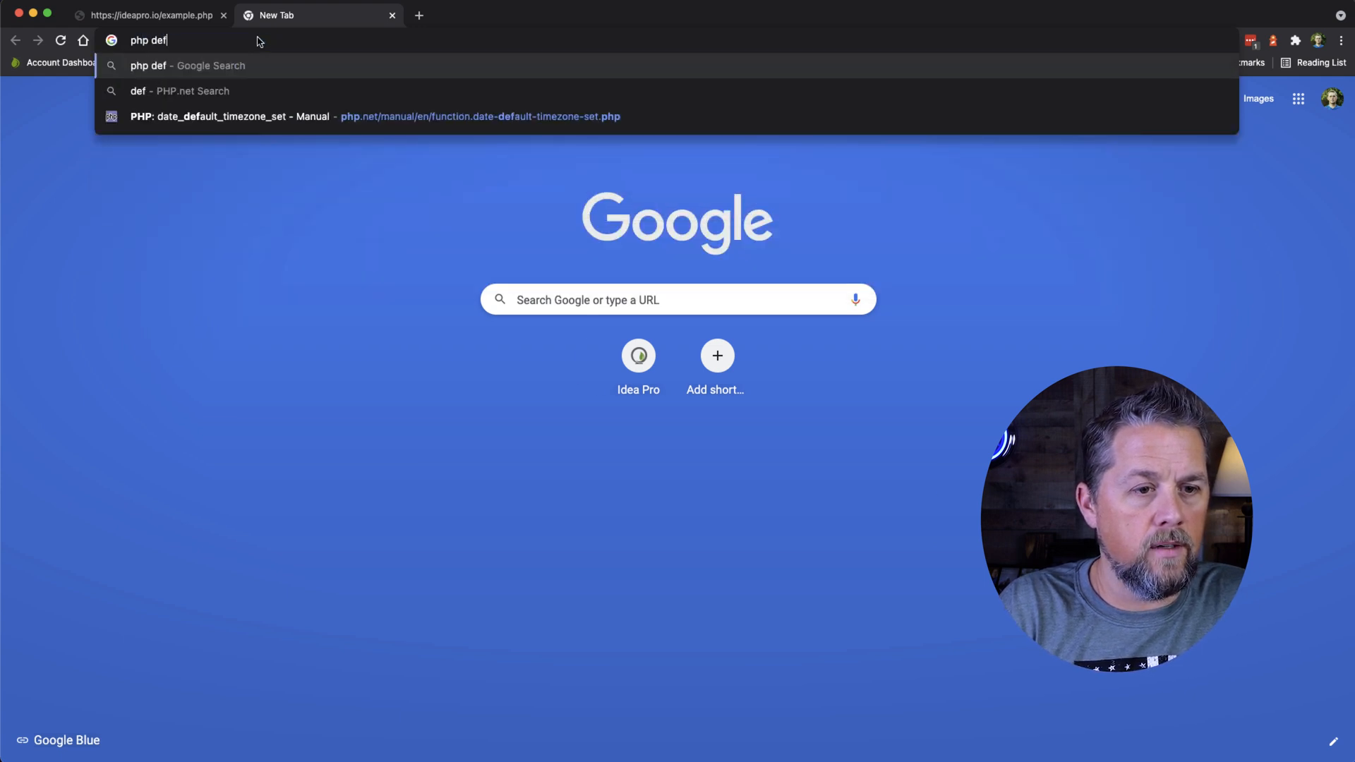
{"action": "type", "text": "ault times"}
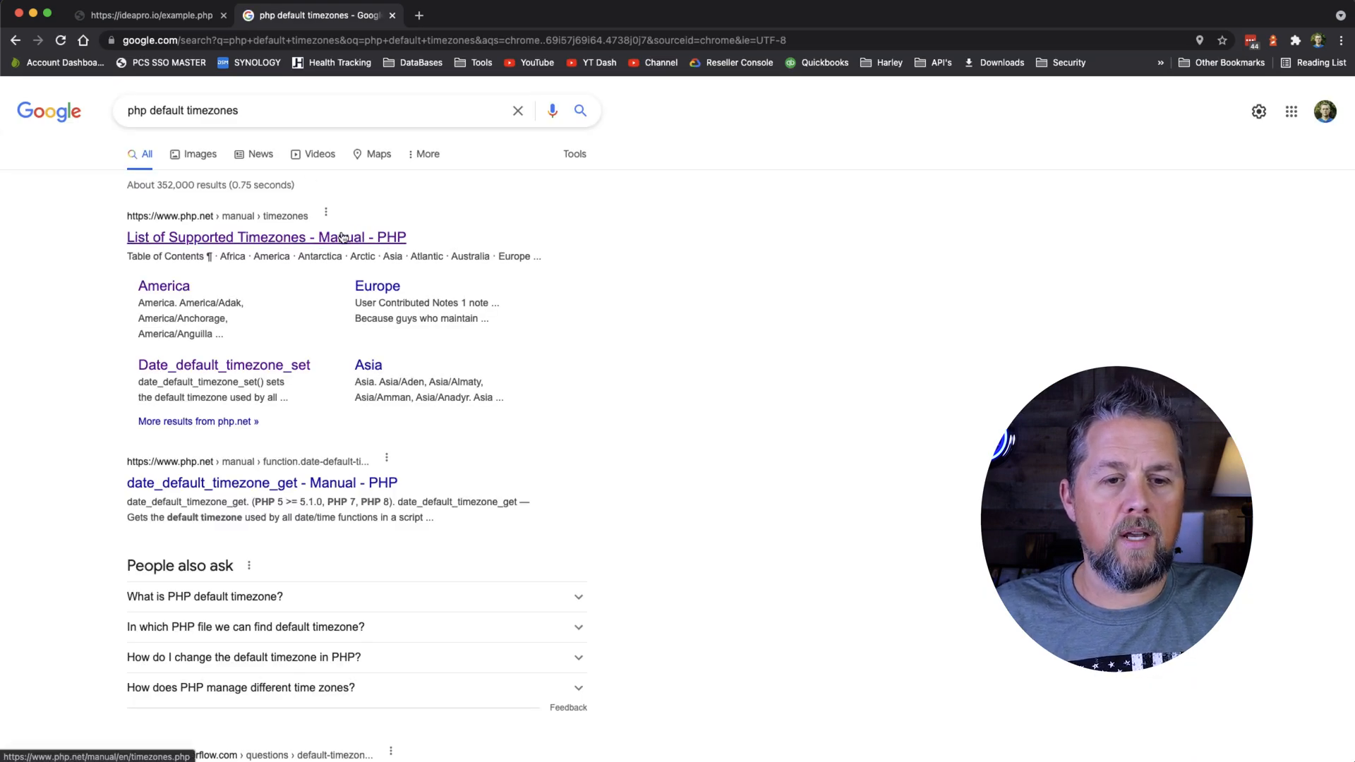
Step: Open php.net's List of Supported Timezones and go to its America section
{"action": "left_click", "coordinate": [265, 237]}
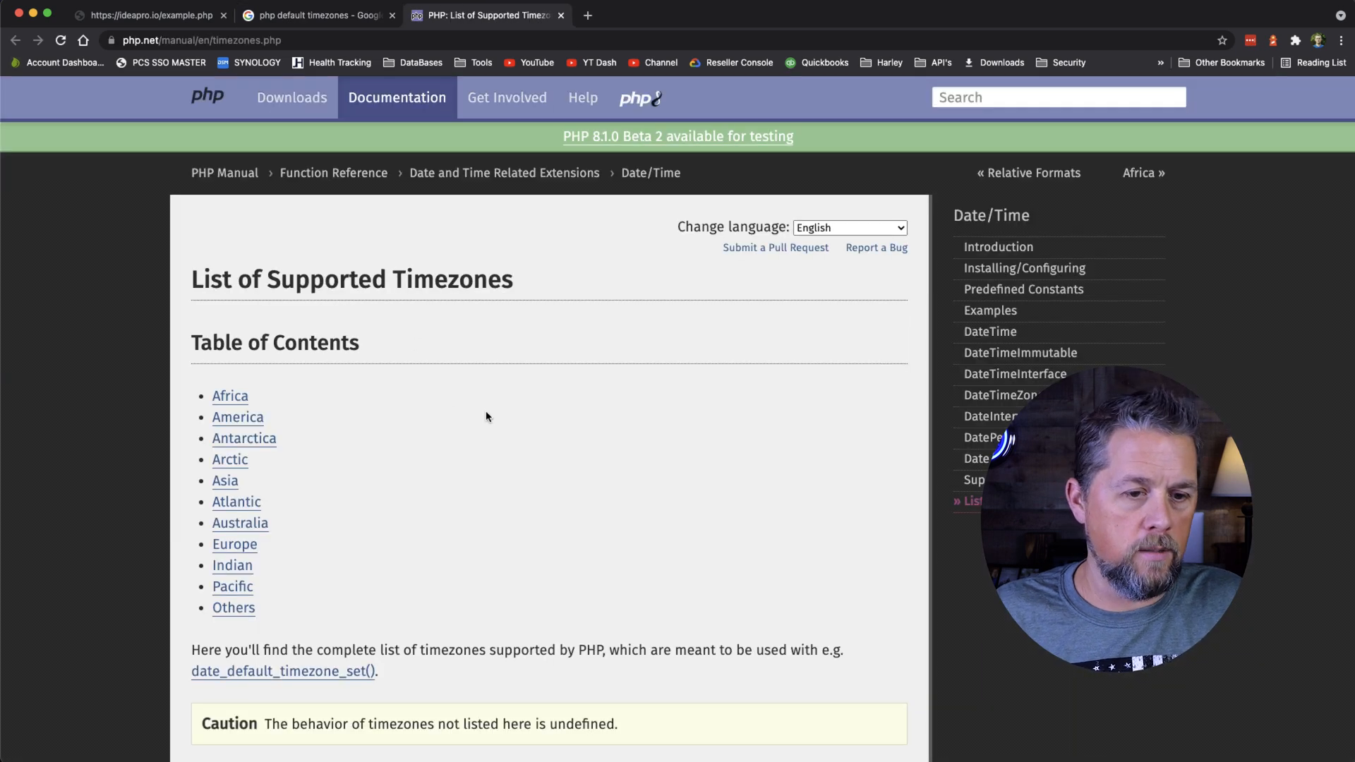
{"action": "mouse_move", "coordinate": [457, 396]}
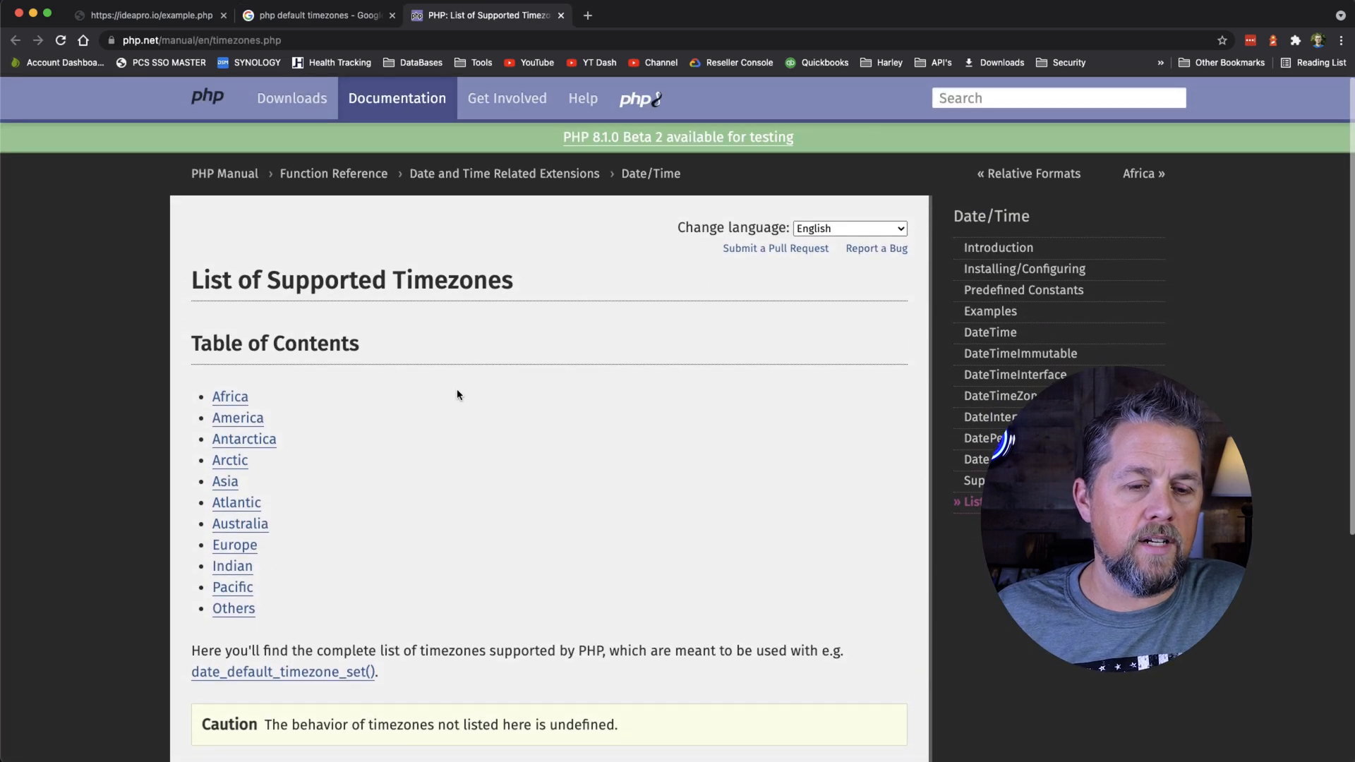
{"action": "scroll", "scroll_direction": "down", "scroll_amount": 3}
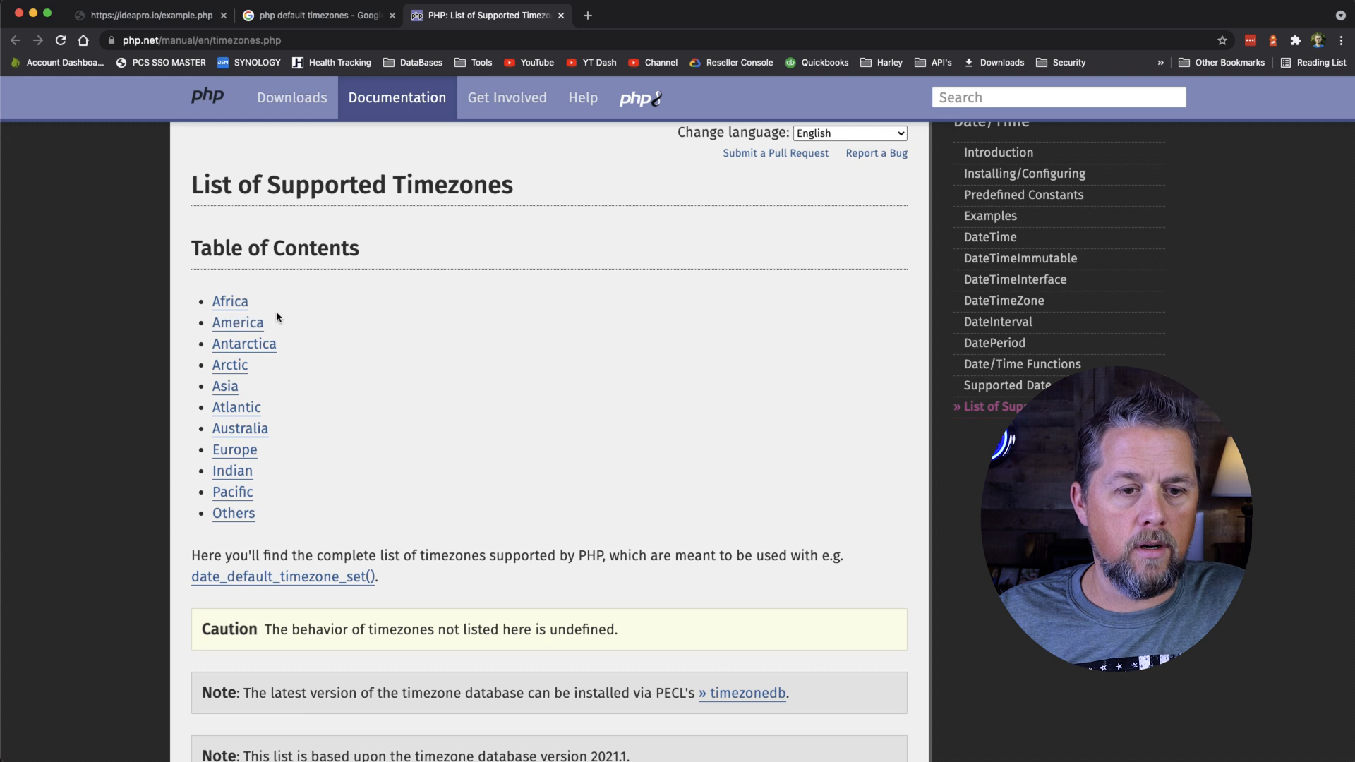
{"action": "mouse_move", "coordinate": [369, 424]}
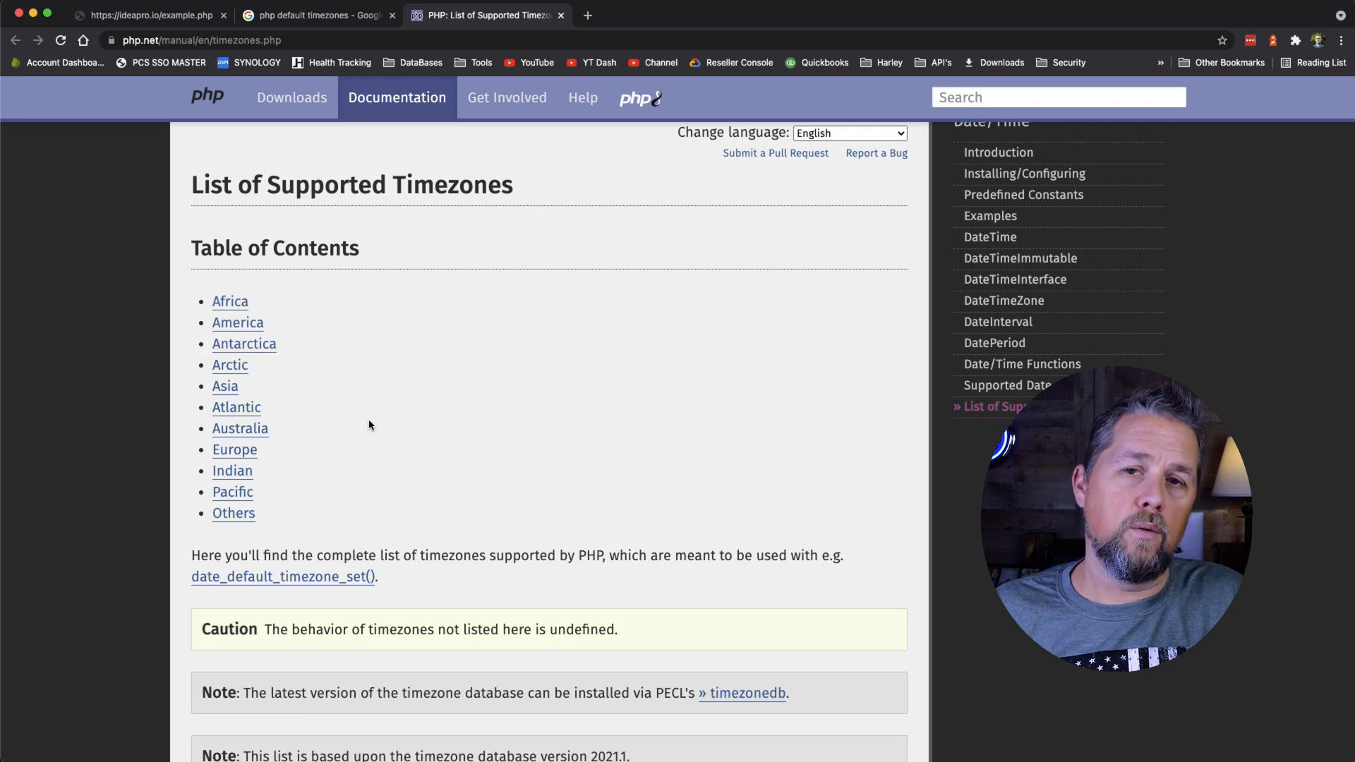
{"action": "mouse_move", "coordinate": [327, 370]}
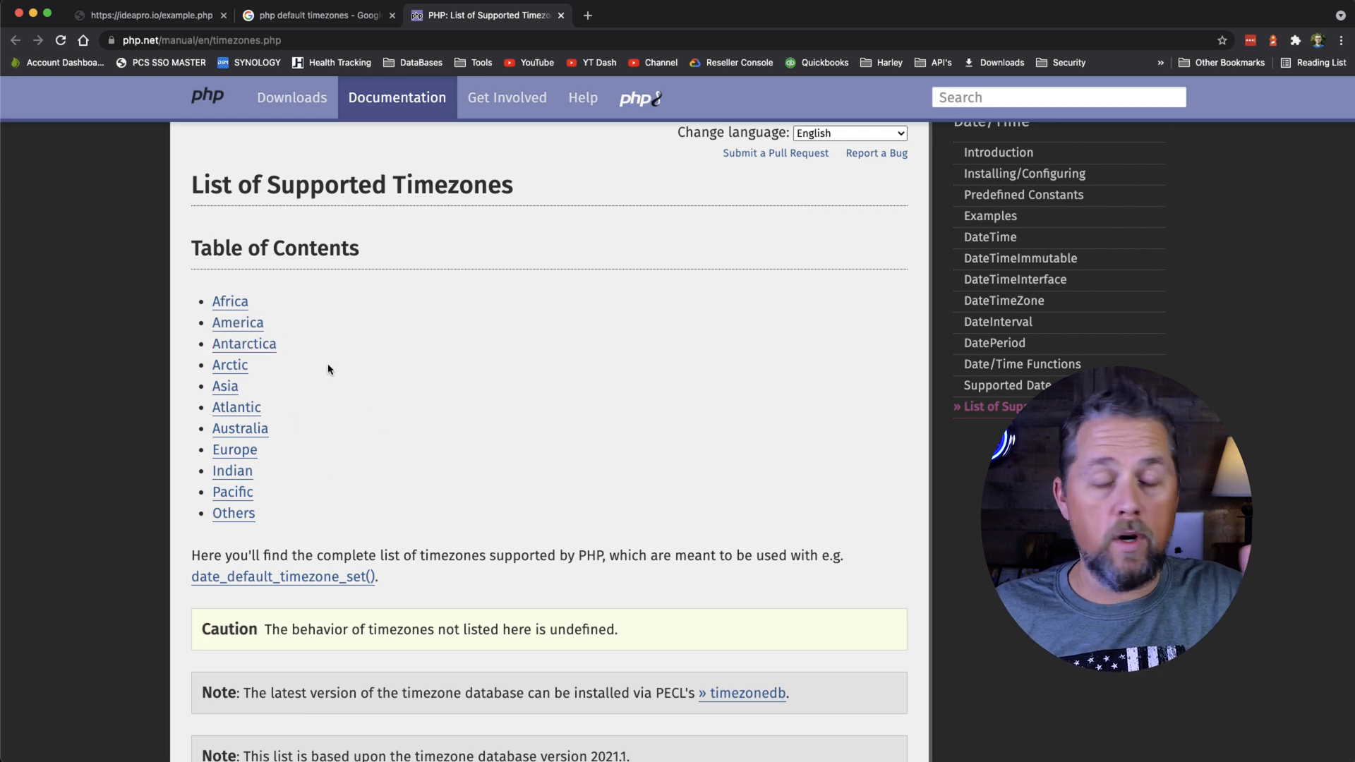
{"action": "mouse_move", "coordinate": [363, 352]}
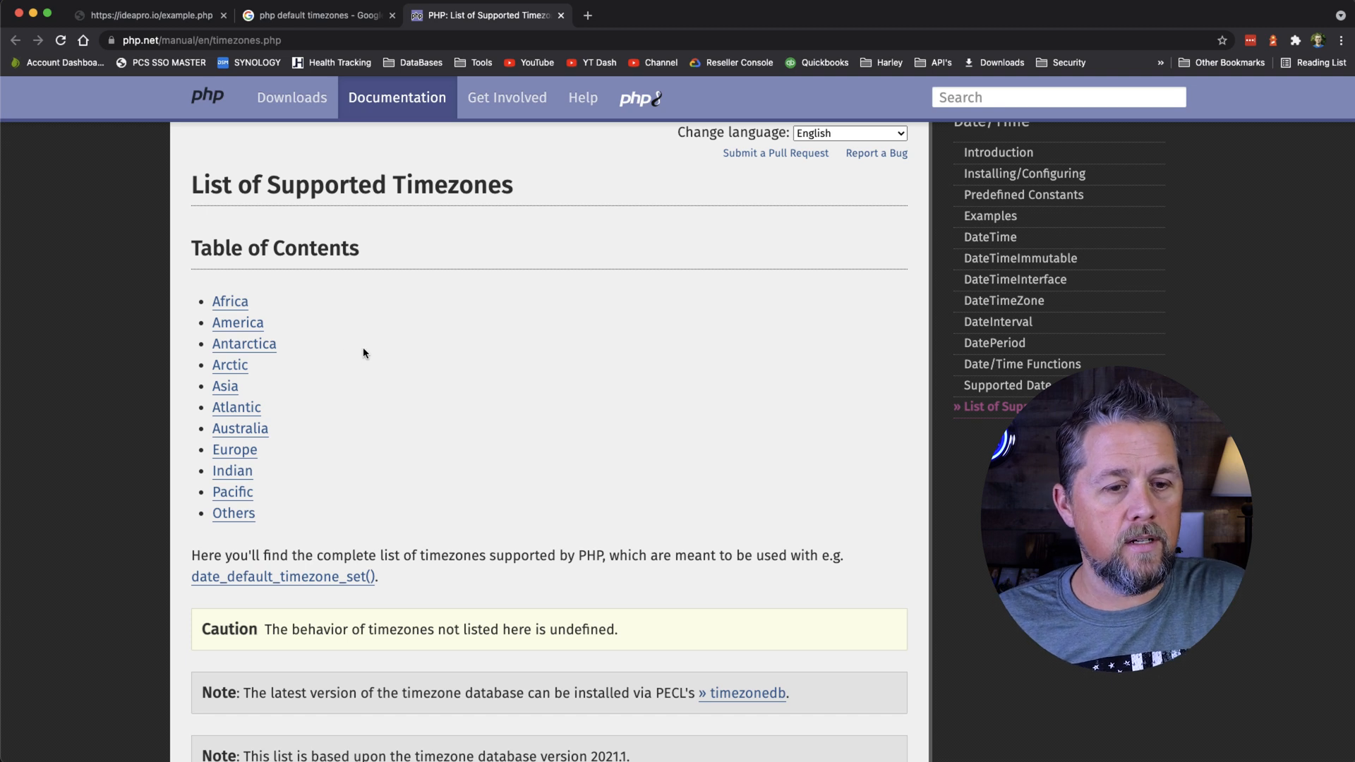
{"action": "mouse_move", "coordinate": [336, 338]}
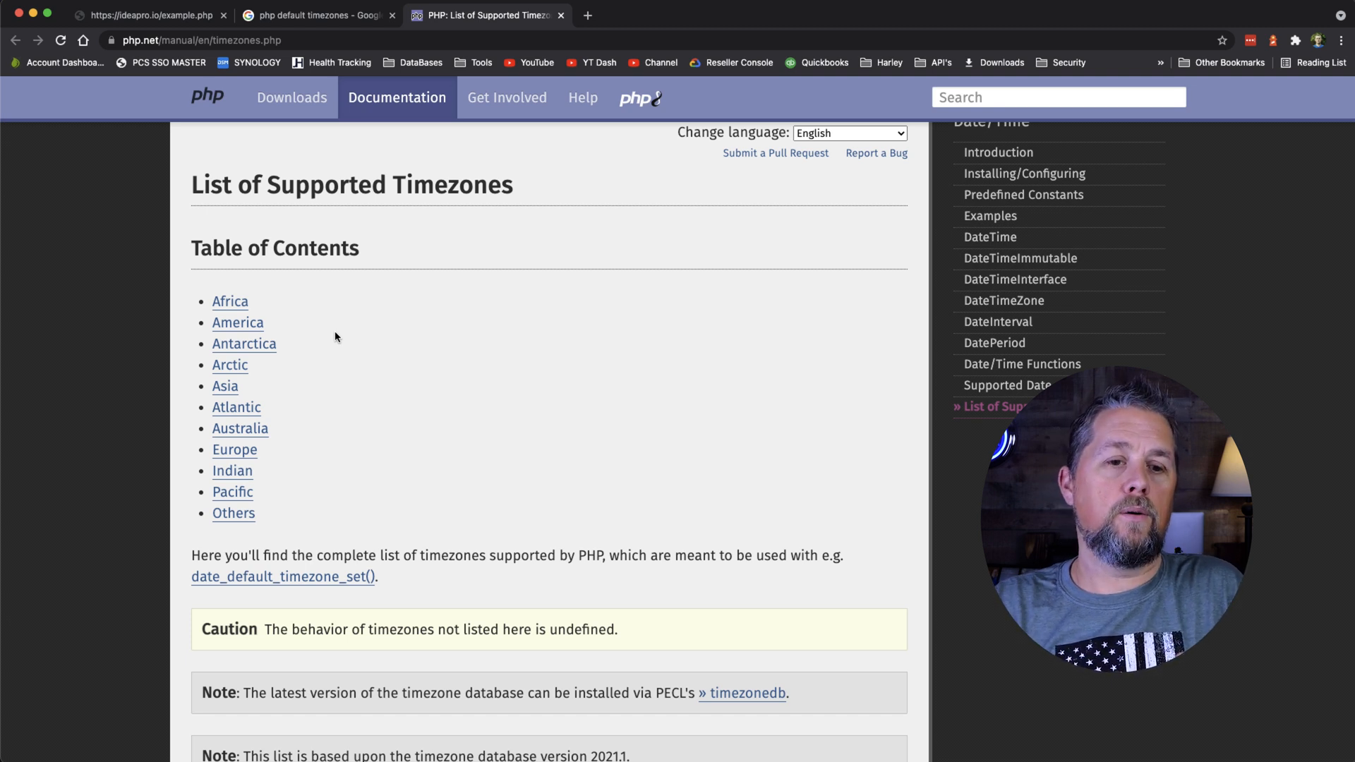
{"action": "mouse_move", "coordinate": [287, 334]}
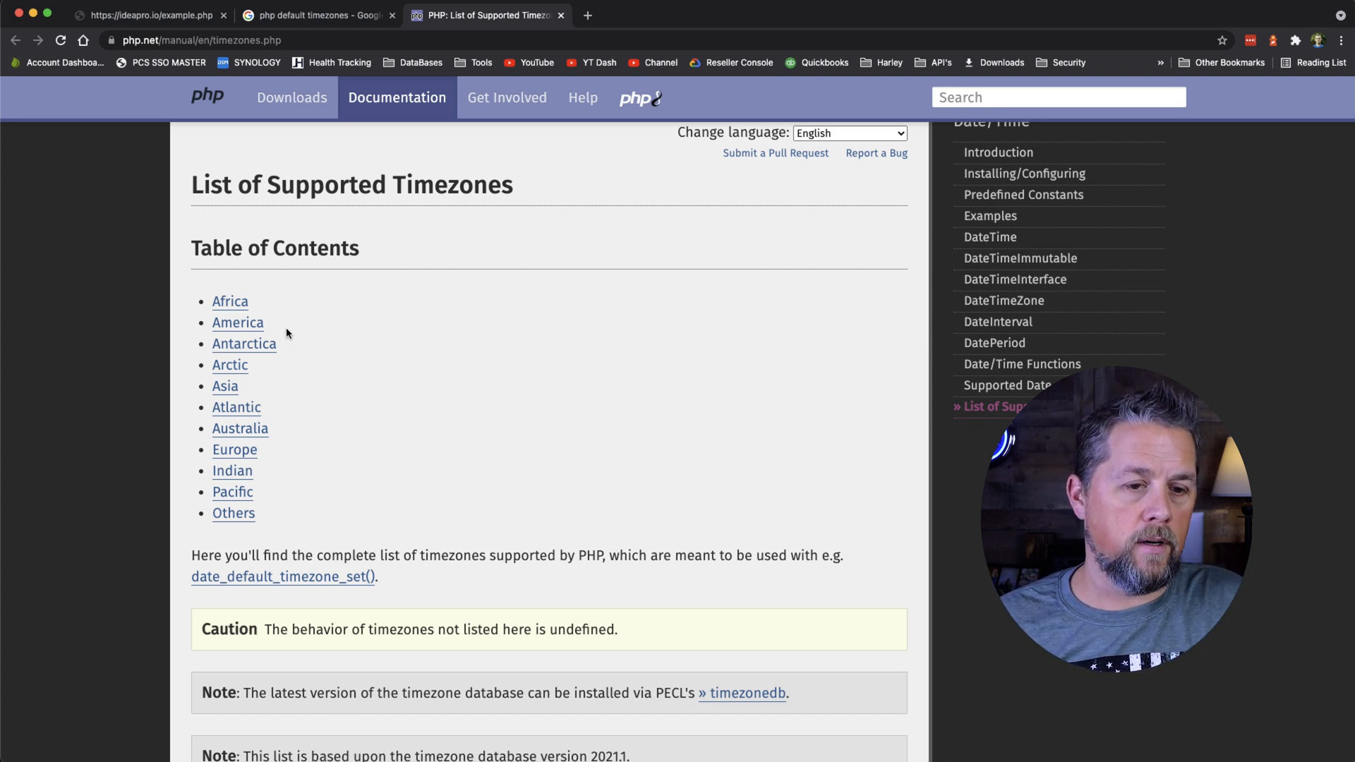
{"action": "left_click", "coordinate": [238, 323]}
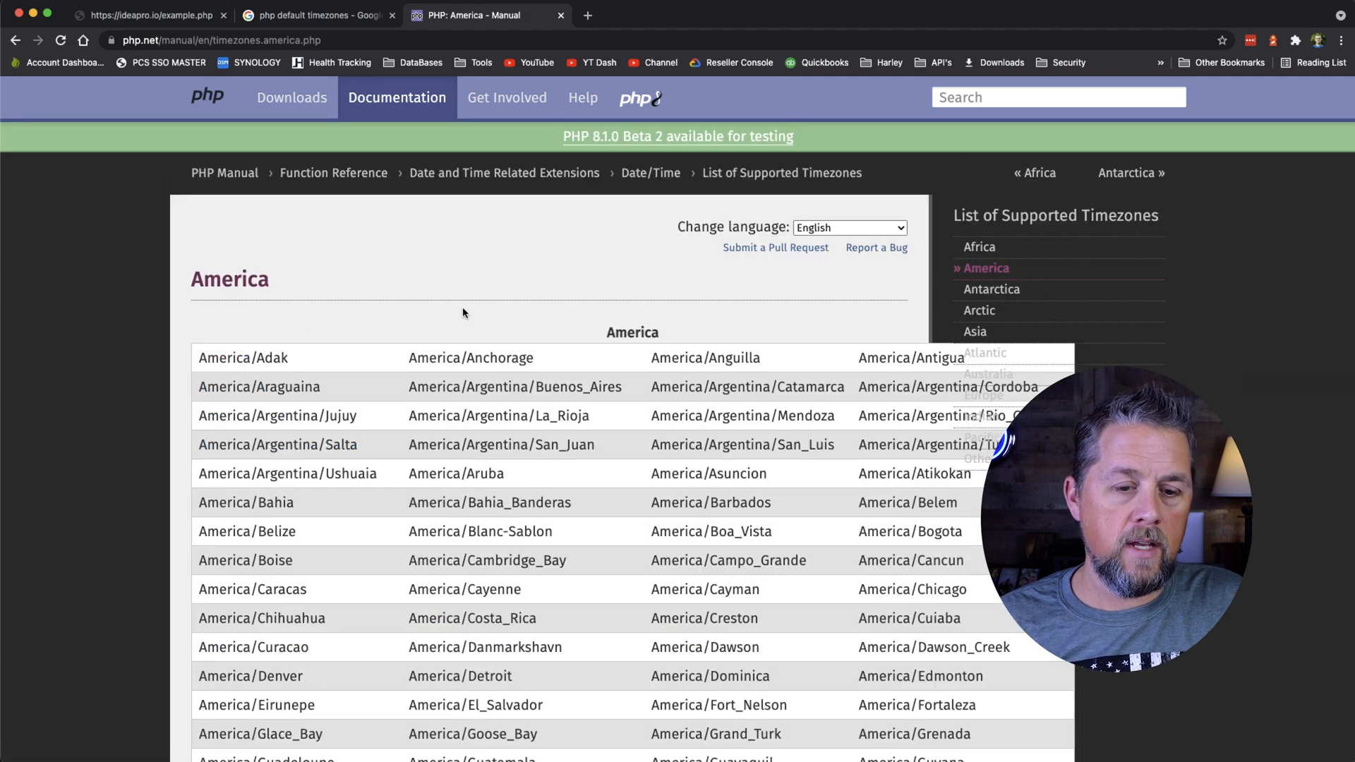
Step: Find and select America/Chicago in the America timezone table
{"action": "scroll", "scroll_direction": "down", "scroll_amount": 3}
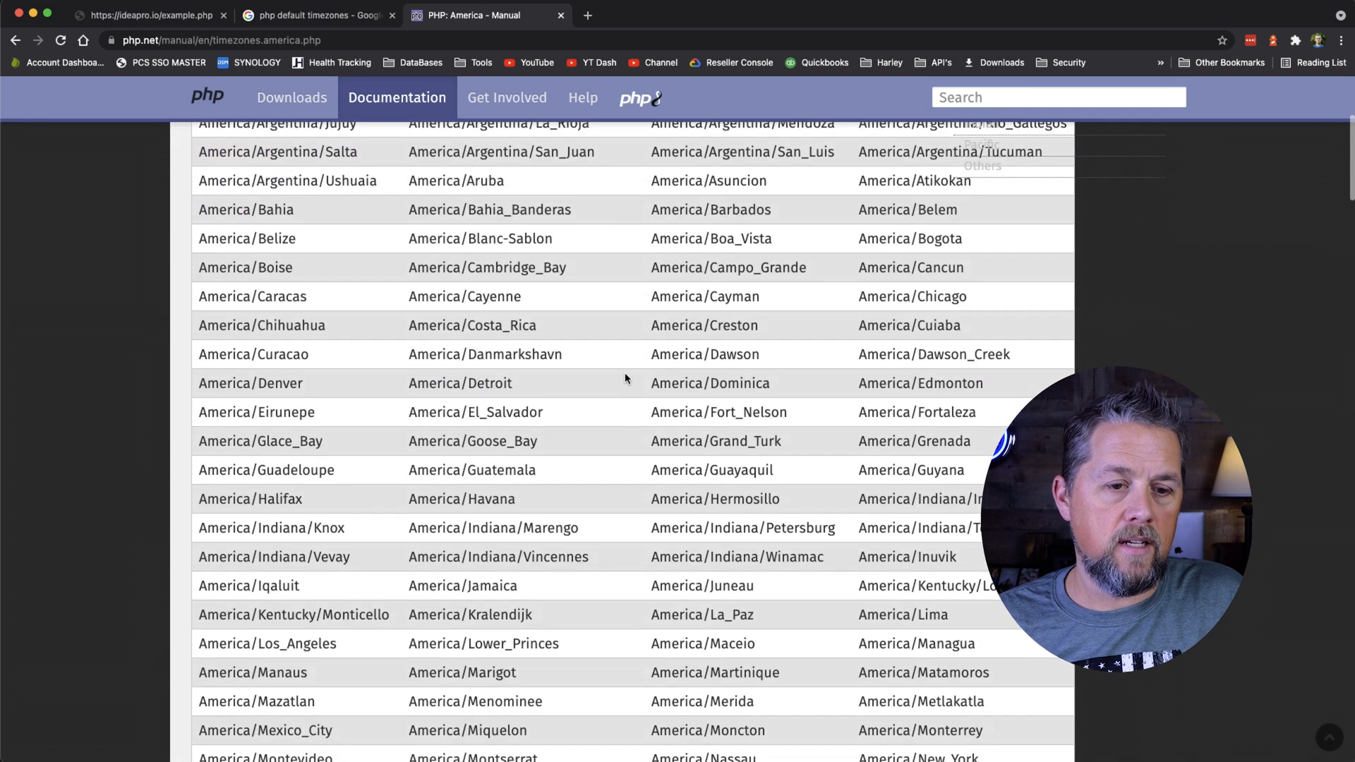
{"action": "scroll", "scroll_direction": "down", "scroll_amount": 3}
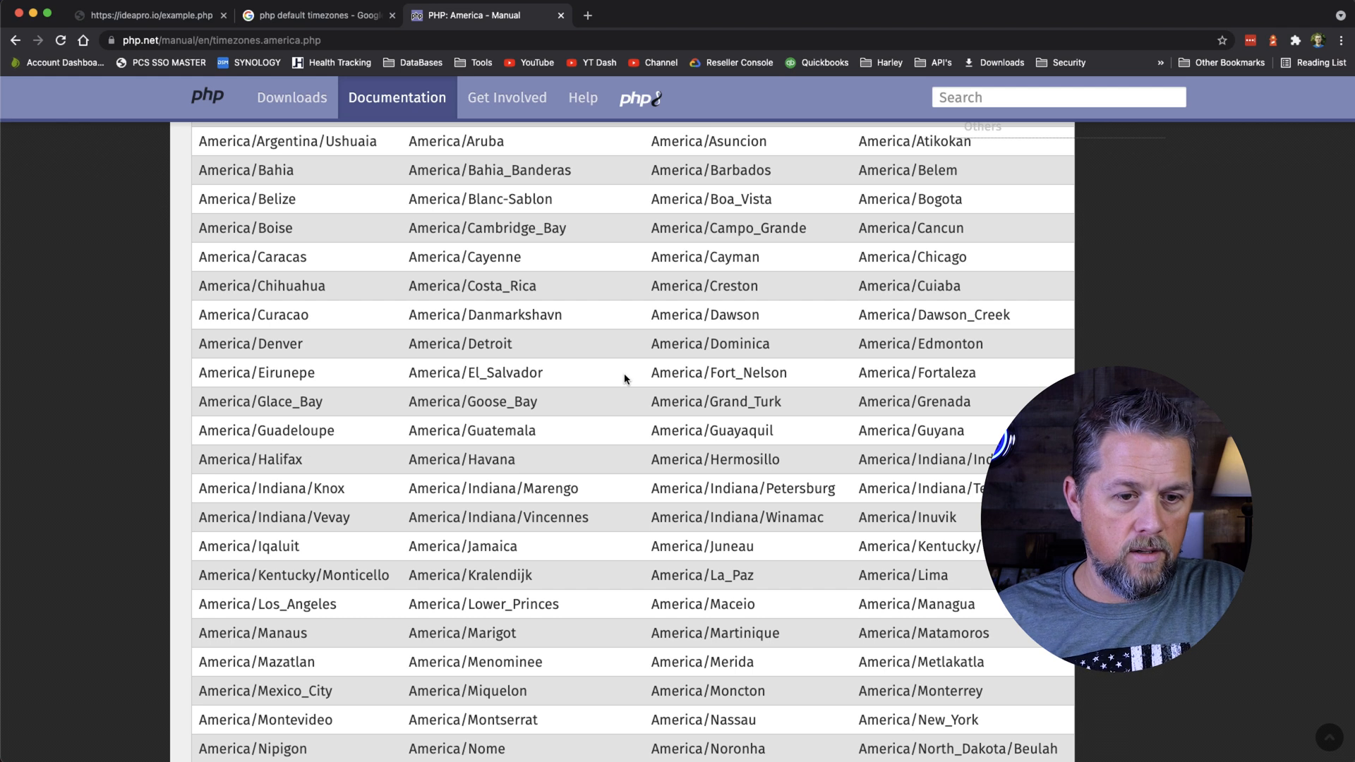
{"action": "mouse_move", "coordinate": [630, 363]}
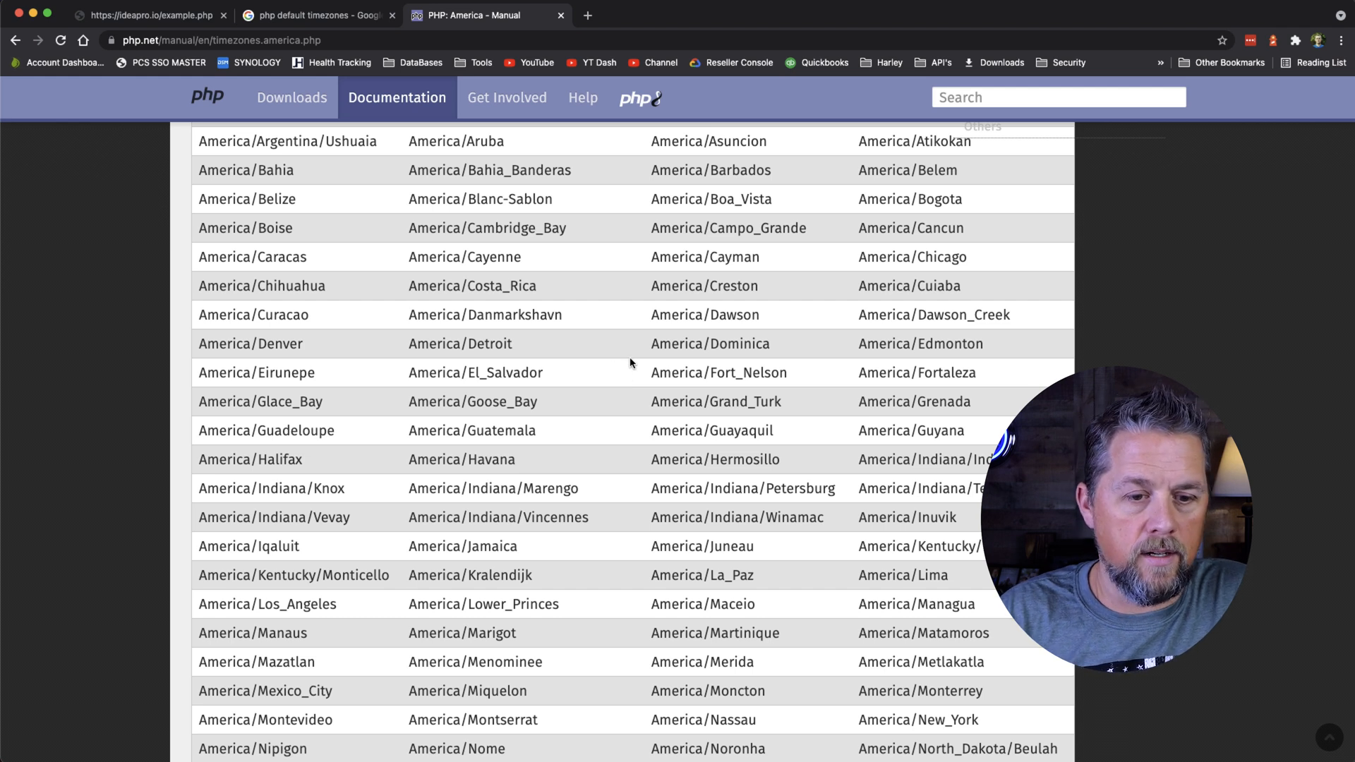
{"action": "scroll", "scroll_direction": "down", "scroll_amount": 3}
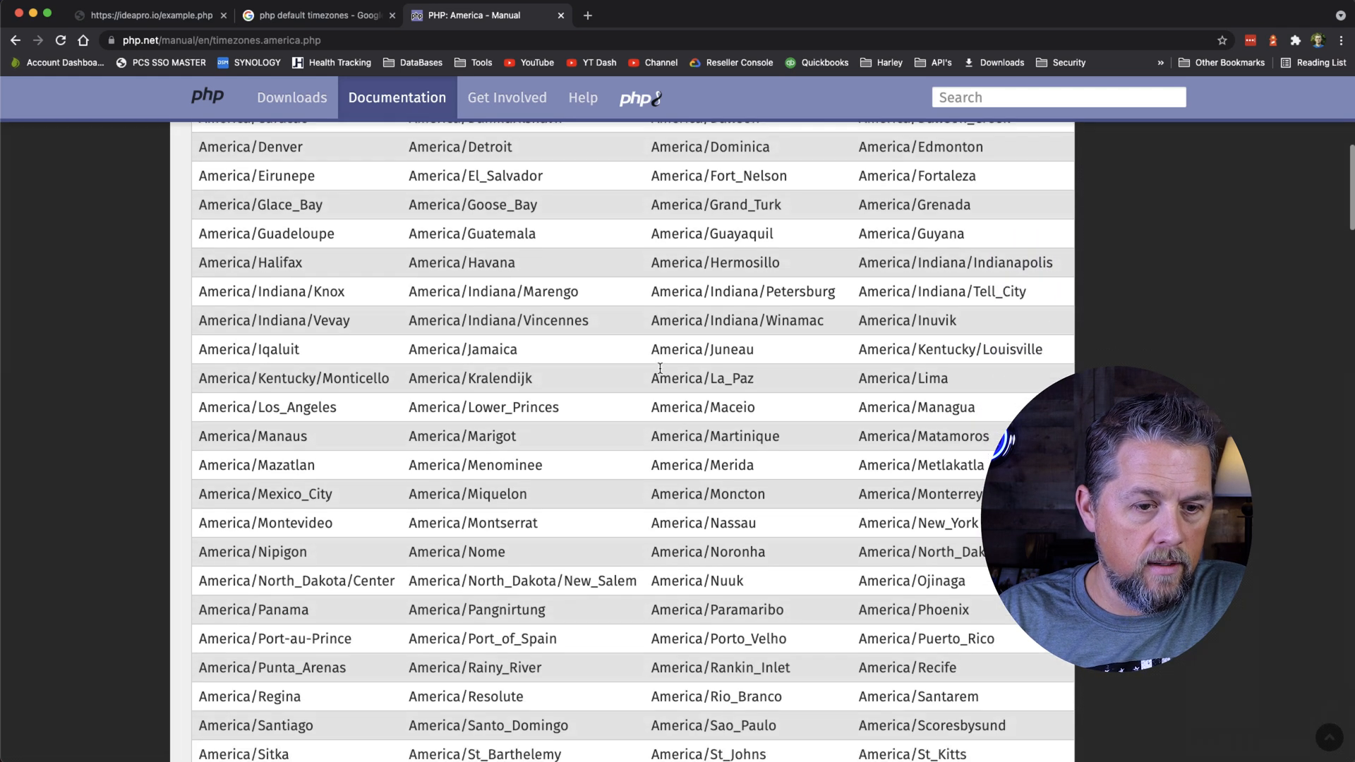
{"action": "scroll", "scroll_direction": "down", "scroll_amount": 3}
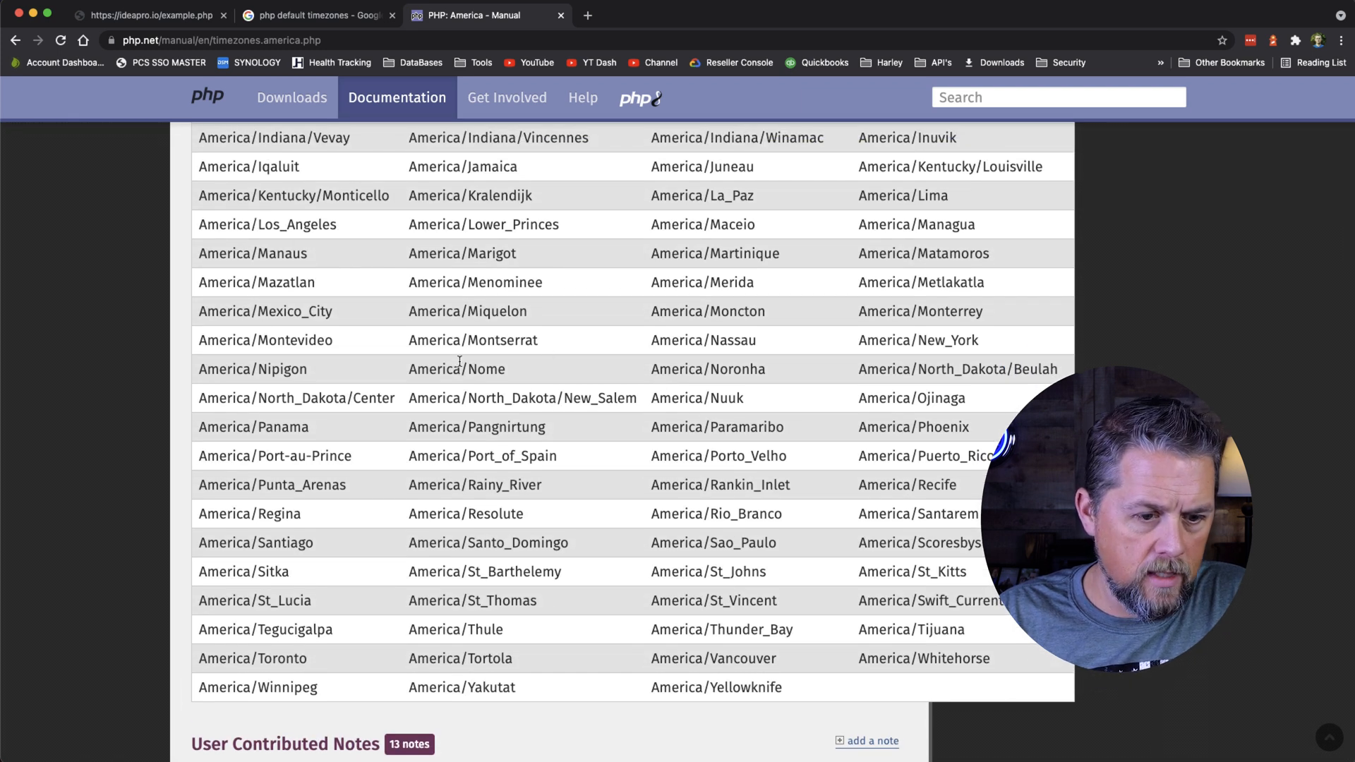
{"action": "scroll", "scroll_direction": "up", "scroll_amount": 3}
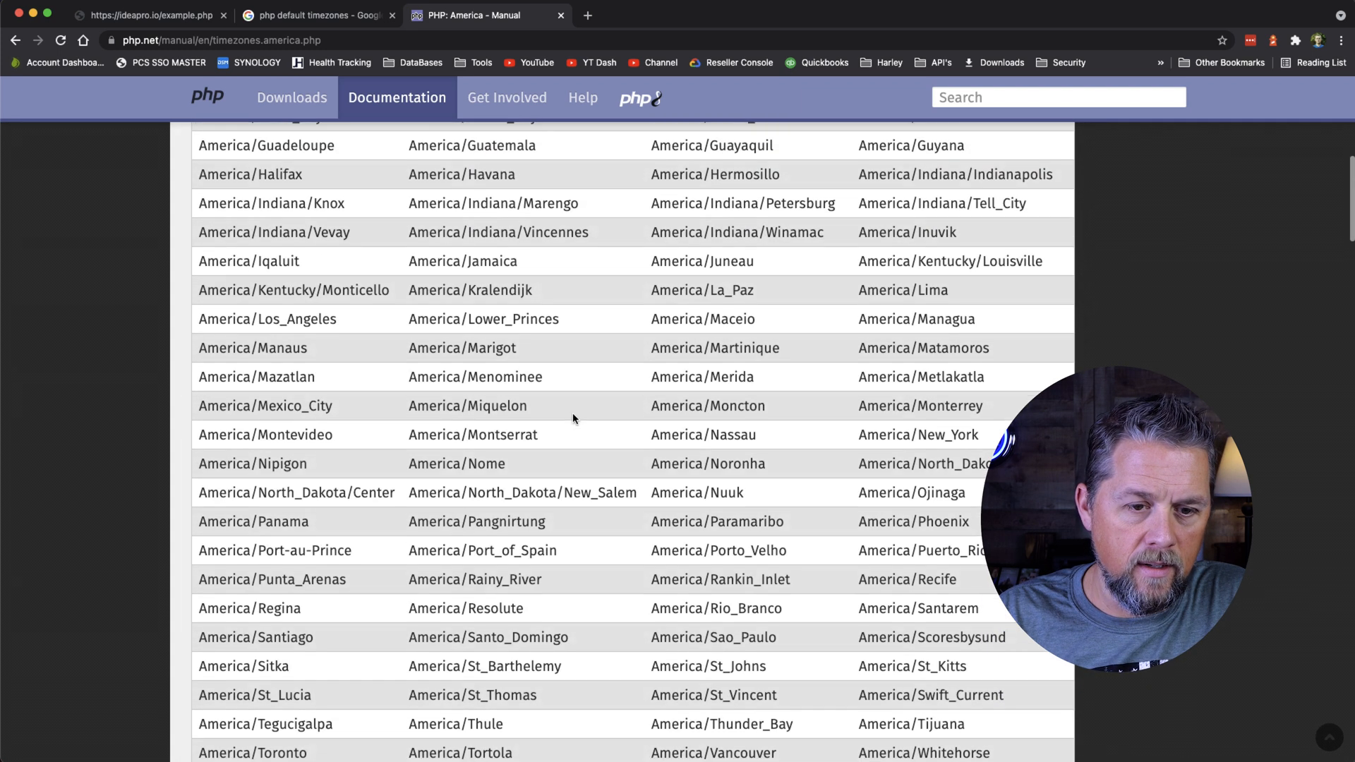
{"action": "scroll", "scroll_direction": "up", "scroll_amount": 3}
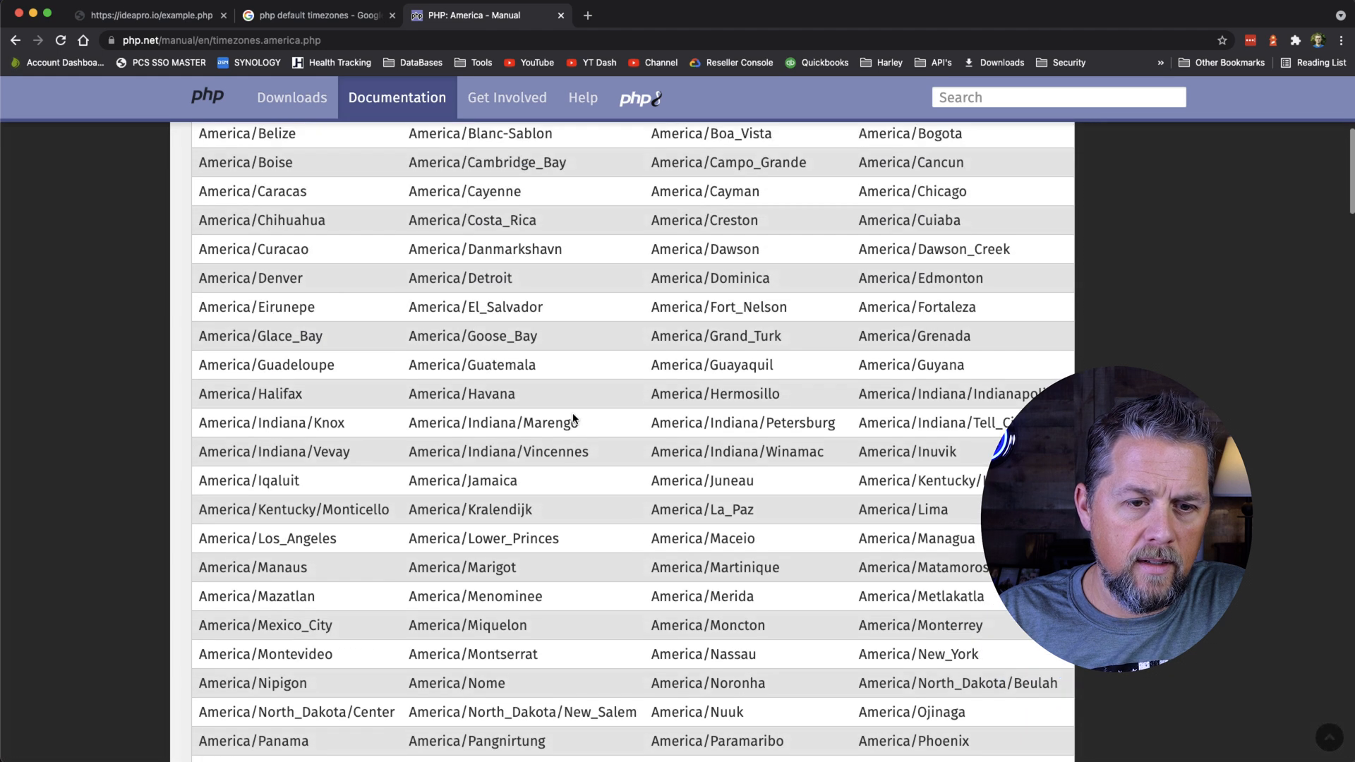
{"action": "scroll", "scroll_direction": "up", "scroll_amount": 3}
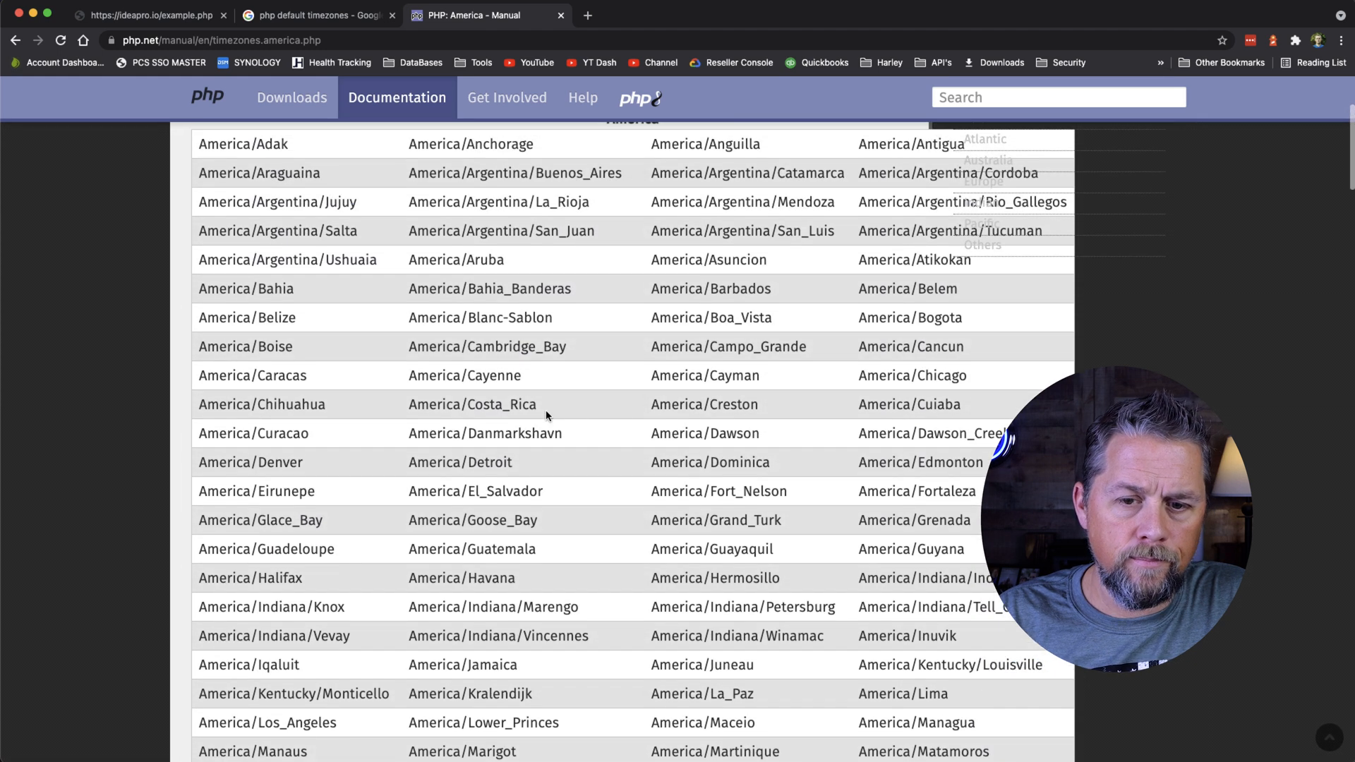
{"action": "scroll", "scroll_direction": "down", "scroll_amount": 3}
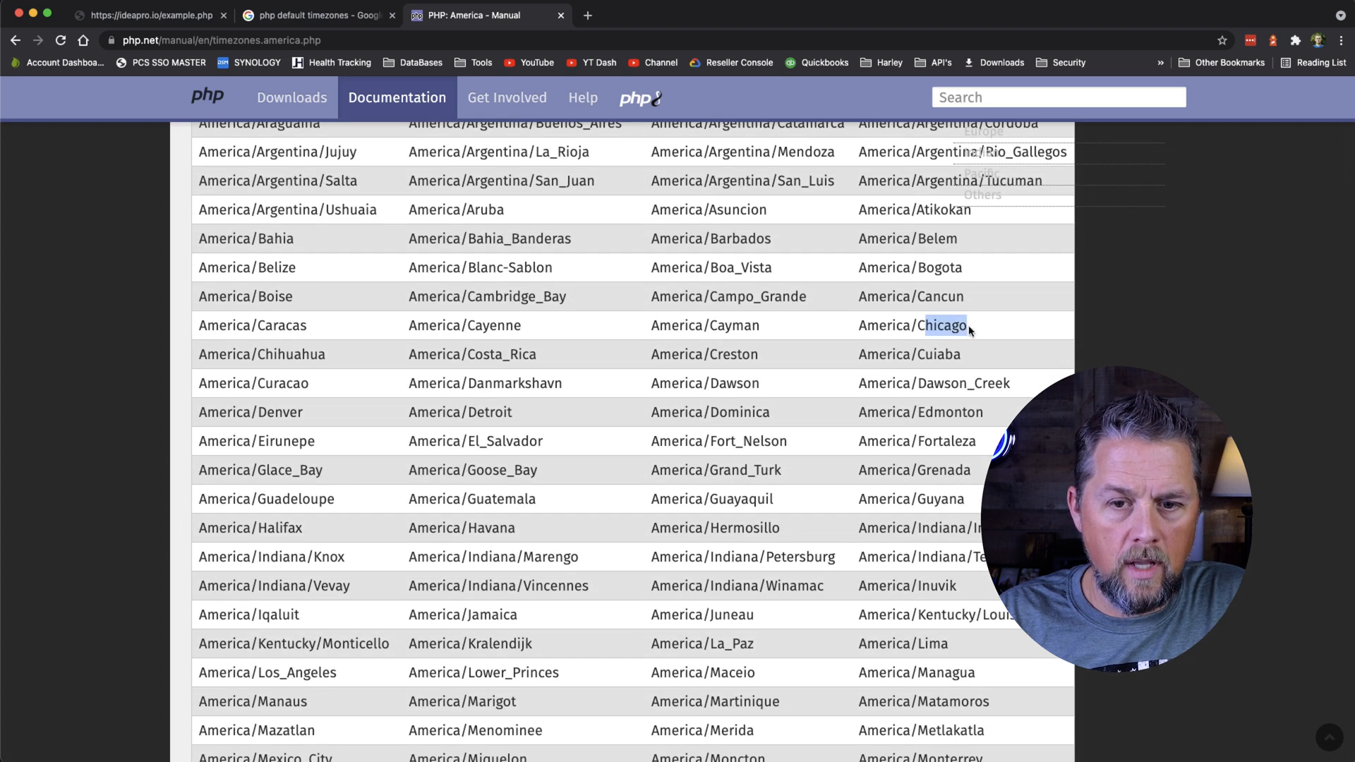
{"action": "double_click", "coordinate": [911, 326]}
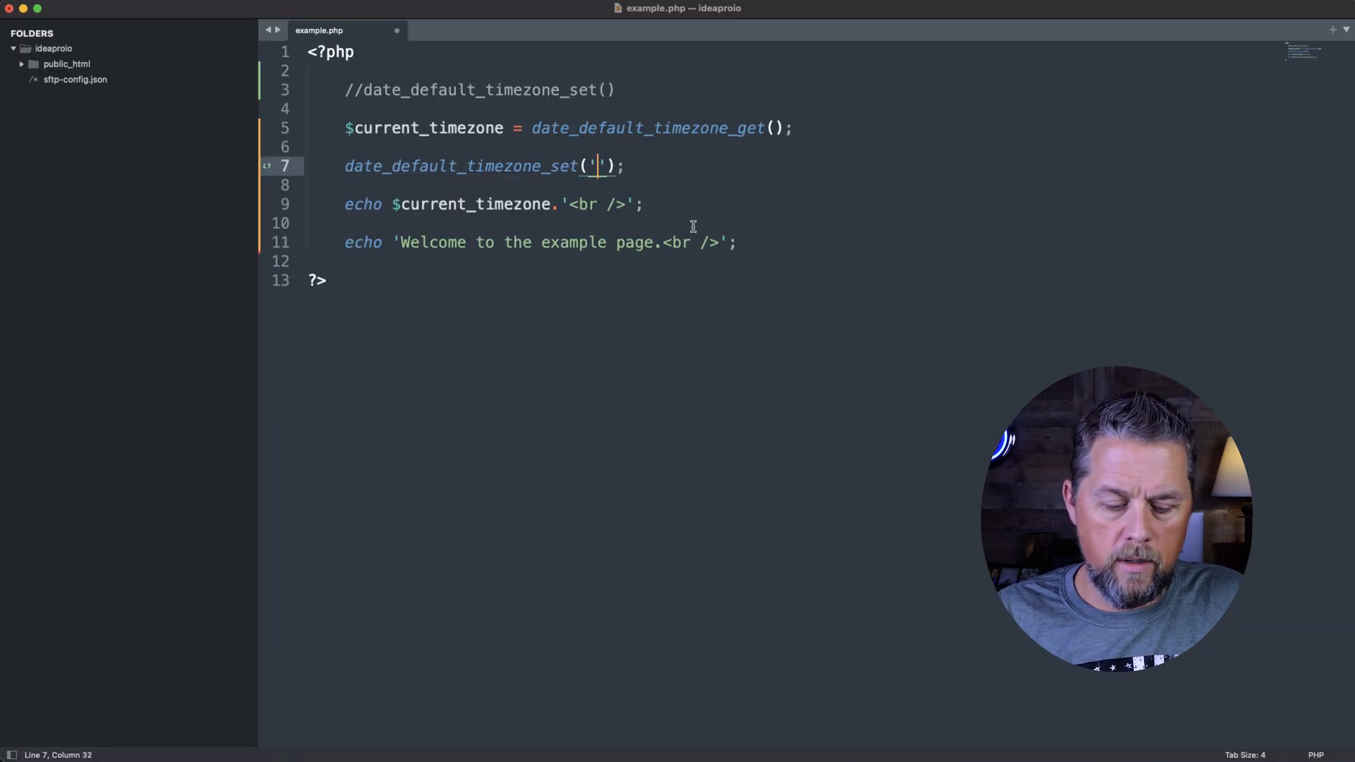
Step: Set the timezone argument to 'America/Chicago', echo the re-read timezone, and save
{"action": "type", "text": "America/Chicago"}
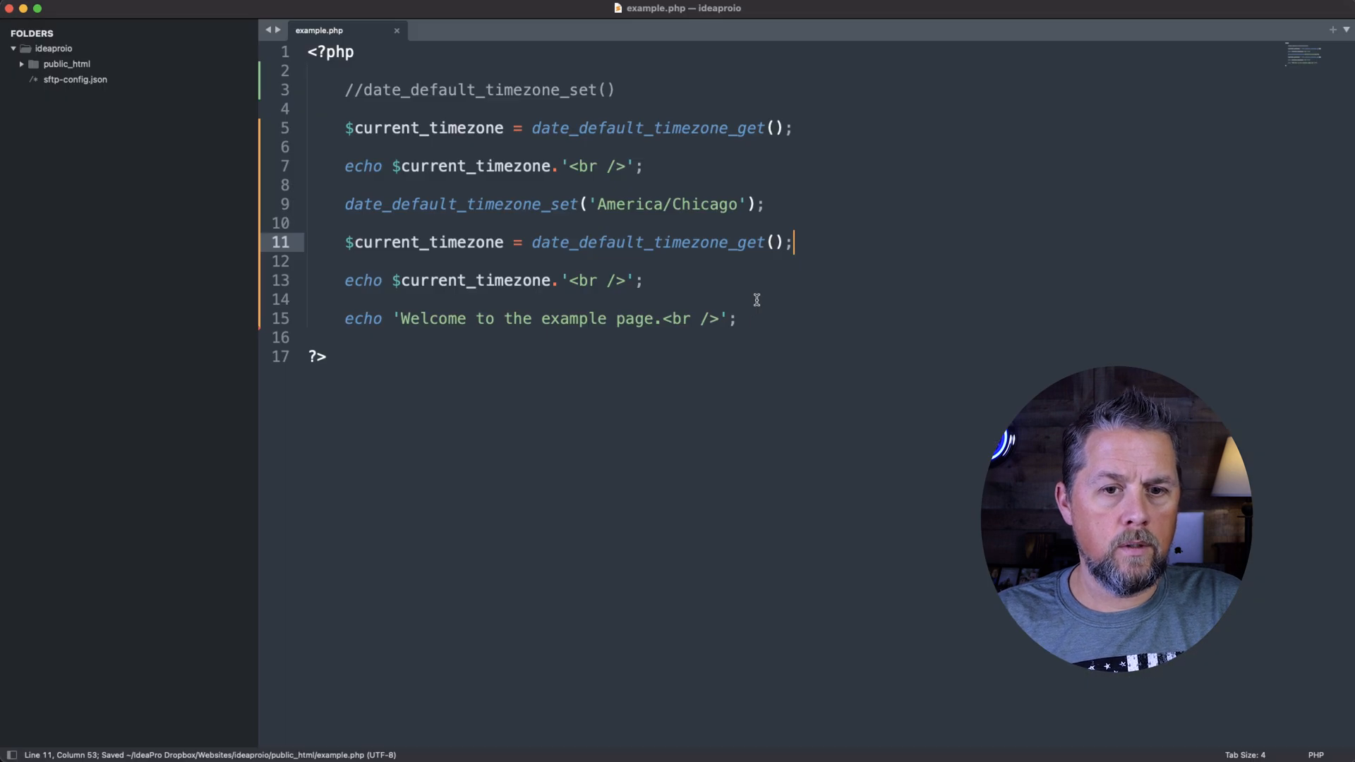
{"action": "left_click", "coordinate": [485, 16]}
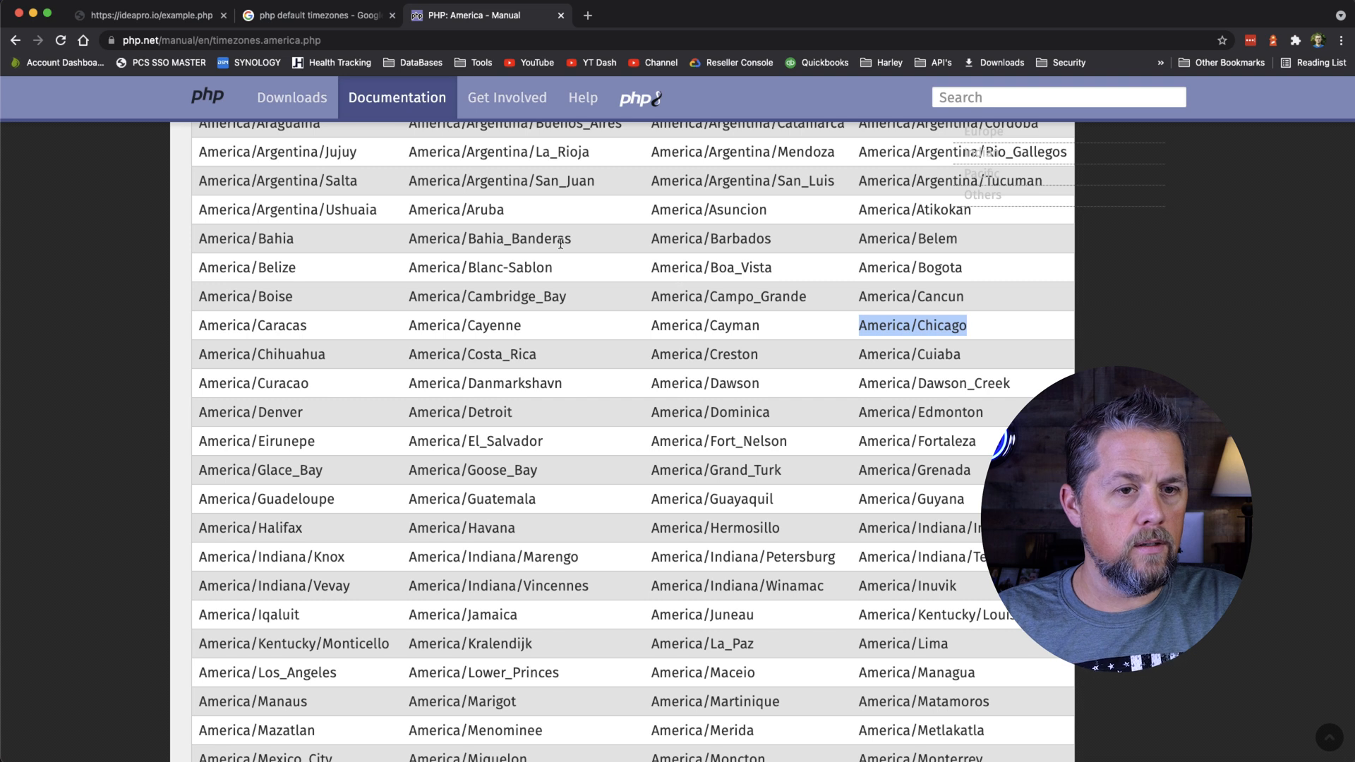
Step: Reload ideapro.io/example.php to show America/Phoenix and America/Chicago above the welcome line
{"action": "left_click", "coordinate": [147, 15]}
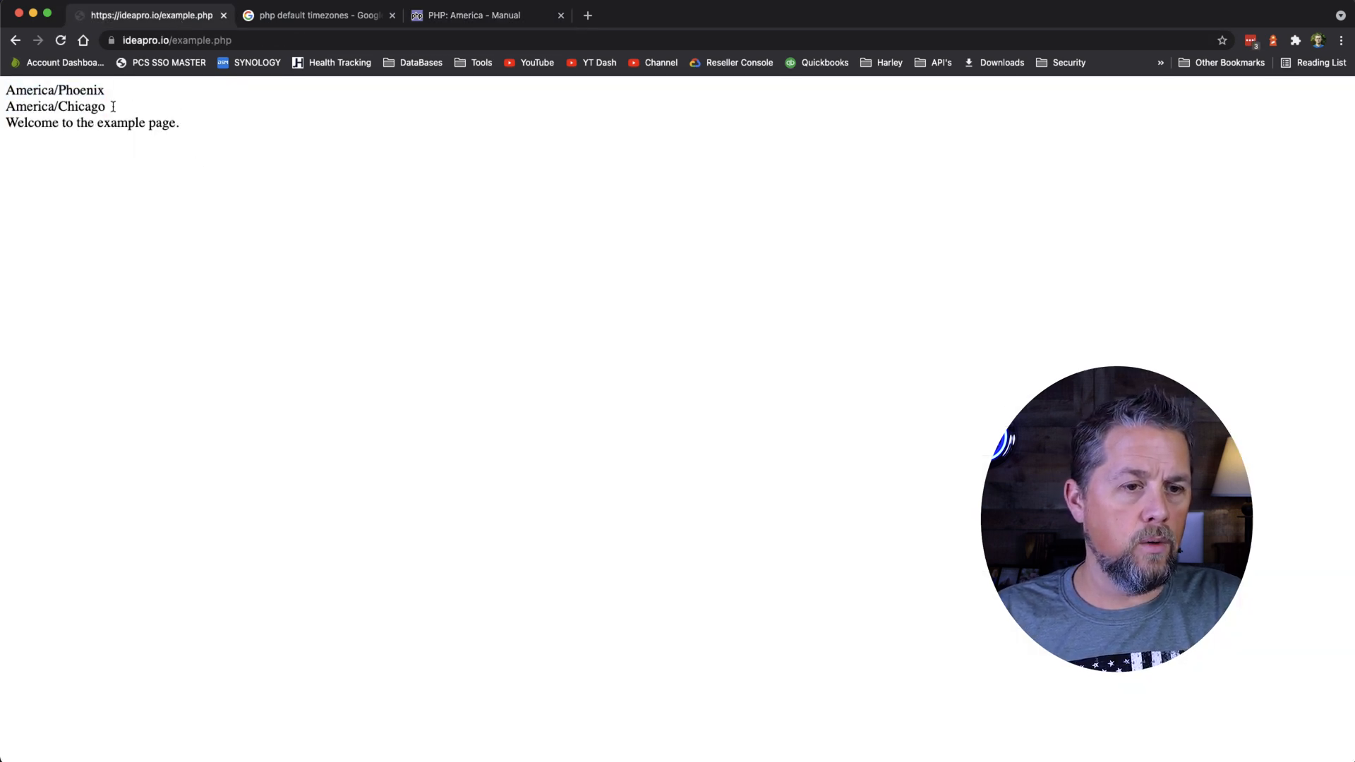
{"action": "double_click", "coordinate": [53, 89]}
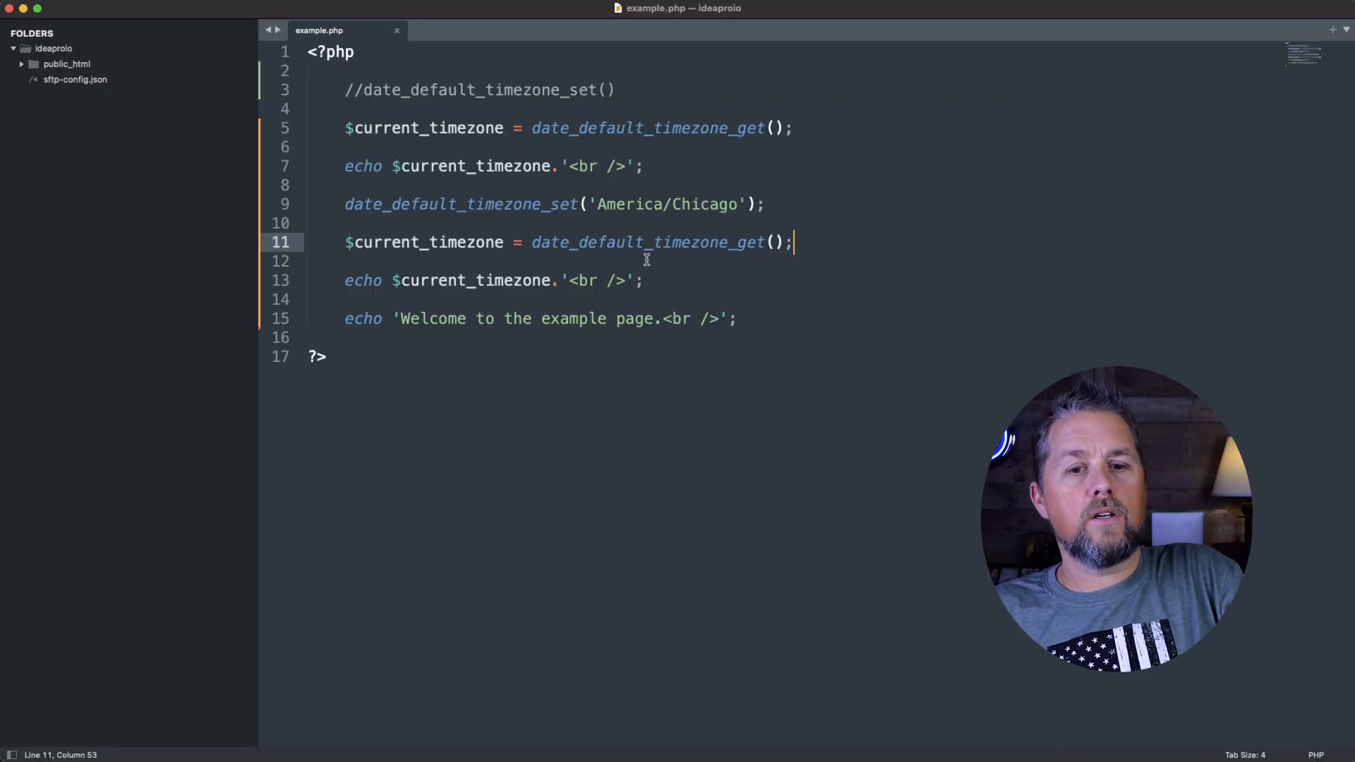
Step: Add echo date("Y-m-d H:i:s"); on line 15 after the Chicago timezone output
{"action": "left_click", "coordinate": [735, 318]}
{"action": "type", "text": "//"}
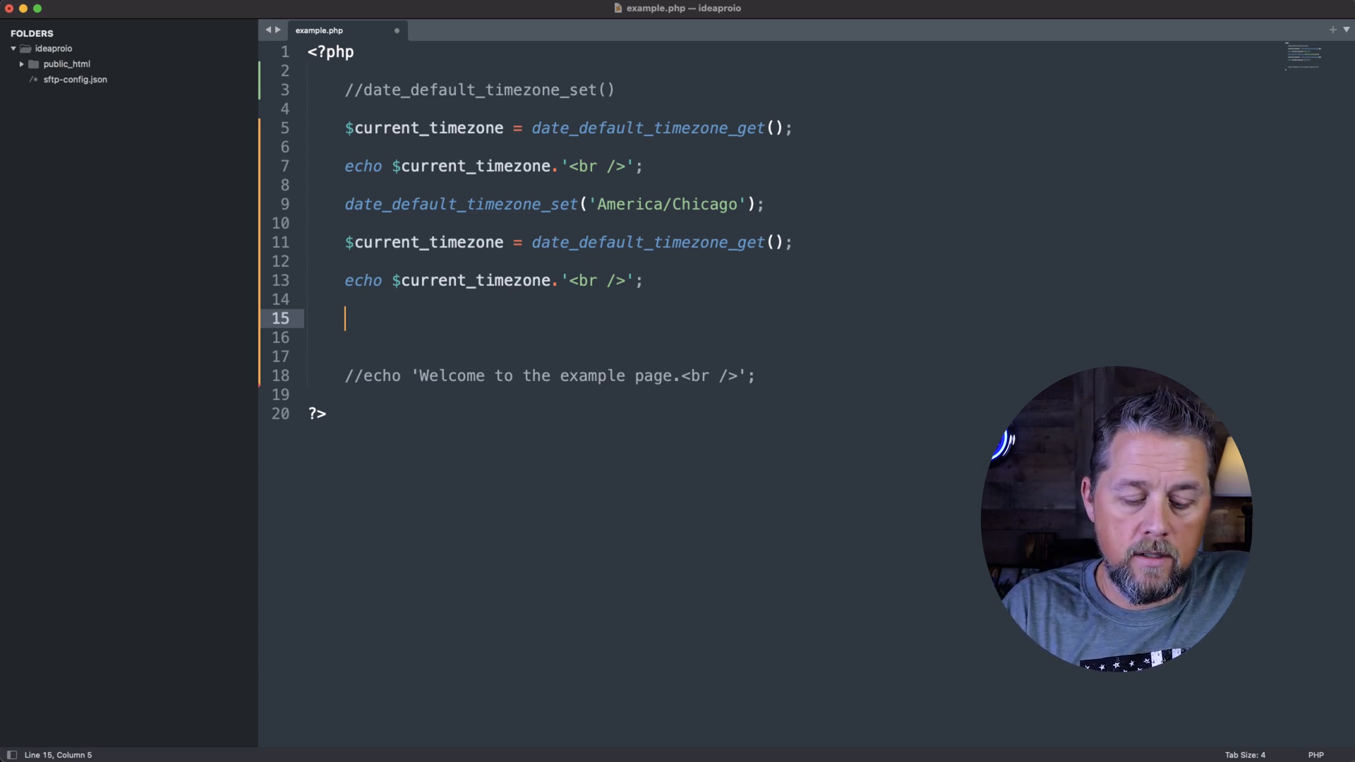
{"action": "type", "text": "echo"}
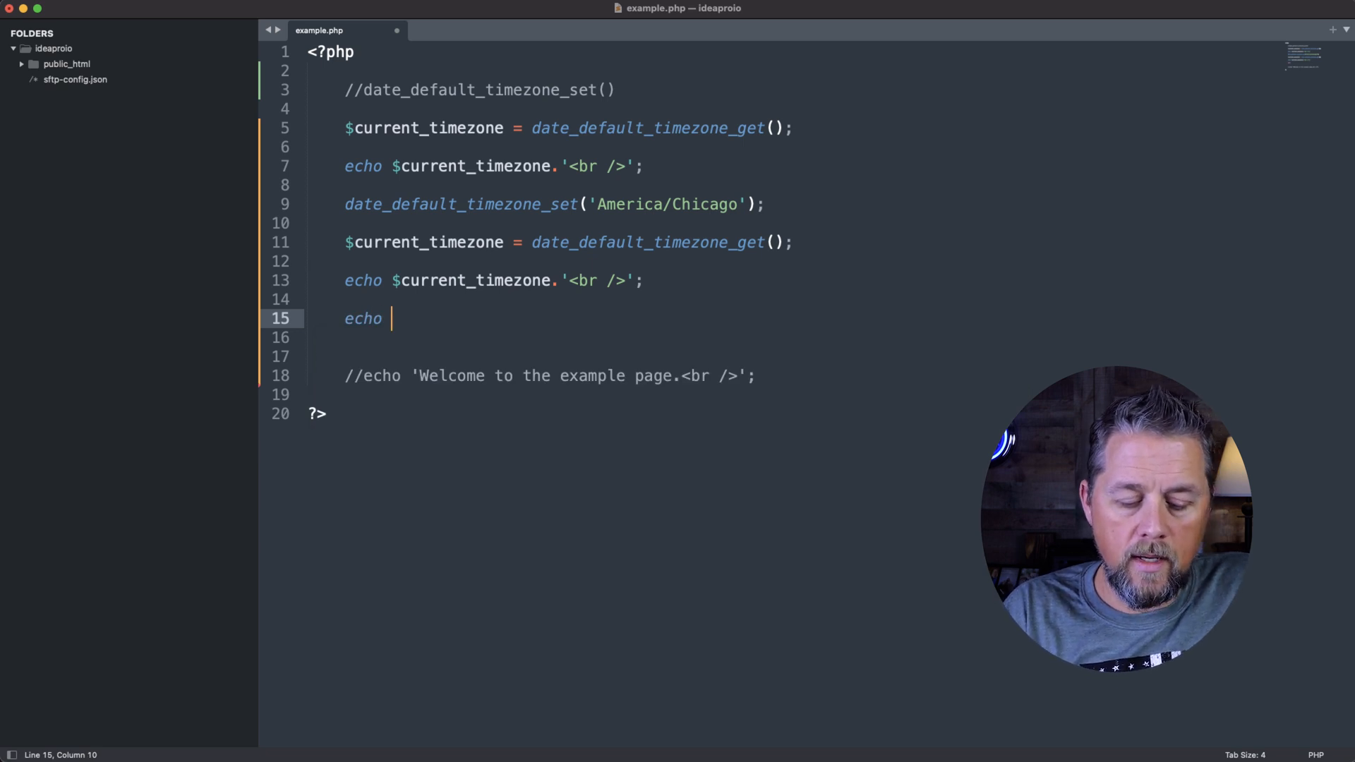
{"action": "type", "text": "date()"}
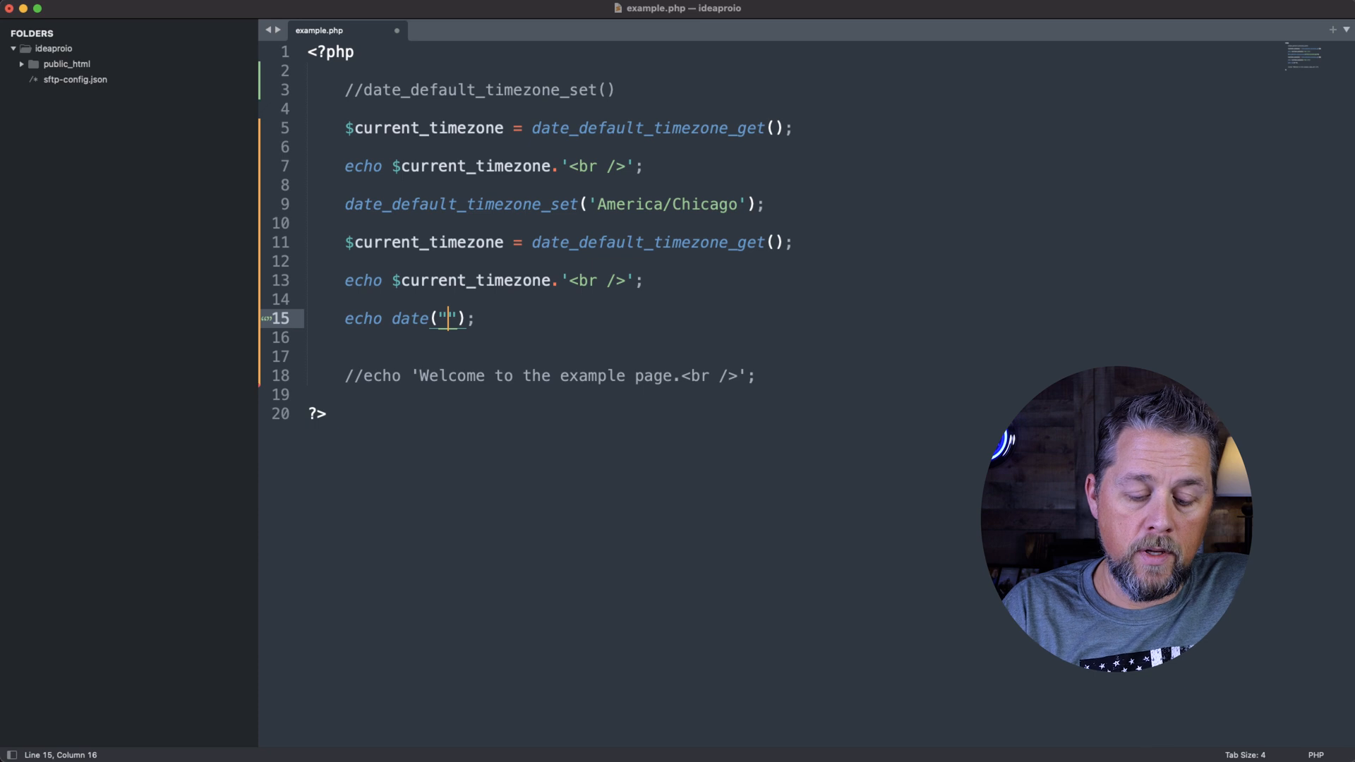
{"action": "type", "text": "Y"}
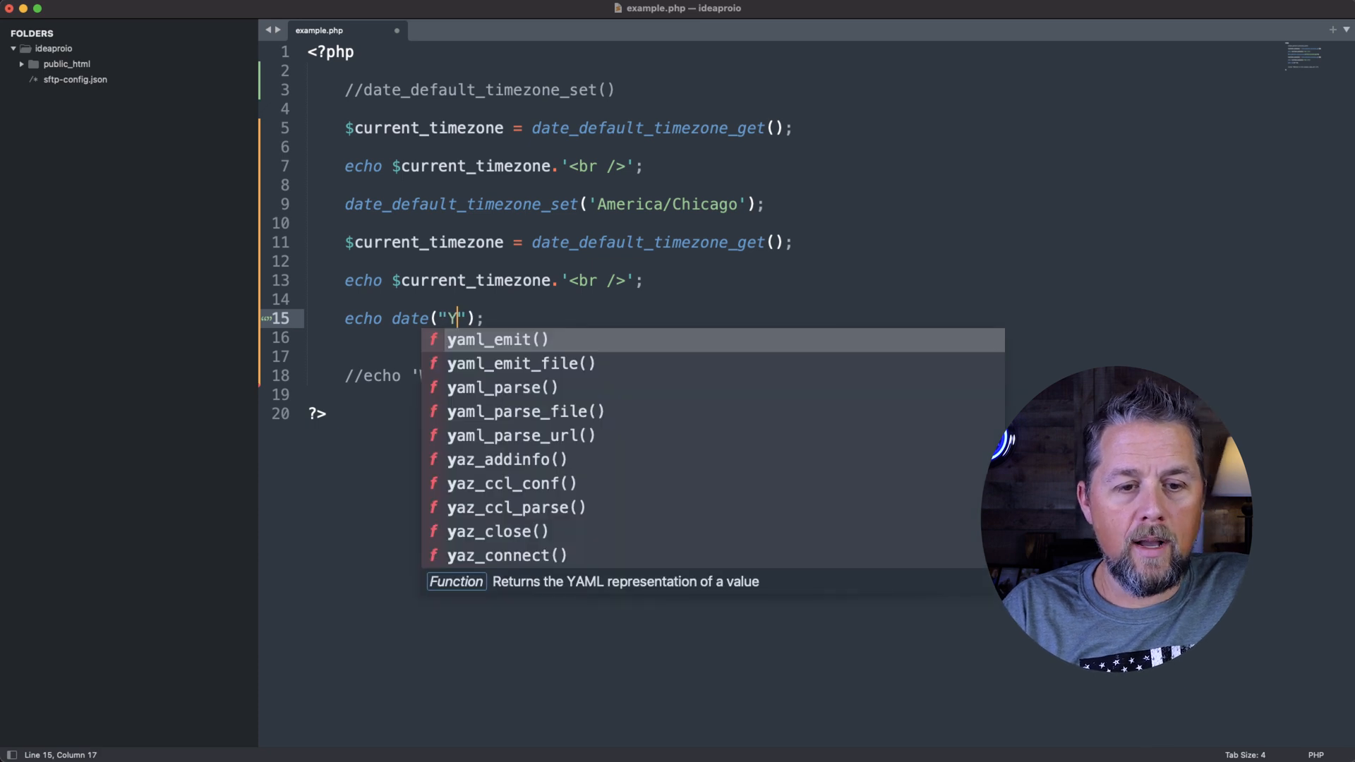
{"action": "type", "text": "-m"}
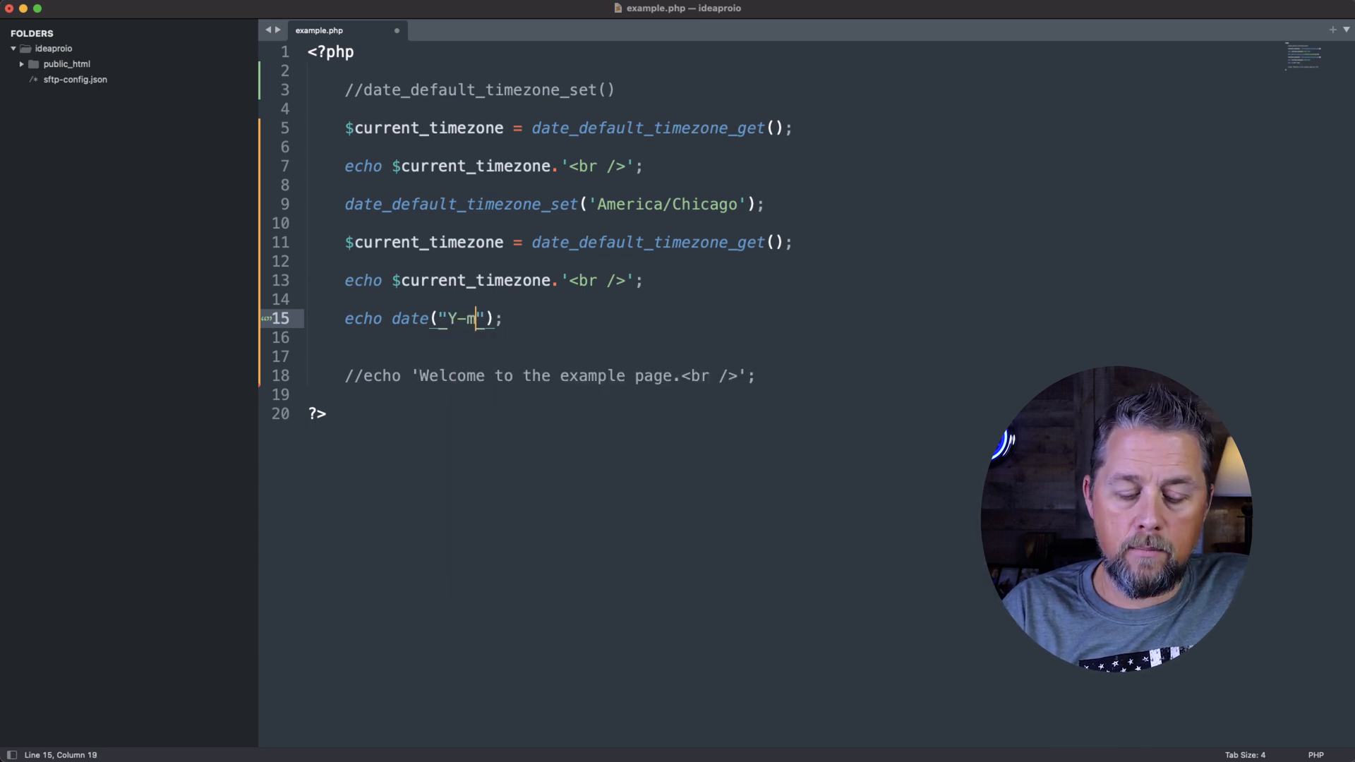
{"action": "type", "text": "-d"}
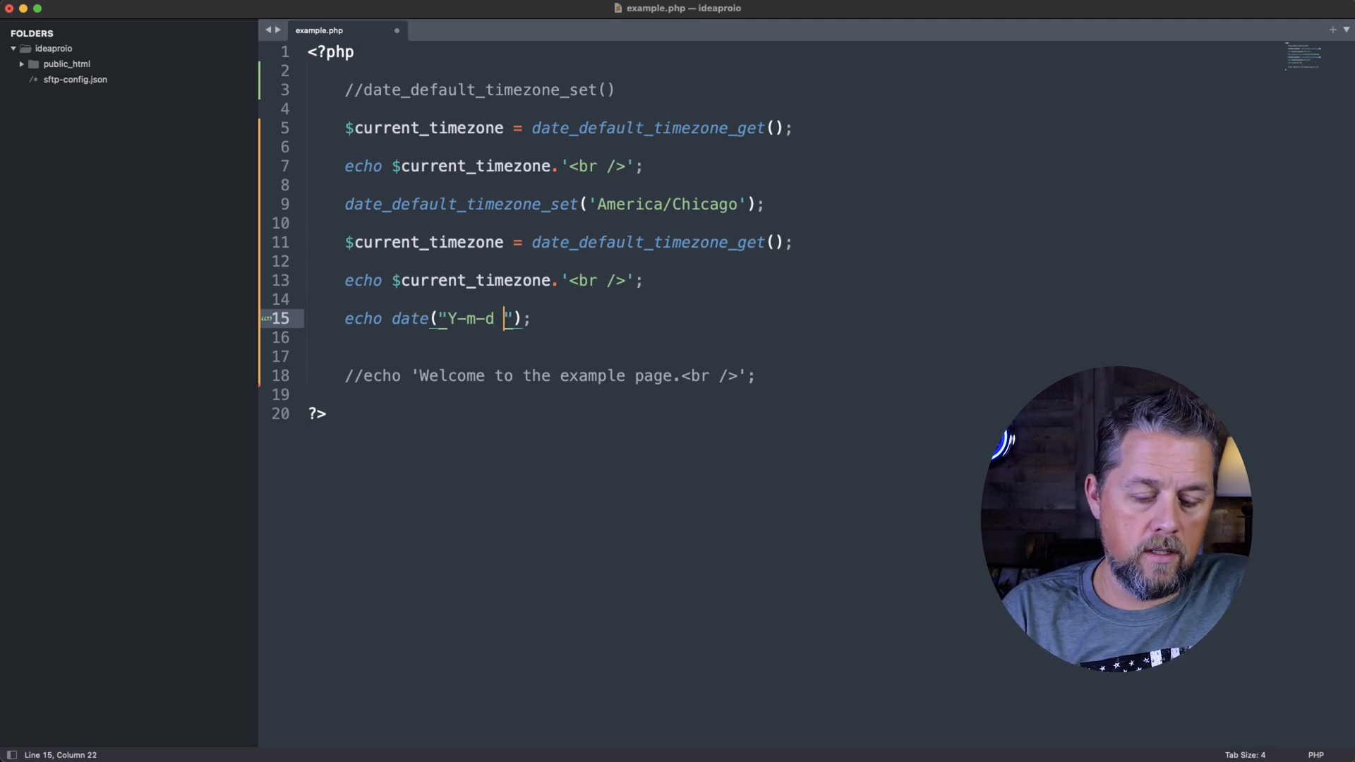
{"action": "type", "text": "H"}
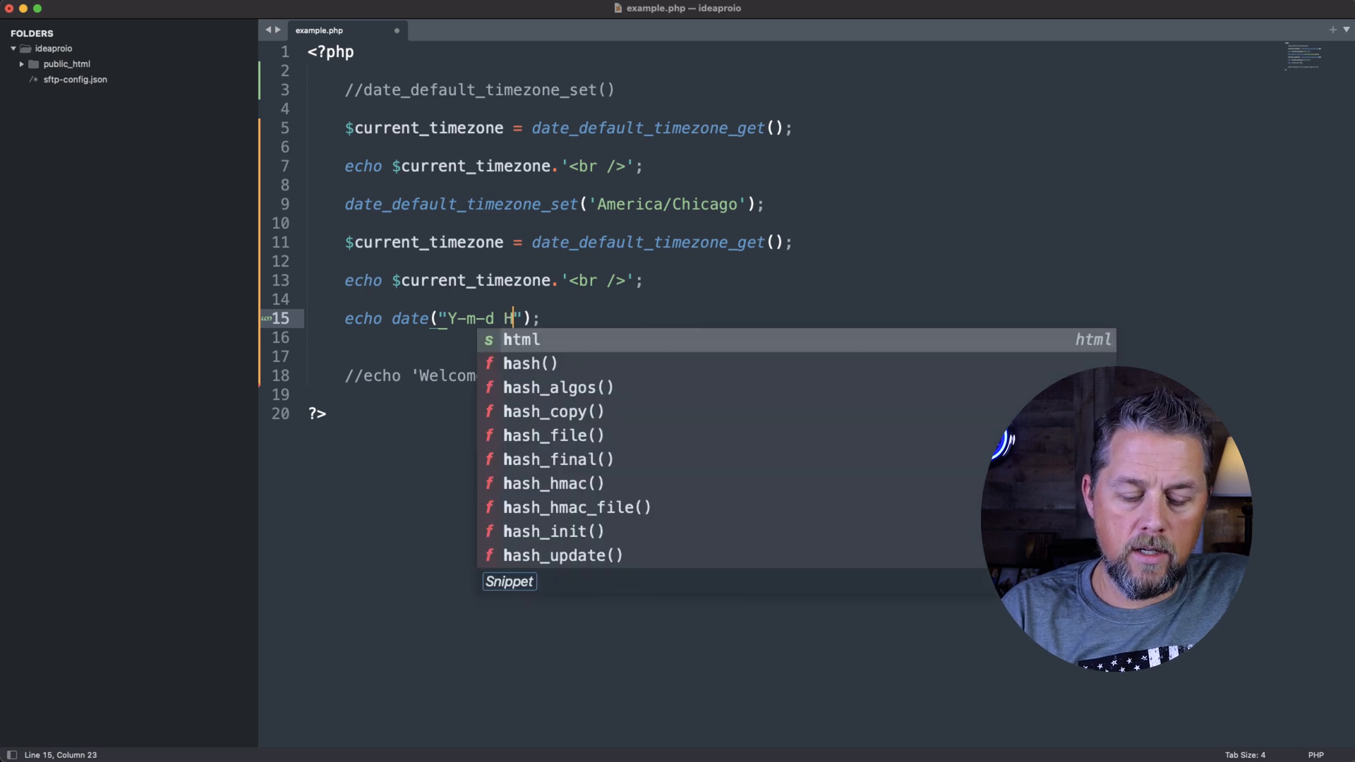
{"action": "type", "text": ":i"}
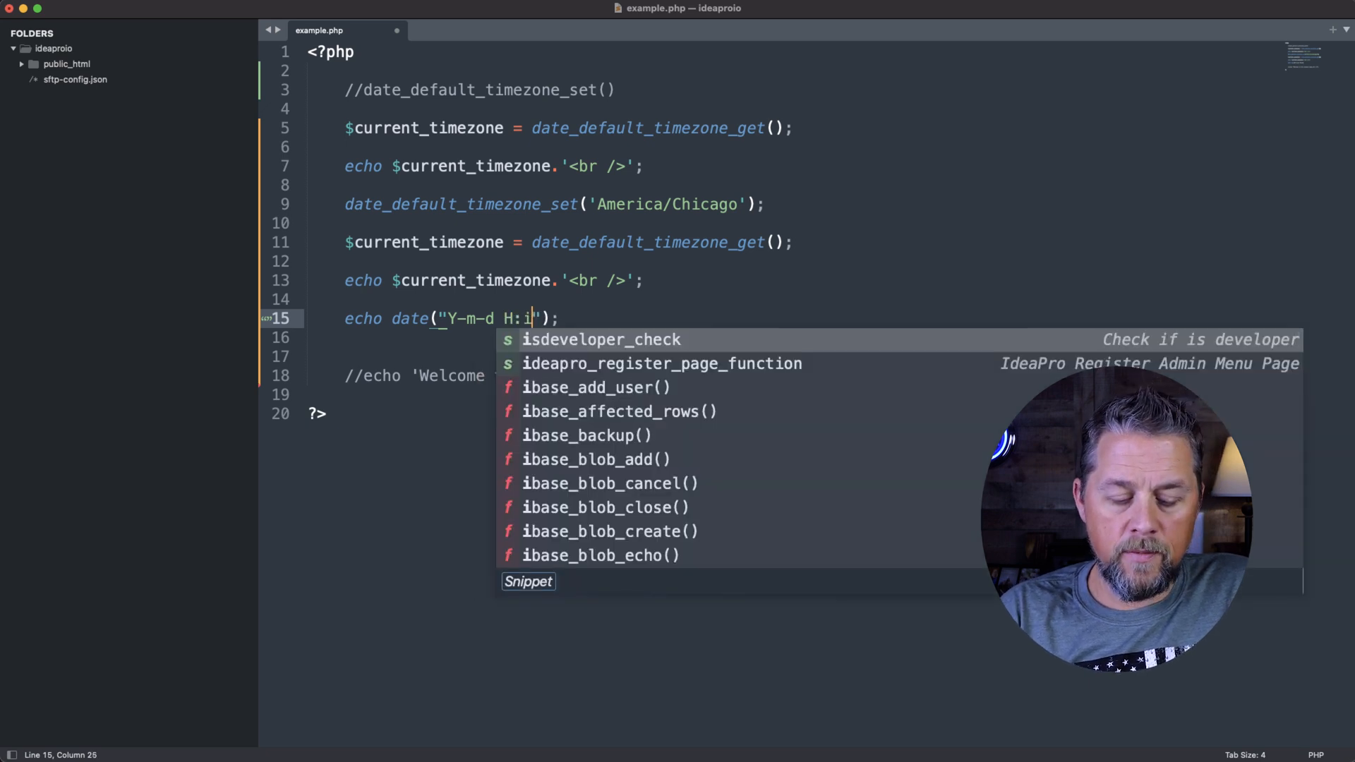
{"action": "type", "text": ":s"}
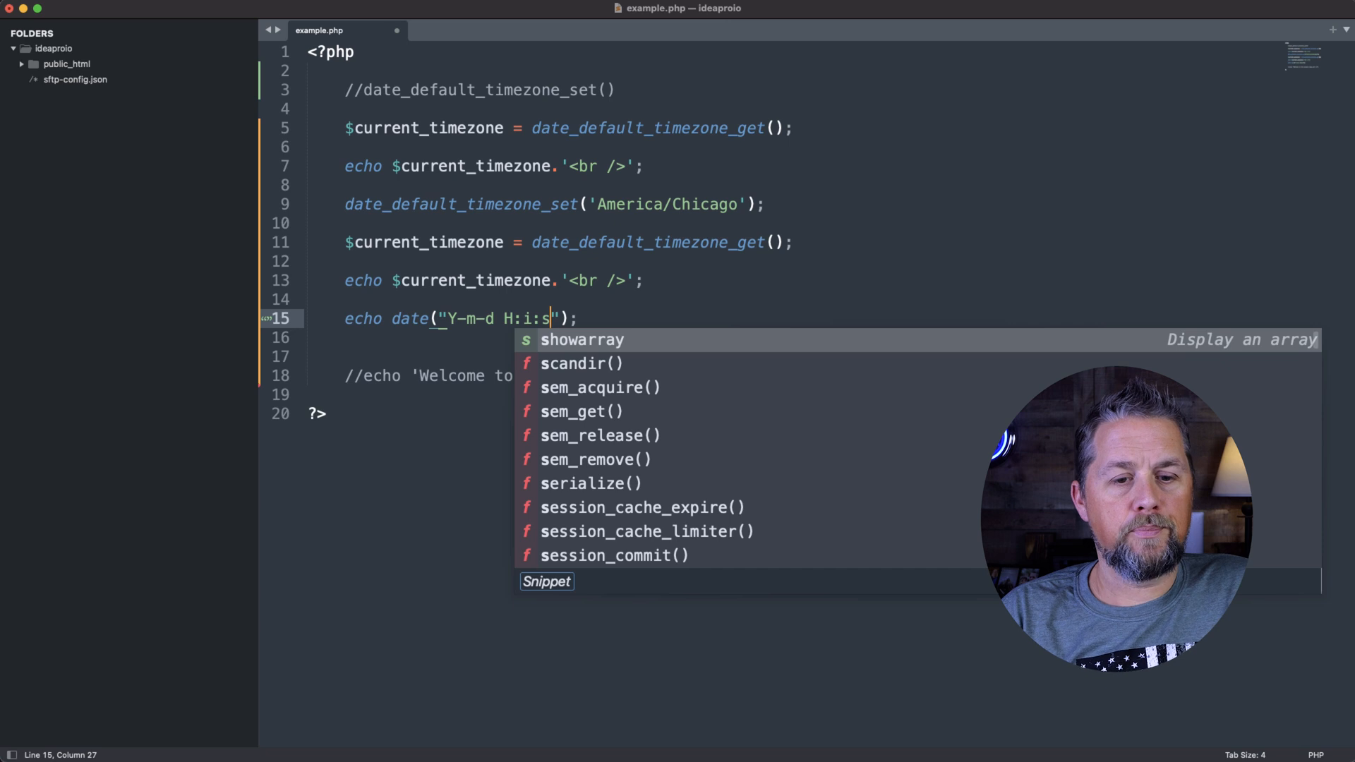
{"action": "key", "text": "escape"}
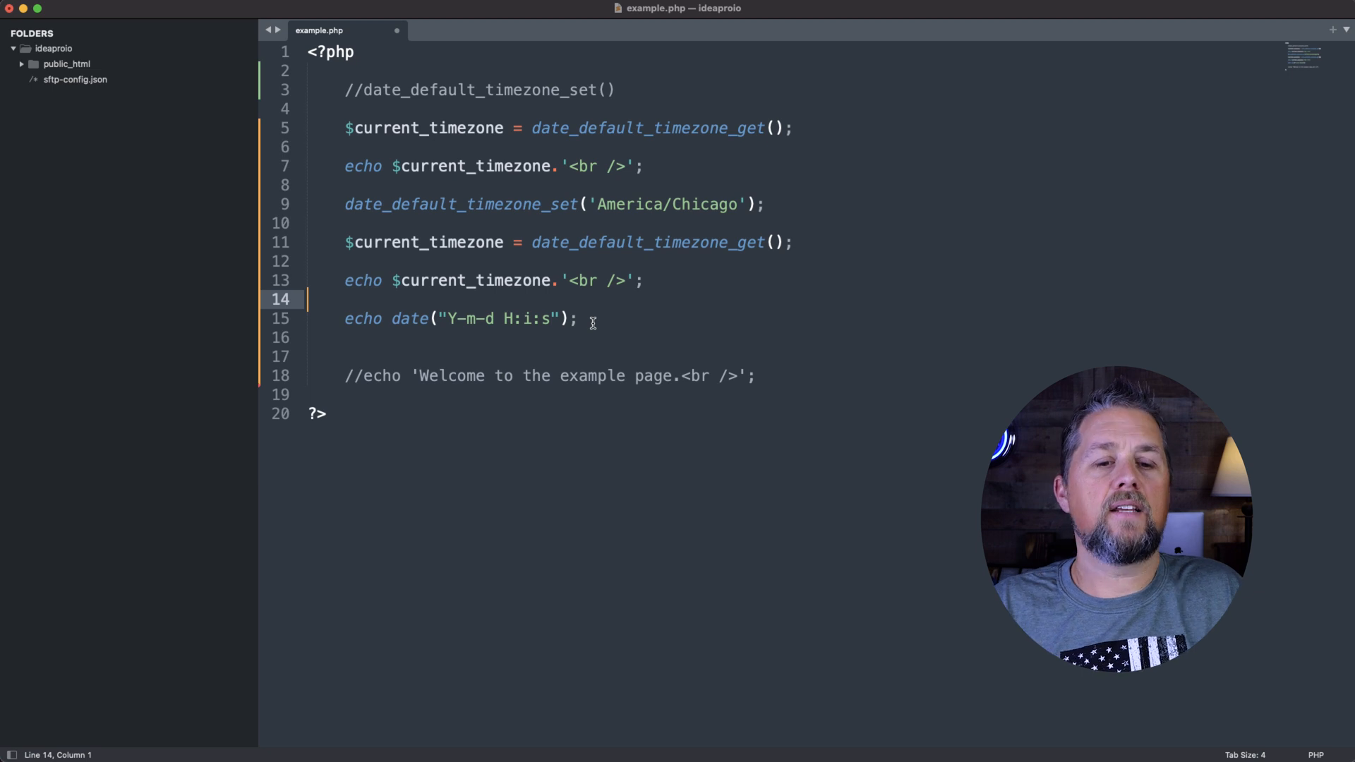
{"action": "left_click", "coordinate": [445, 319]}
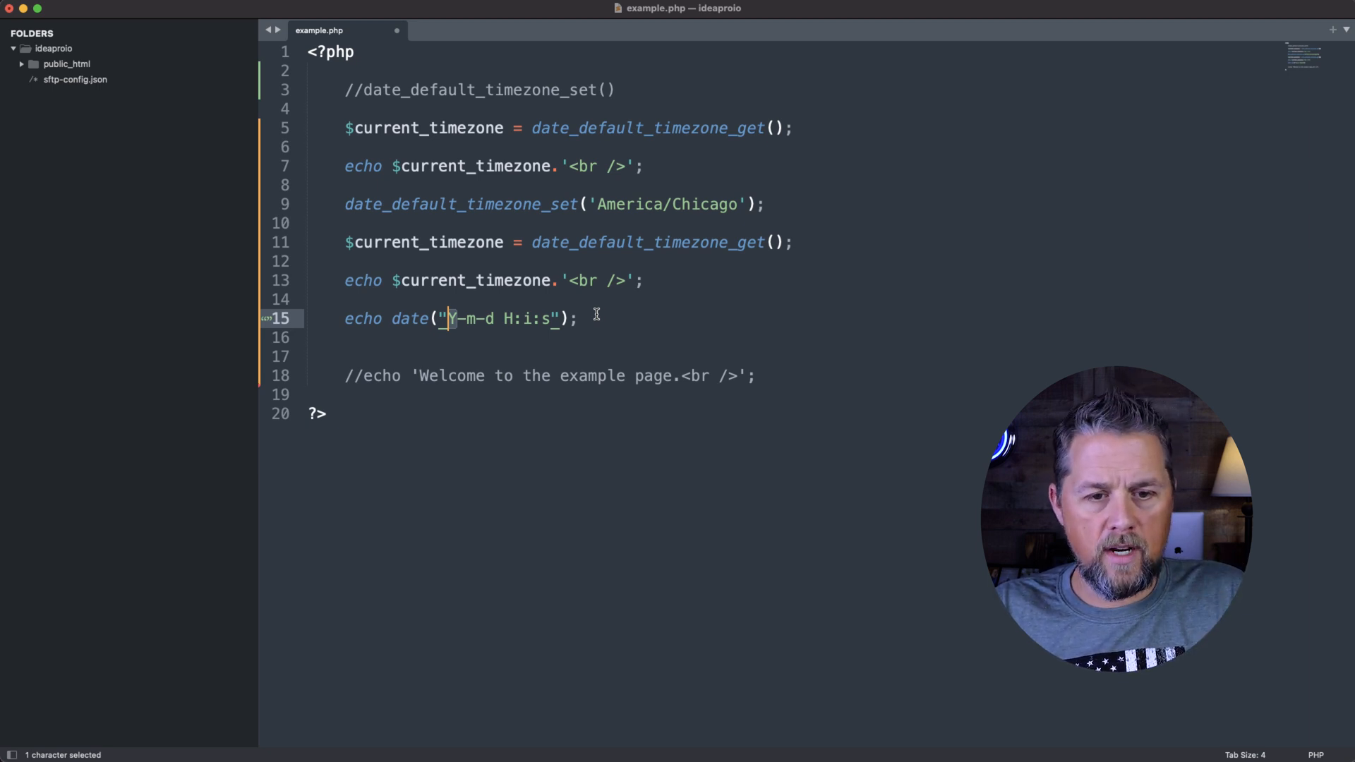
{"action": "mouse_move", "coordinate": [588, 319]}
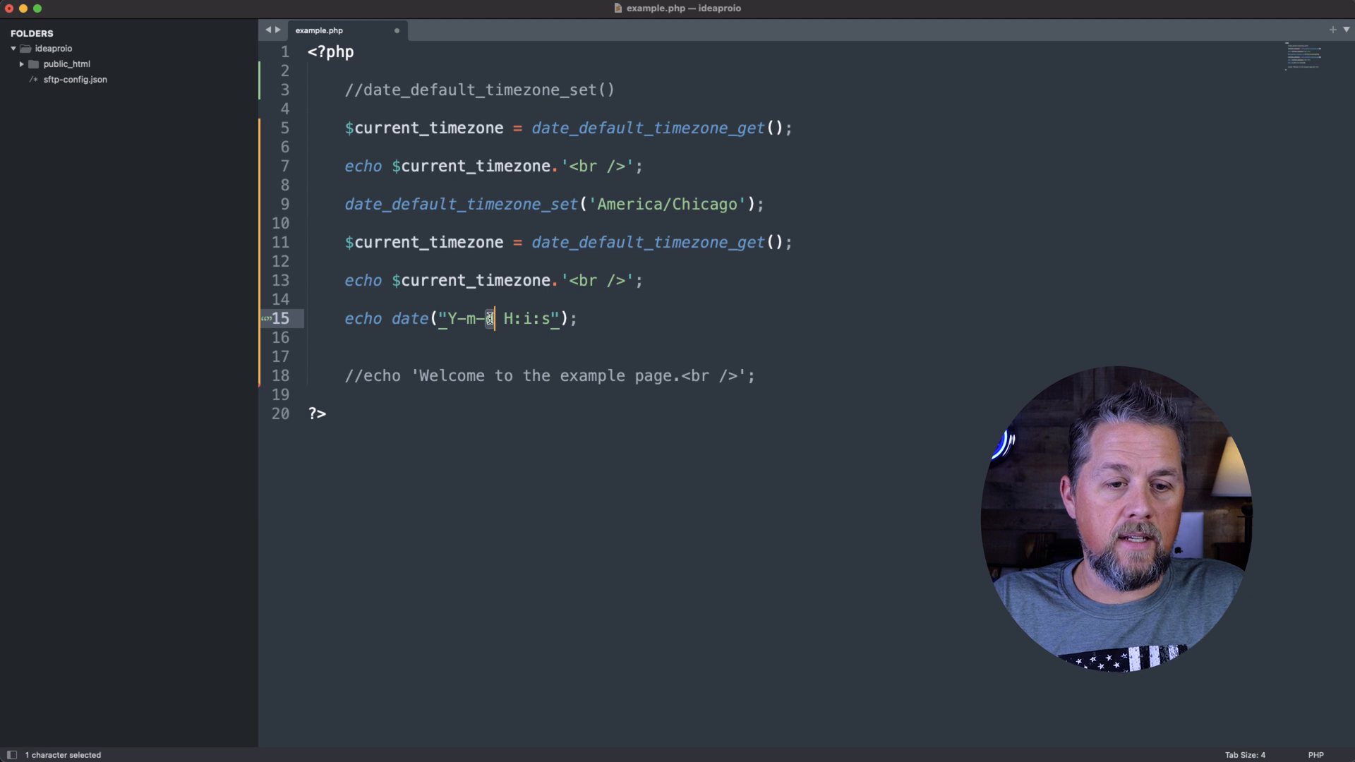
{"action": "mouse_move", "coordinate": [616, 323]}
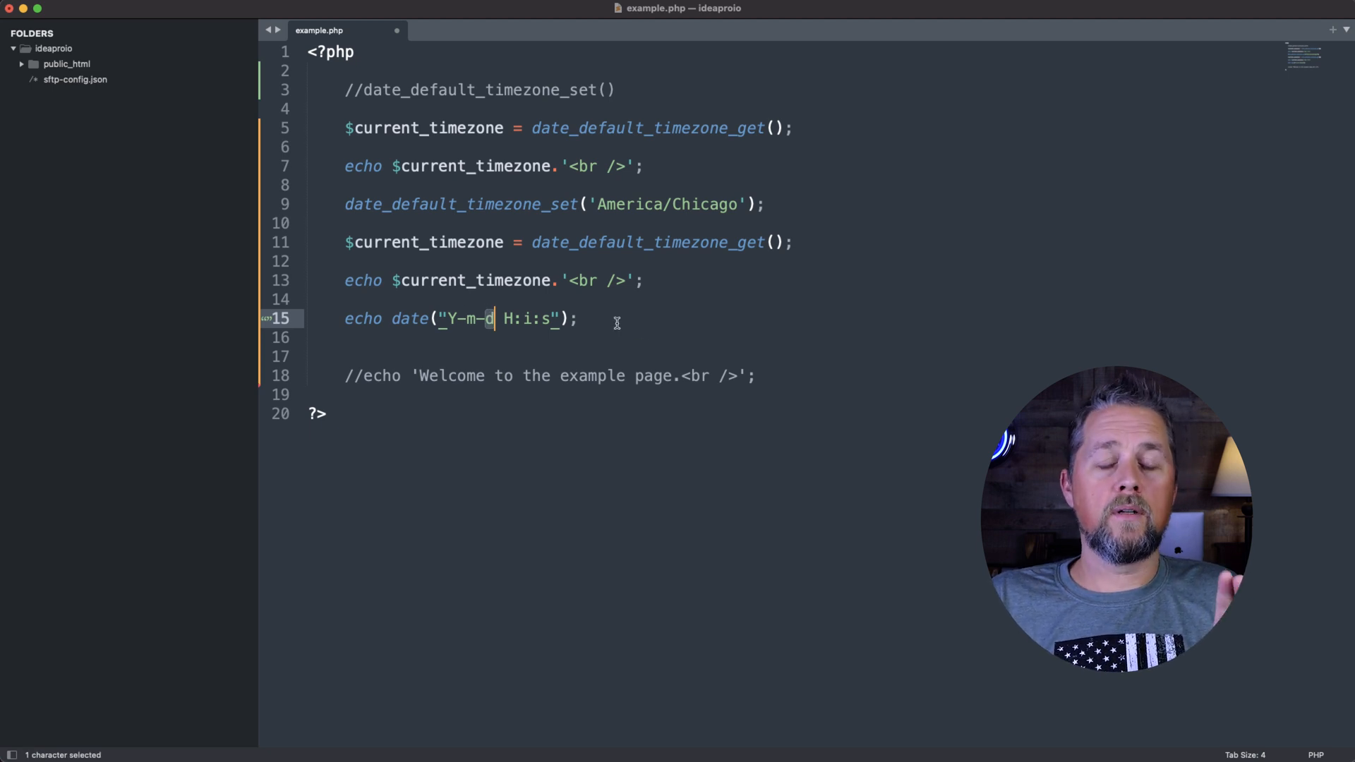
{"action": "mouse_move", "coordinate": [604, 322]}
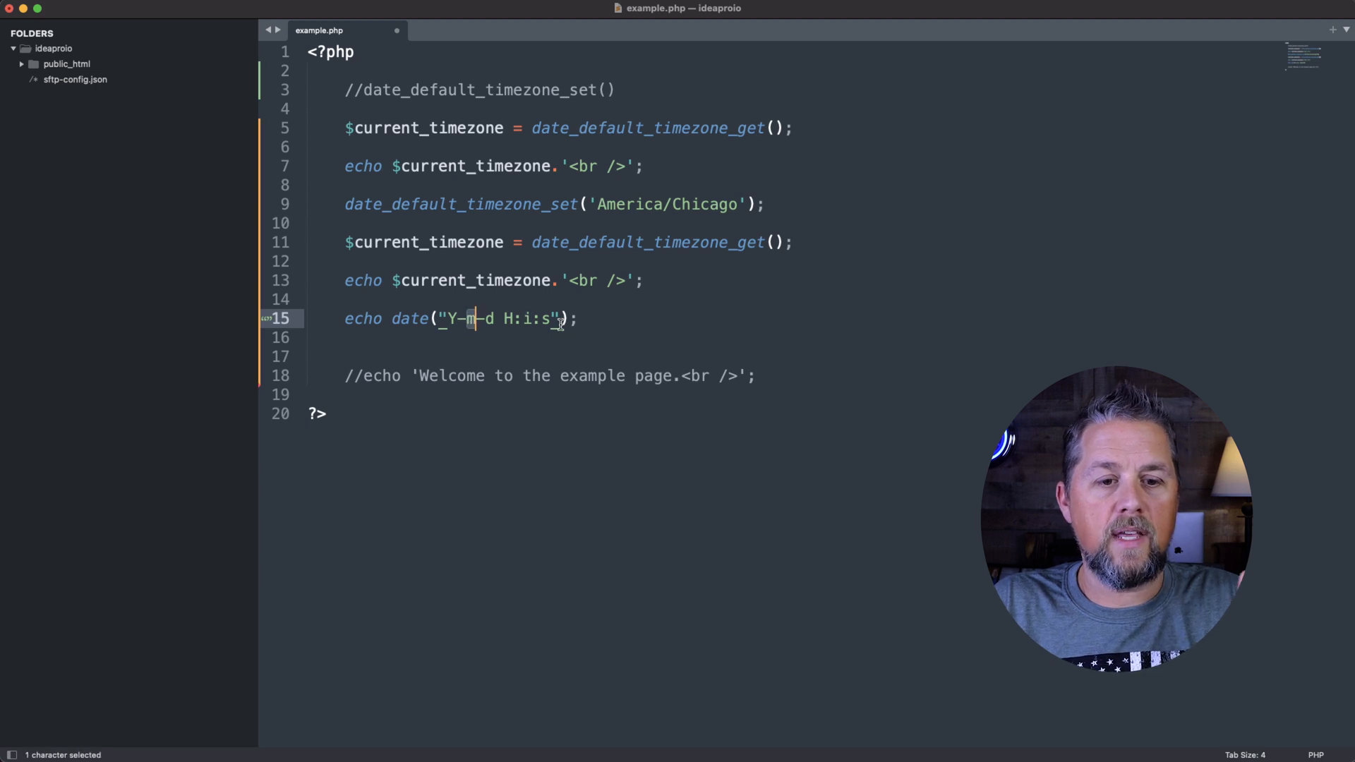
{"action": "left_click", "coordinate": [525, 319]}
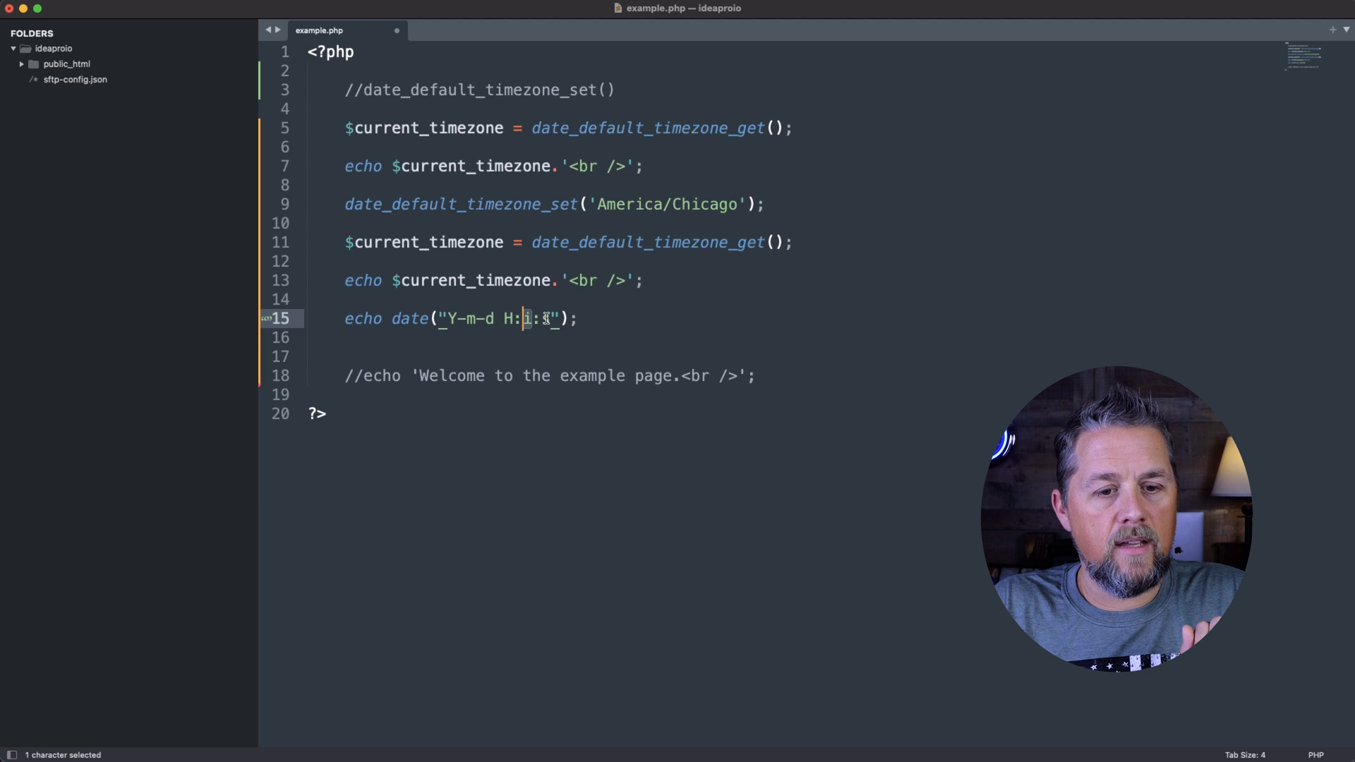
{"action": "type", "text": "s"}
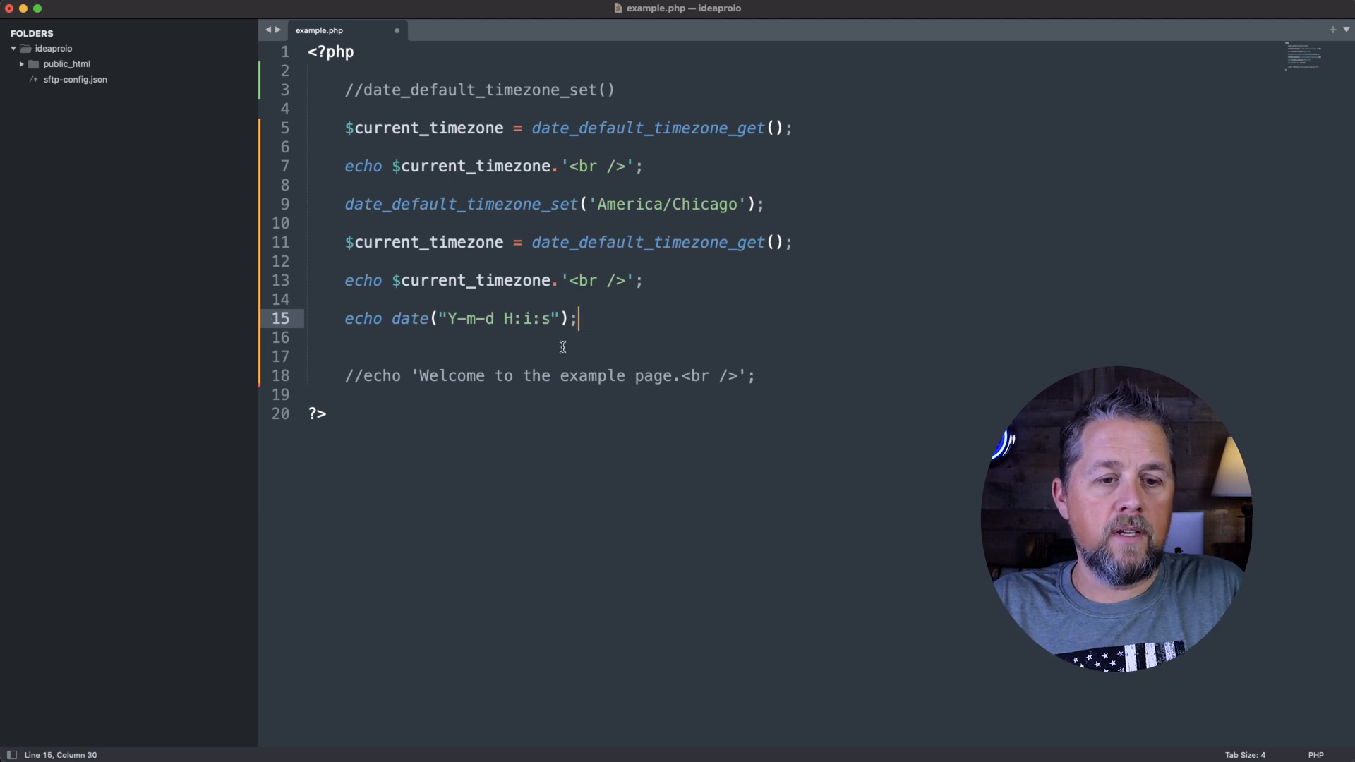
Step: Copy the echo date line after the Phoenix output and append .'<br />'
{"action": "key", "text": "cmd+s"}
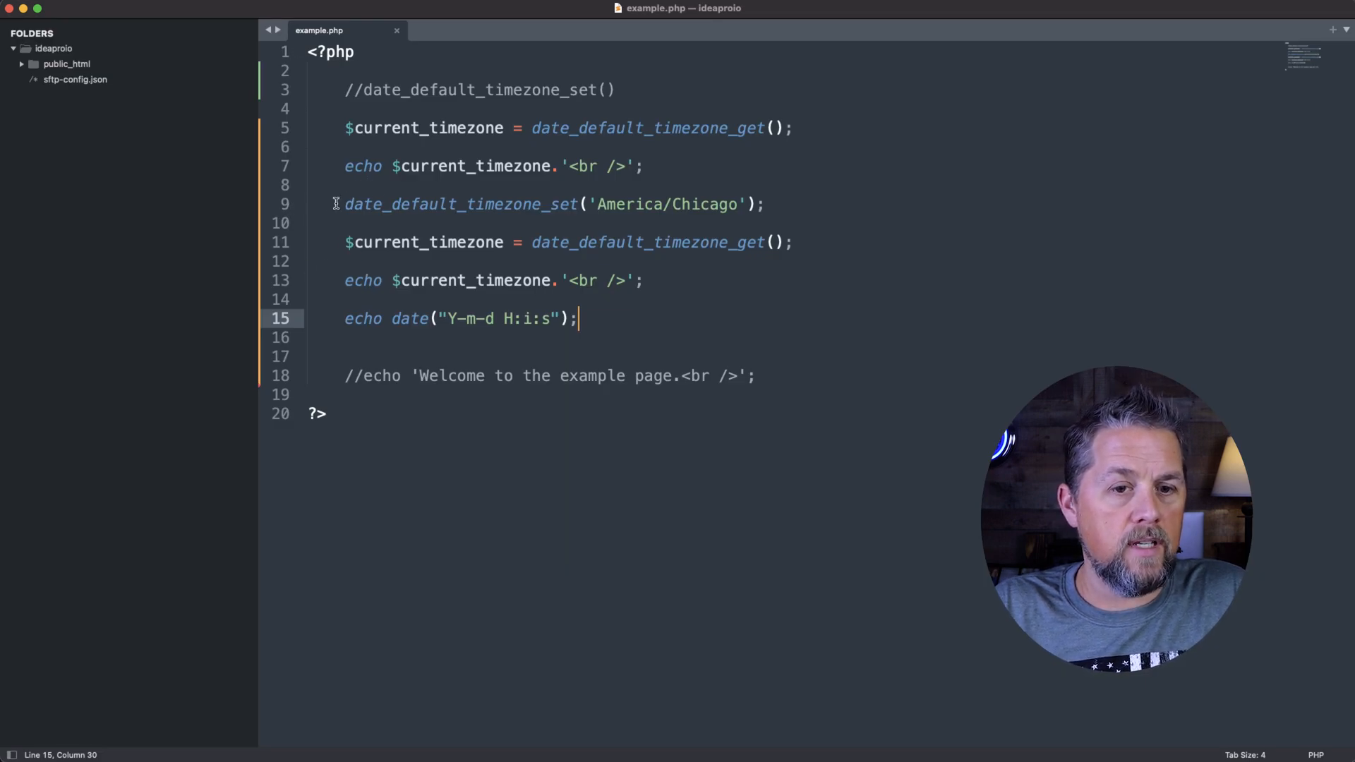
{"action": "type", "text": "//"}
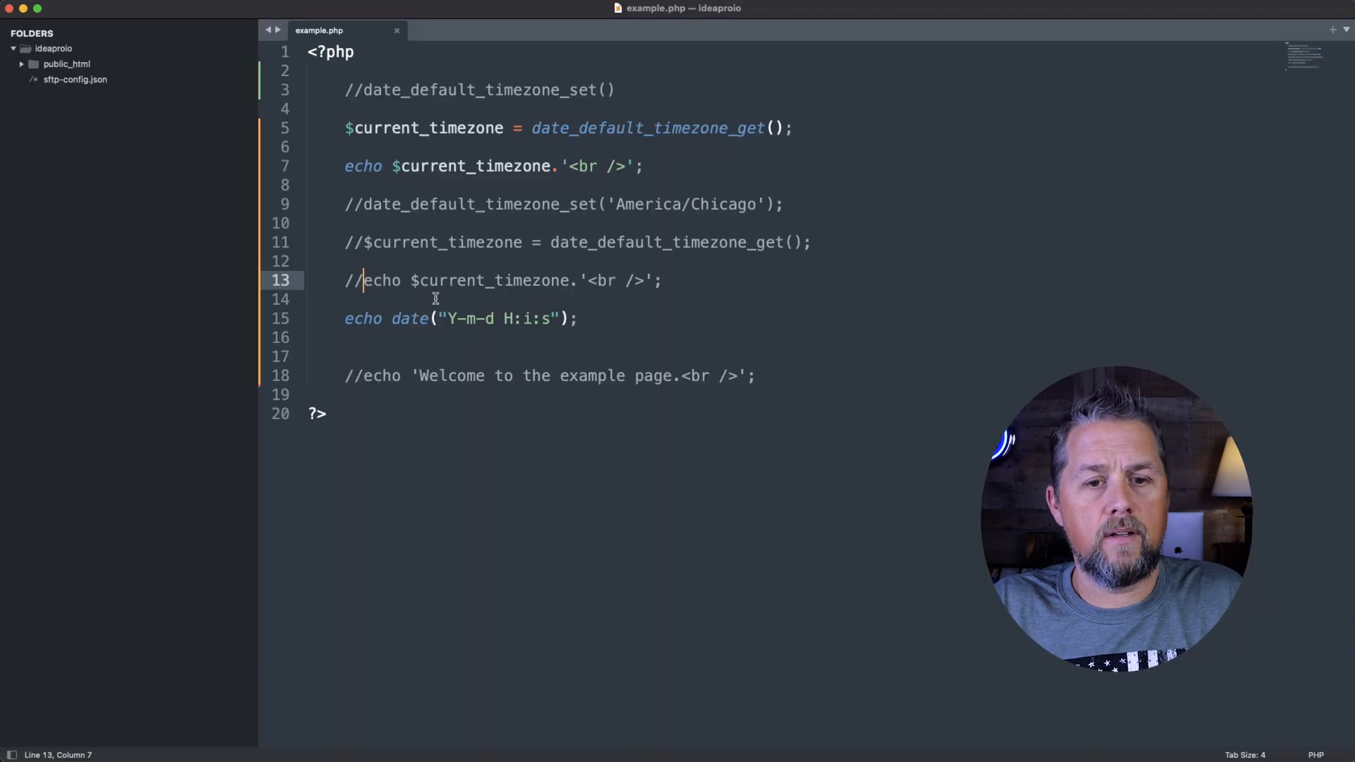
{"action": "mouse_move", "coordinate": [706, 162]}
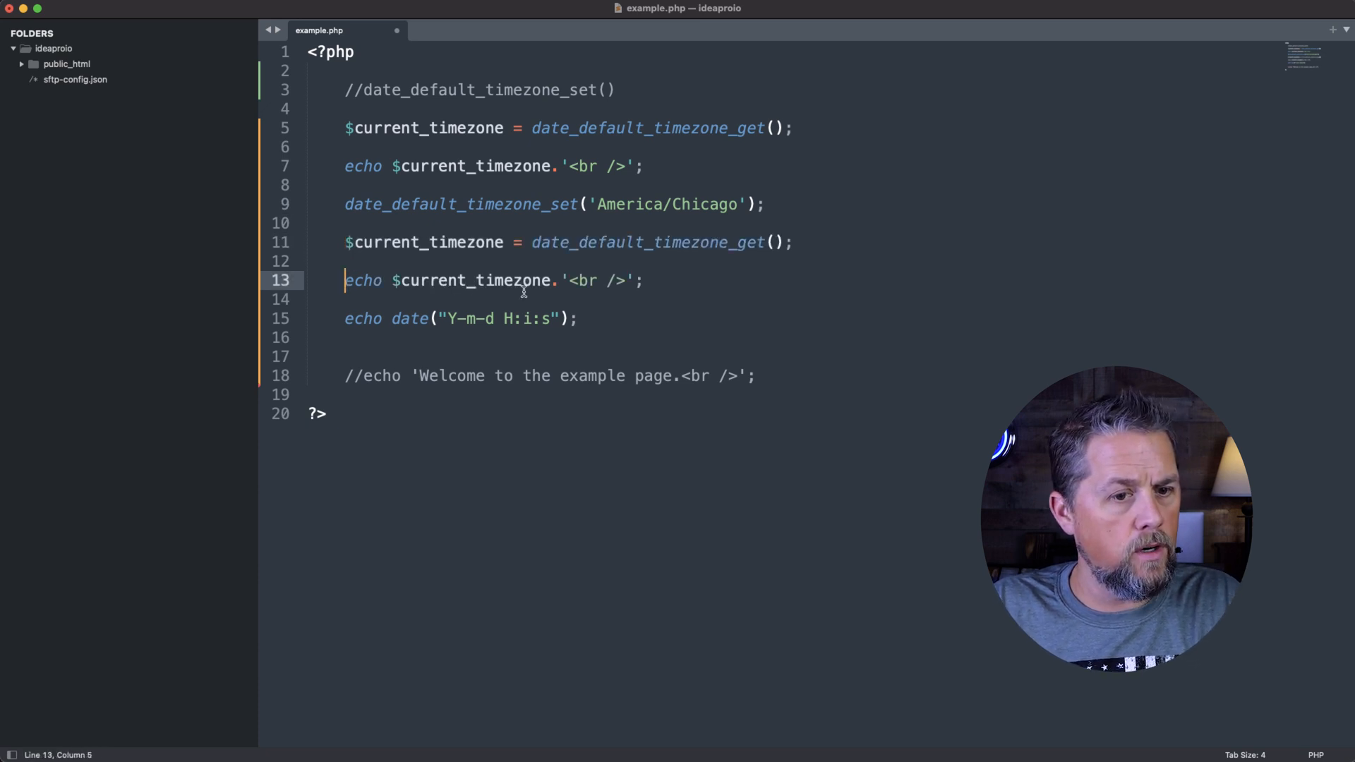
{"action": "key", "text": "cmd+s"}
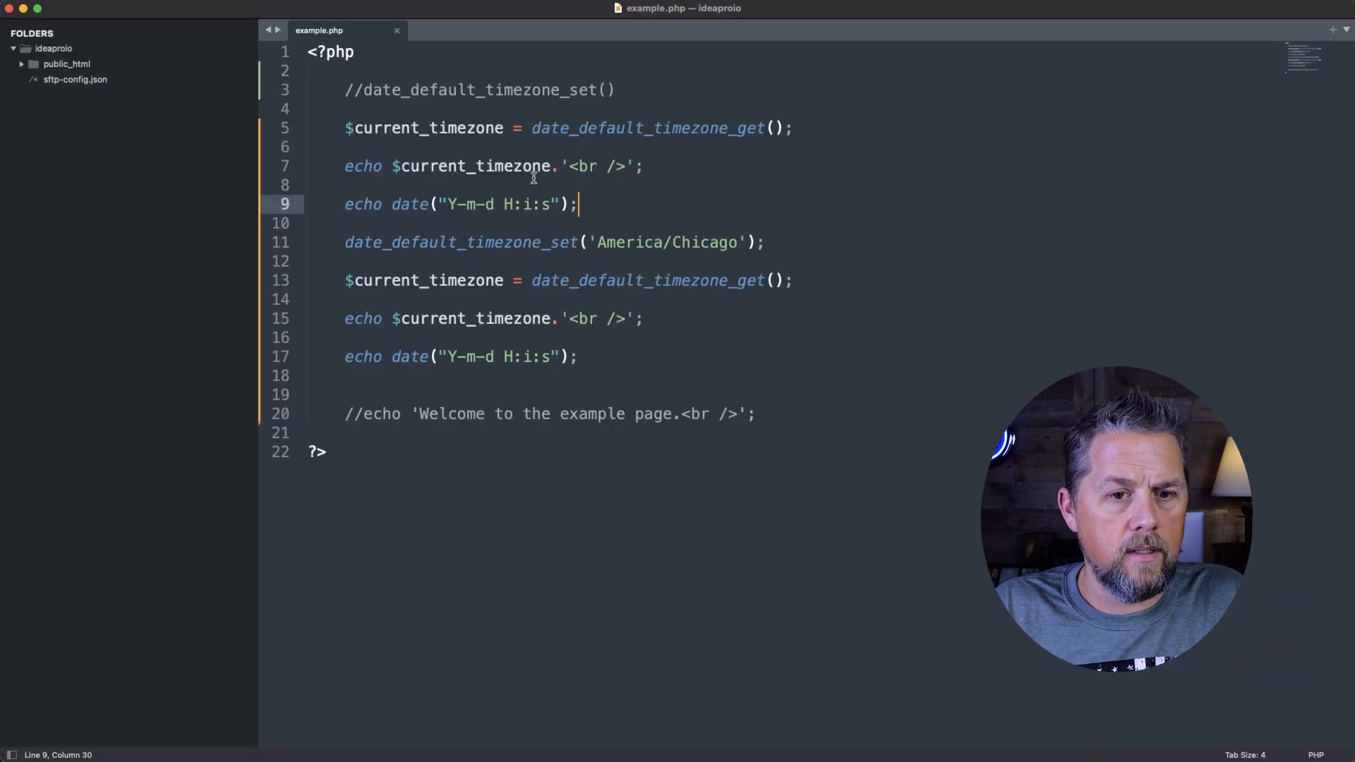
{"action": "type", "text": "."}
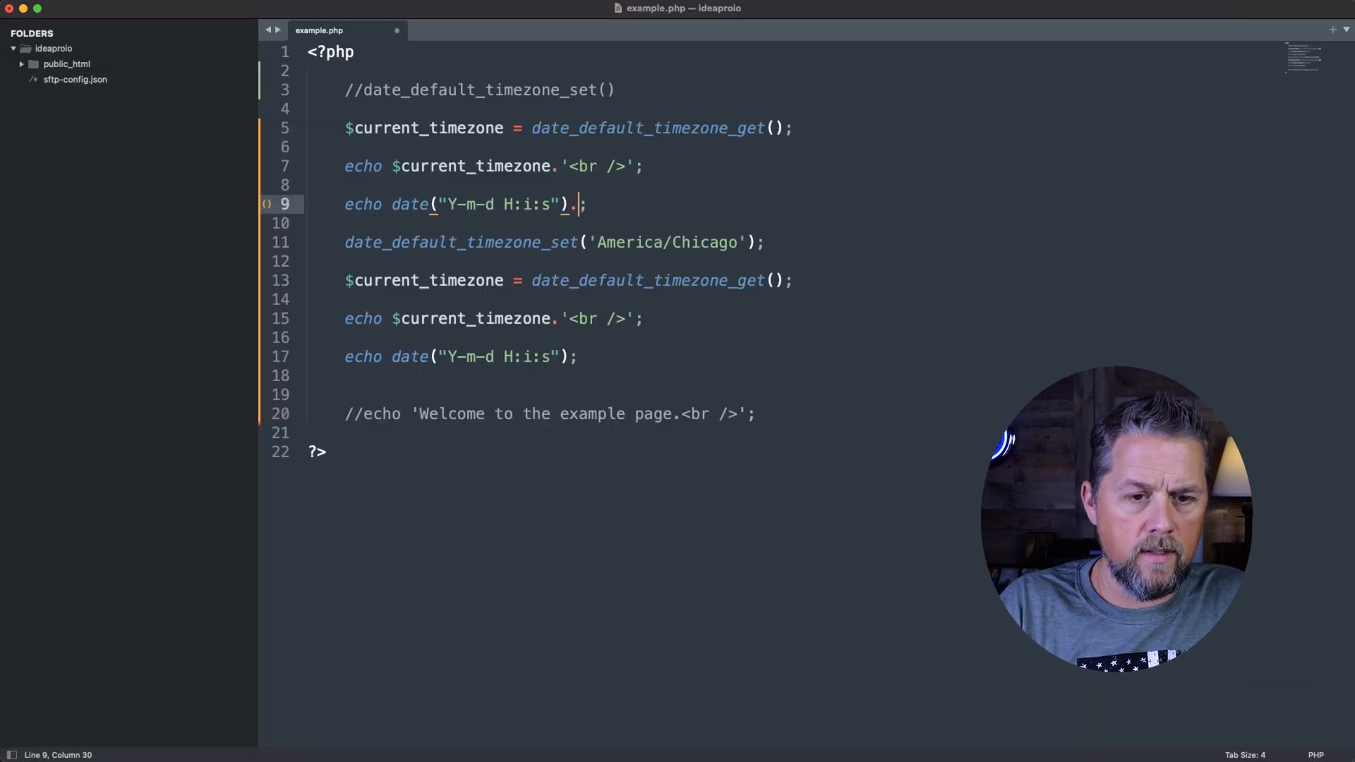
{"action": "type", "text": "'<br /"}
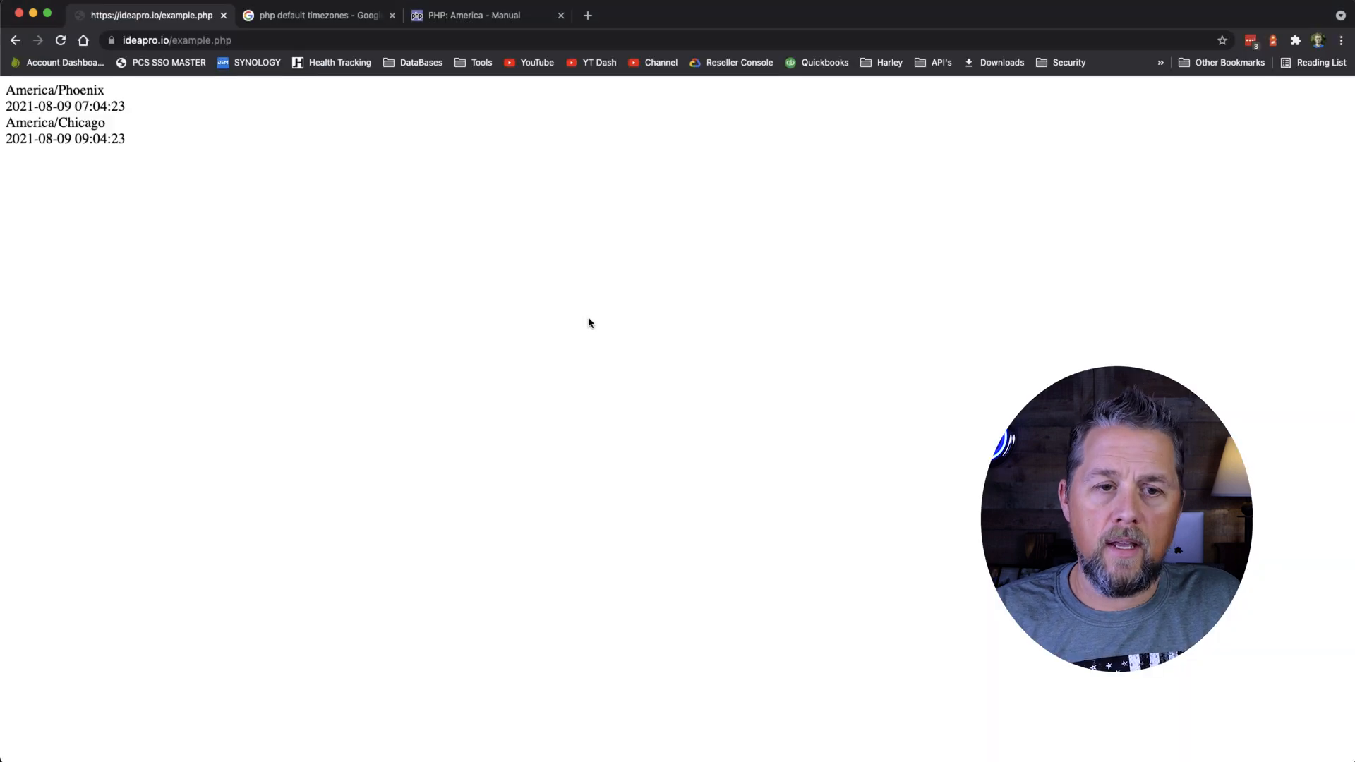
Step: Search Google for 'php date' and open php.net's date() manual page
{"action": "left_click", "coordinate": [317, 15]}
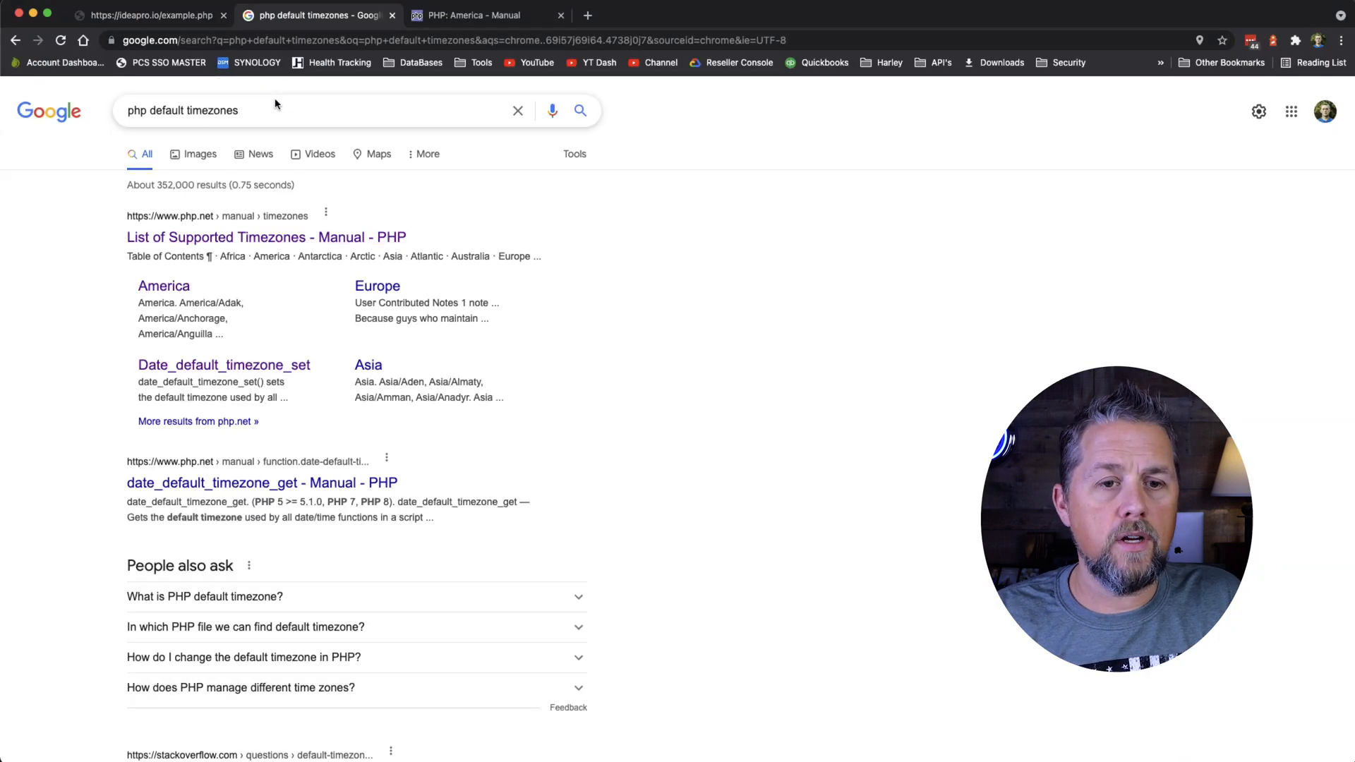
{"action": "triple_click", "coordinate": [181, 110]}
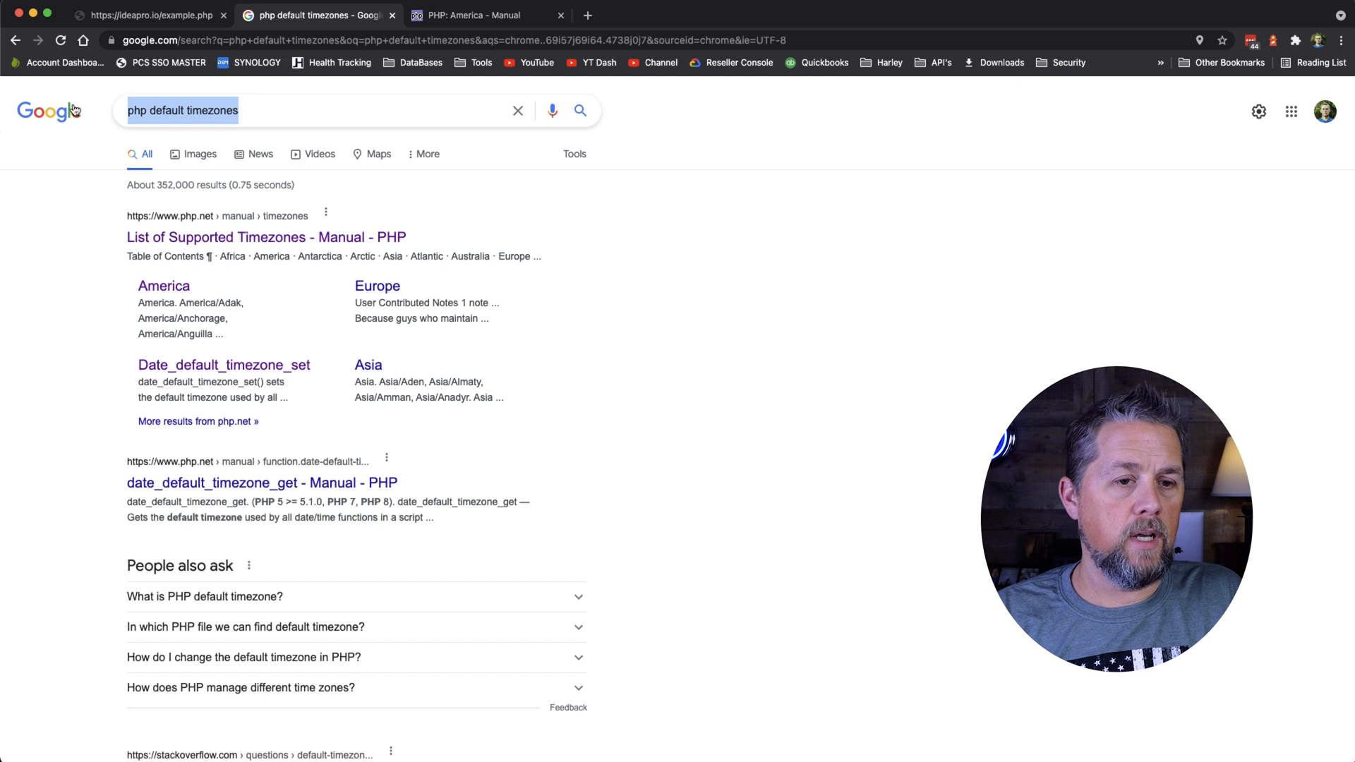
{"action": "type", "text": "php date"}
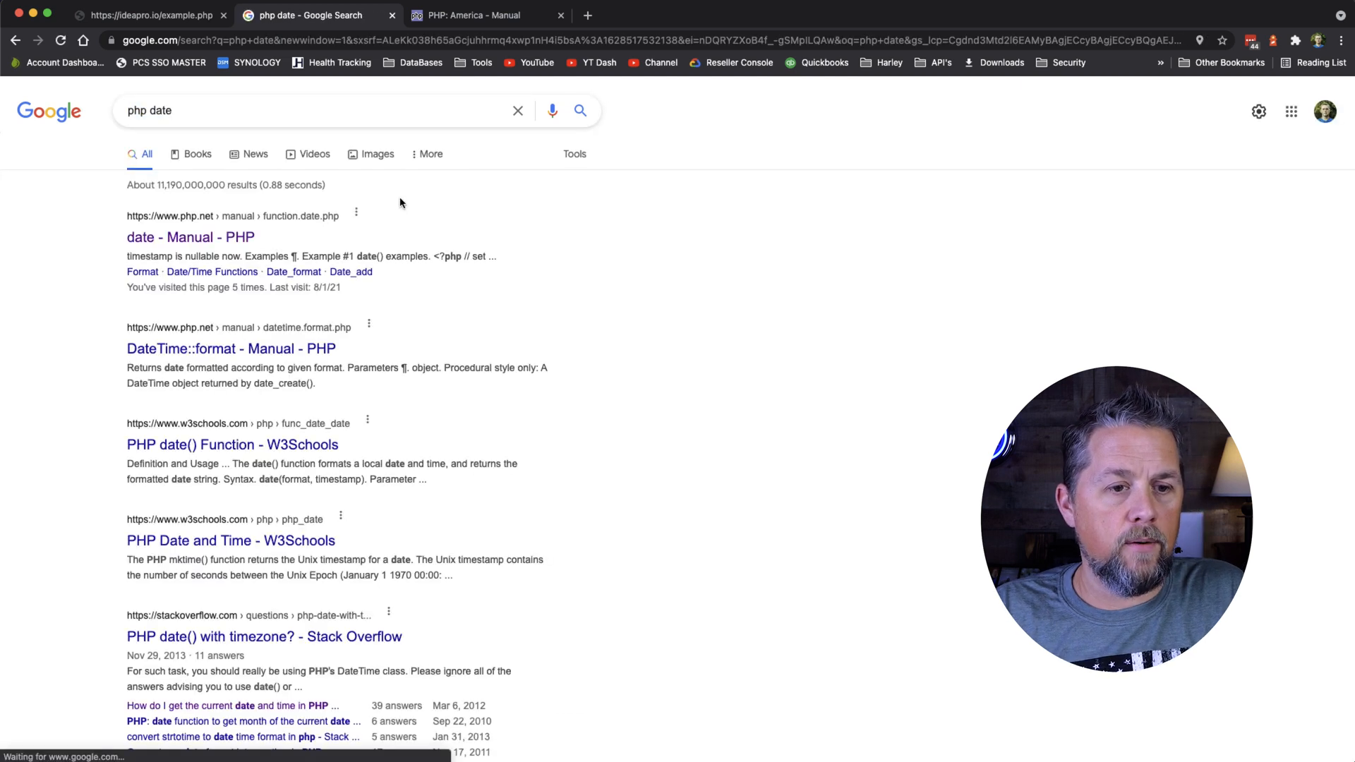
{"action": "mouse_move", "coordinate": [145, 242]}
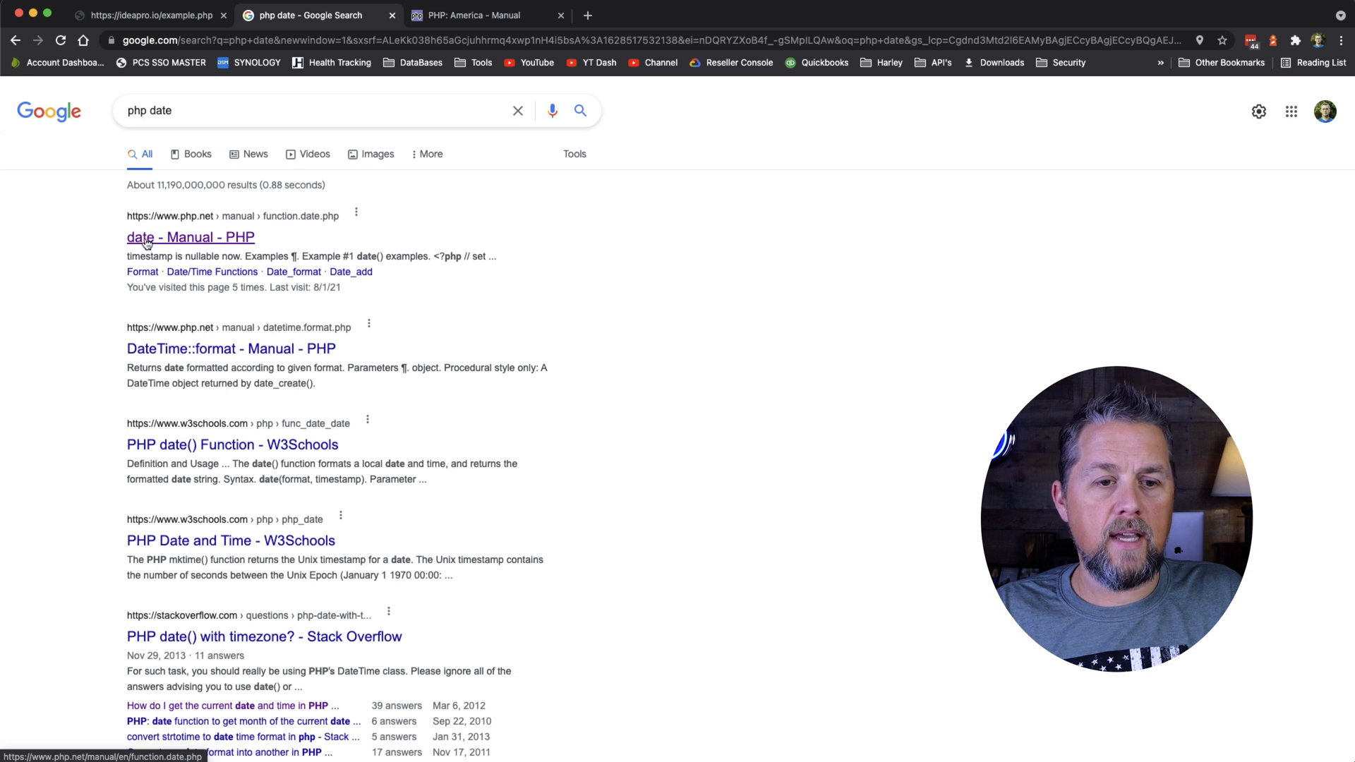
{"action": "mouse_move", "coordinate": [216, 248]}
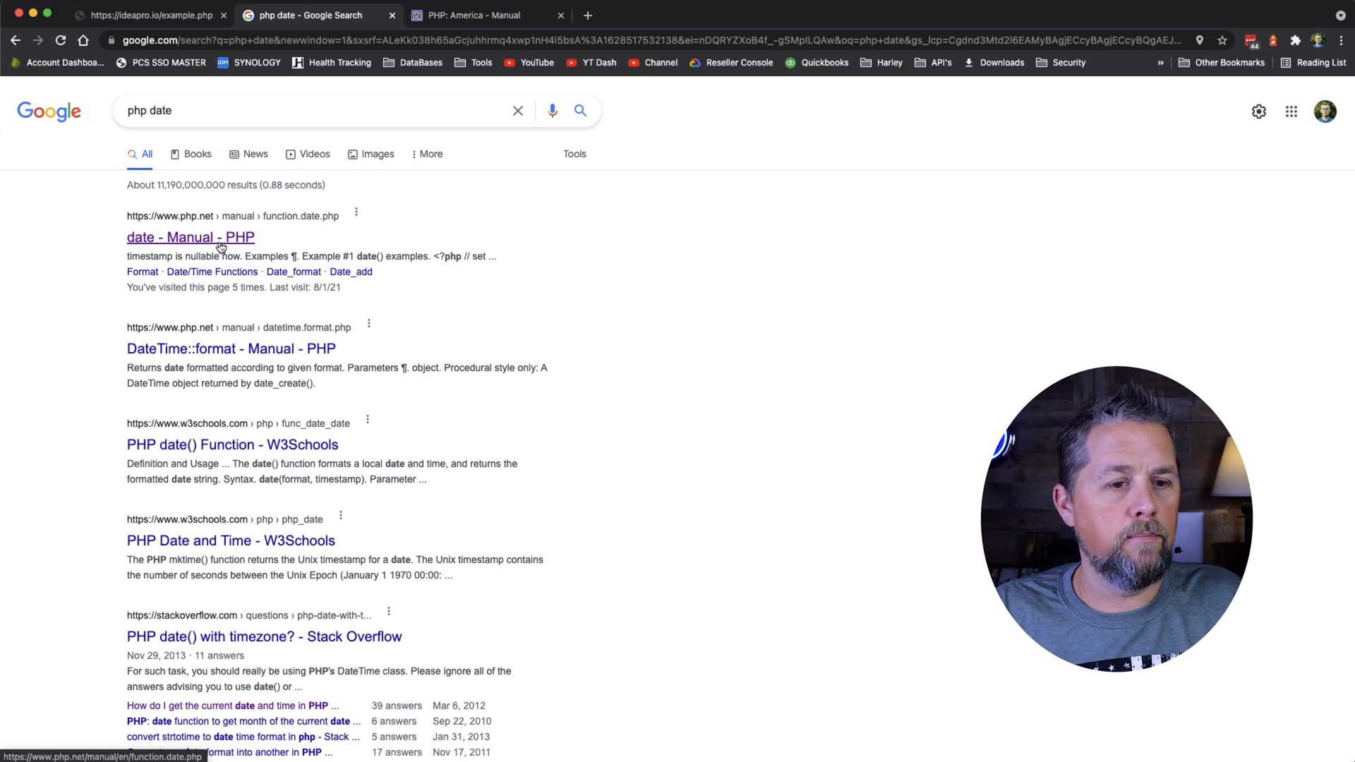
{"action": "left_click", "coordinate": [190, 237]}
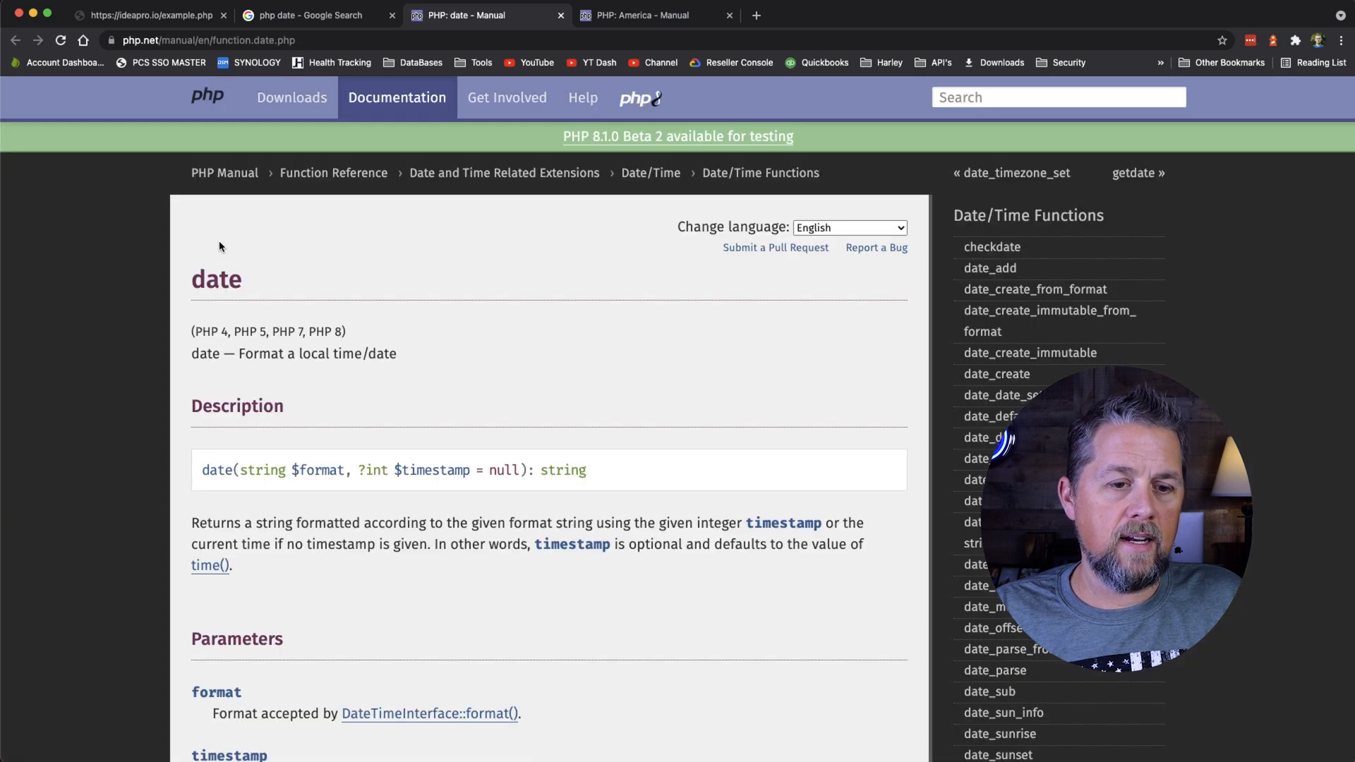
Step: Scroll the date() manual page down to the formatting examples
{"action": "scroll", "scroll_direction": "down", "scroll_amount": 3}
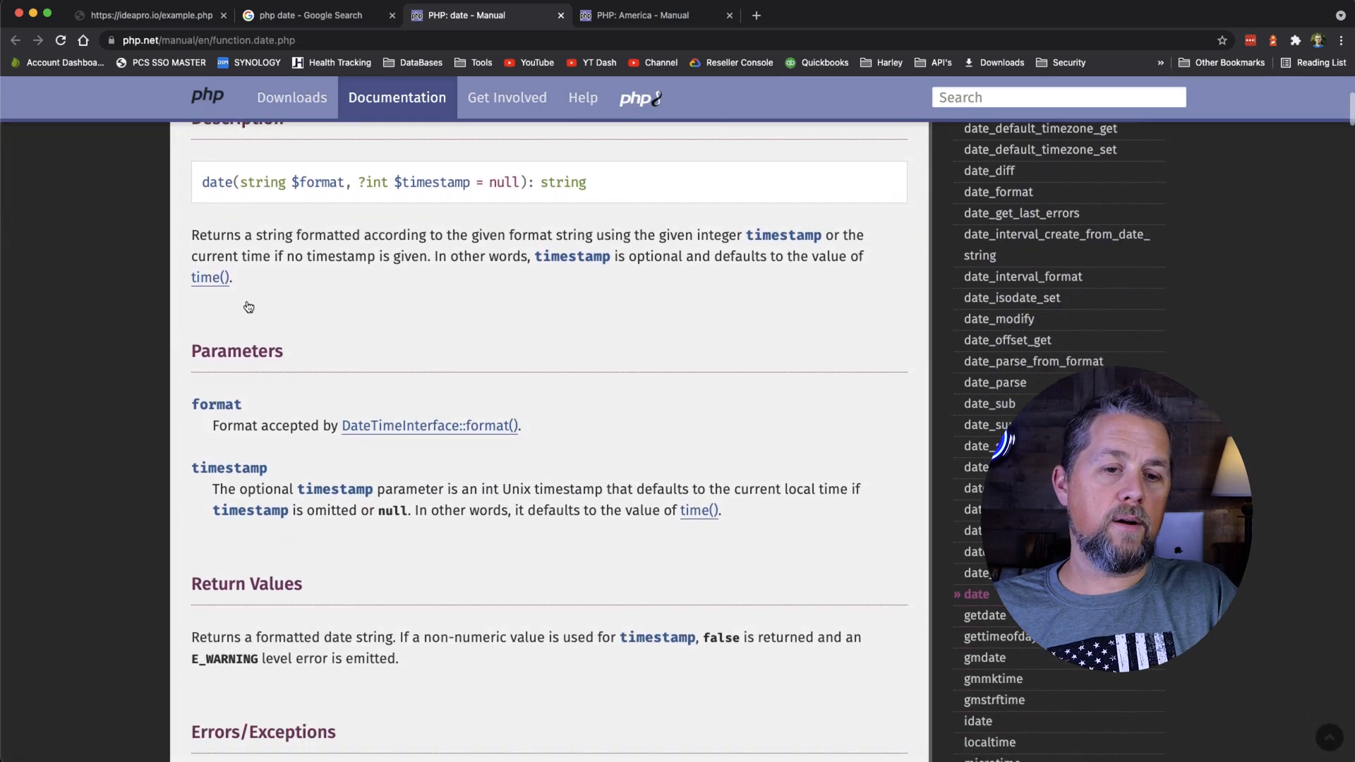
{"action": "scroll", "scroll_direction": "down", "scroll_amount": 3}
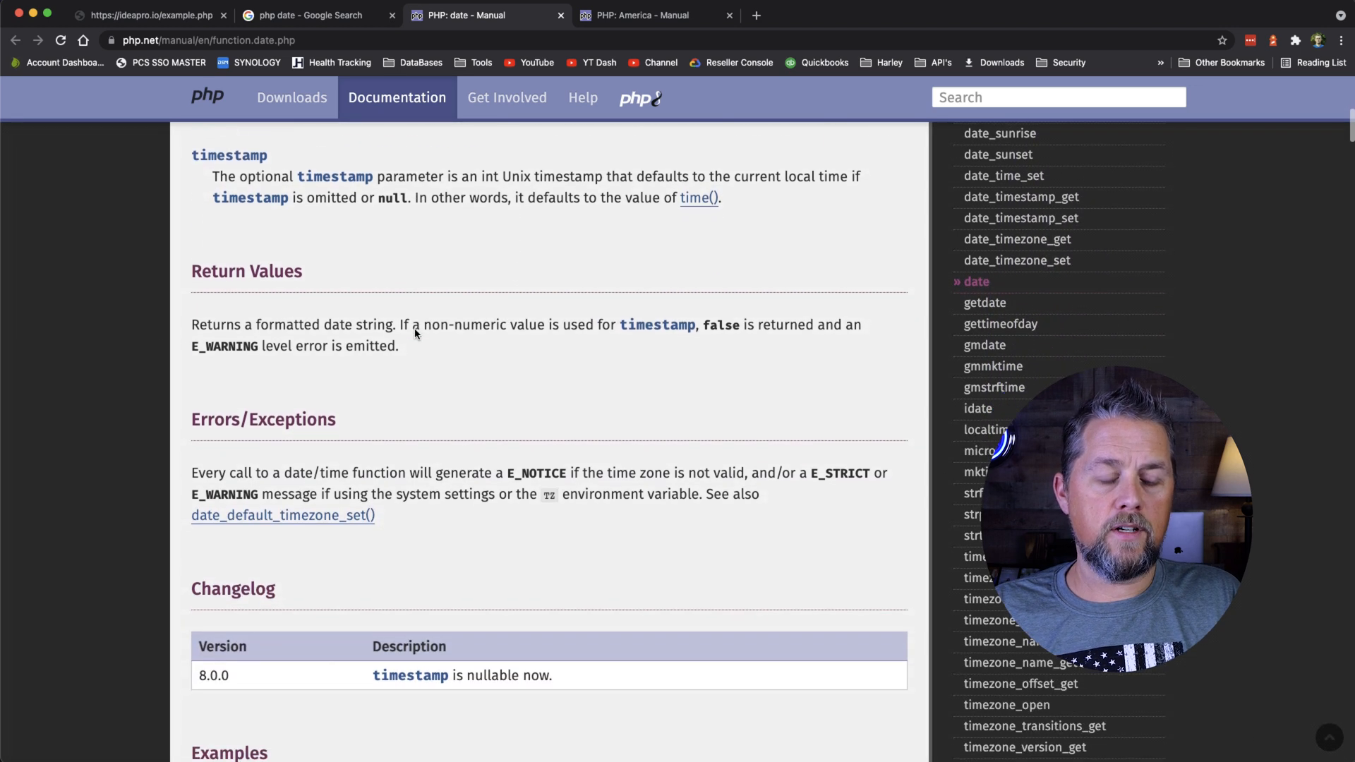
{"action": "scroll", "scroll_direction": "down", "scroll_amount": 3}
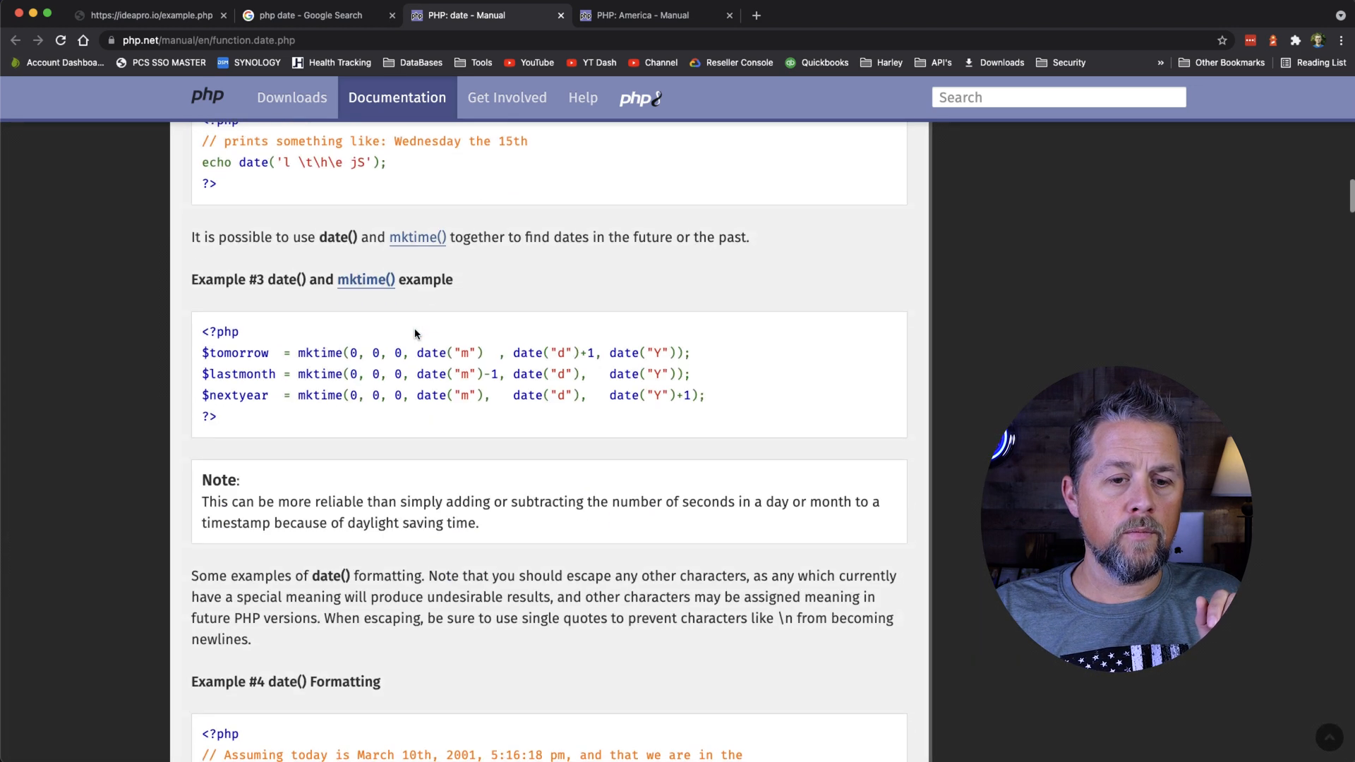
{"action": "scroll", "scroll_direction": "down", "scroll_amount": 3}
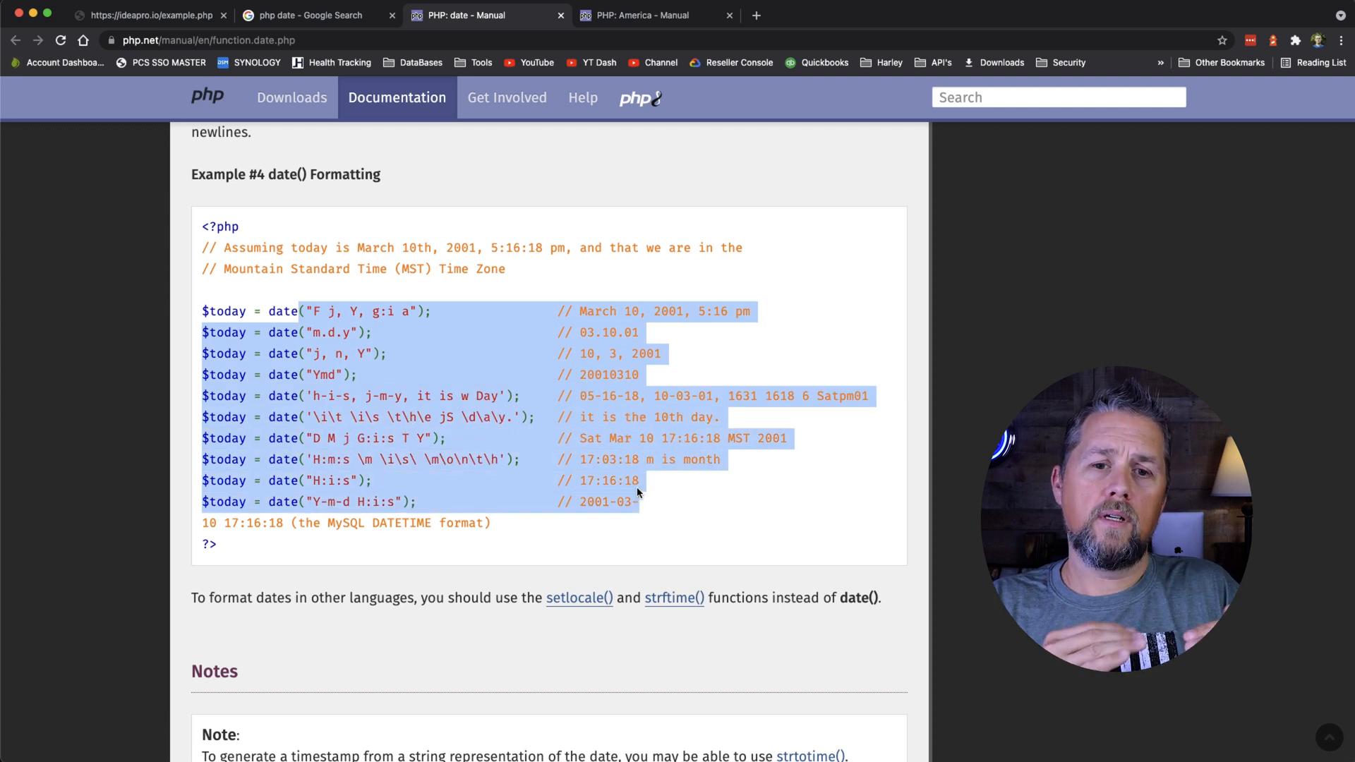
Step: Select the "F j, Y, g:i a" format string in Example #4
{"action": "left_click", "coordinate": [557, 374]}
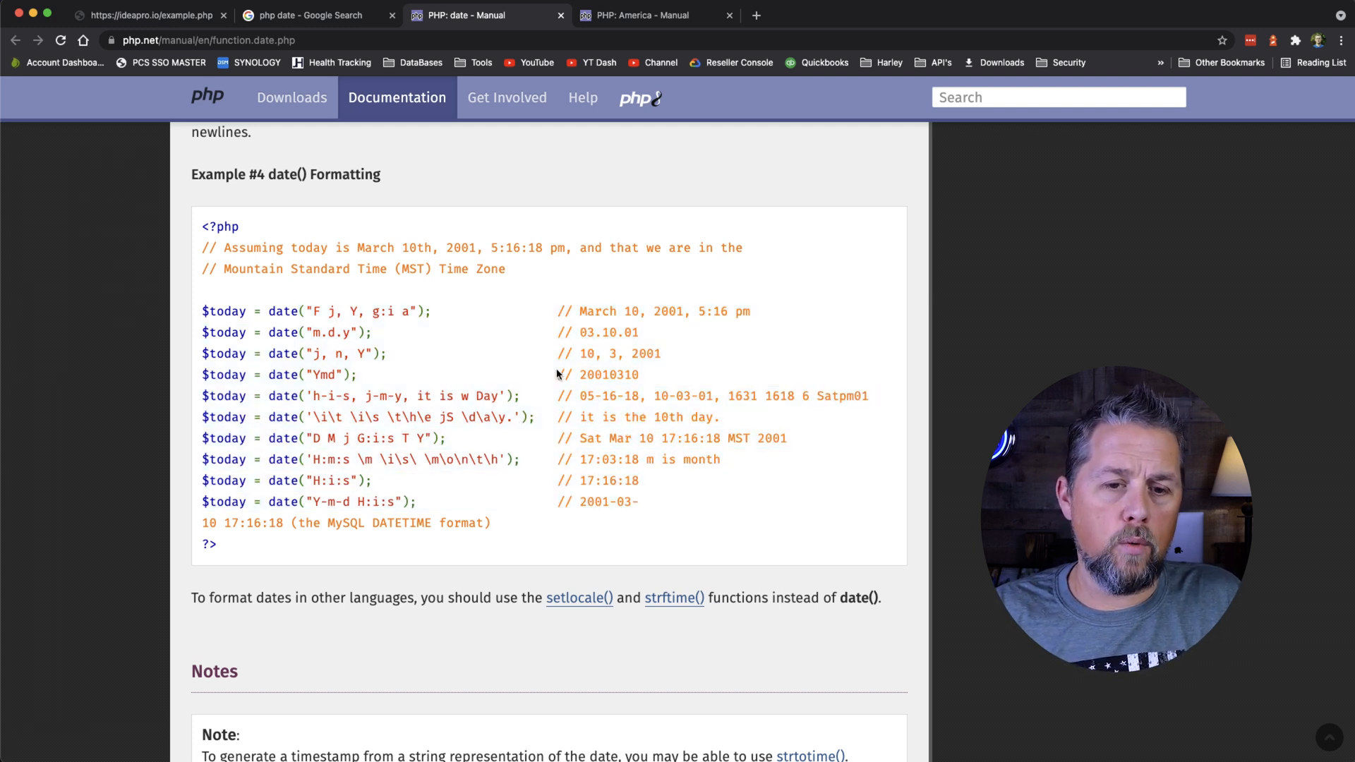
{"action": "double_click", "coordinate": [363, 312]}
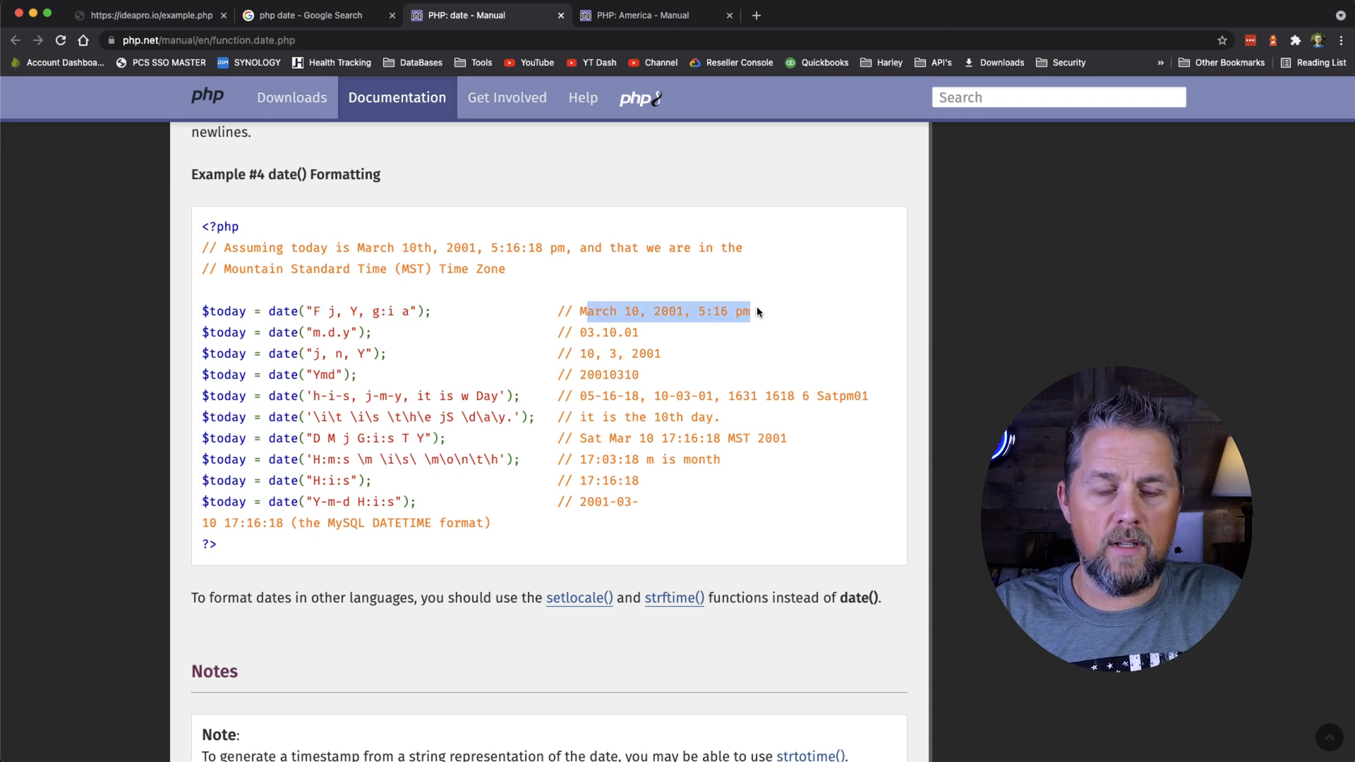
{"action": "left_click", "coordinate": [311, 311]}
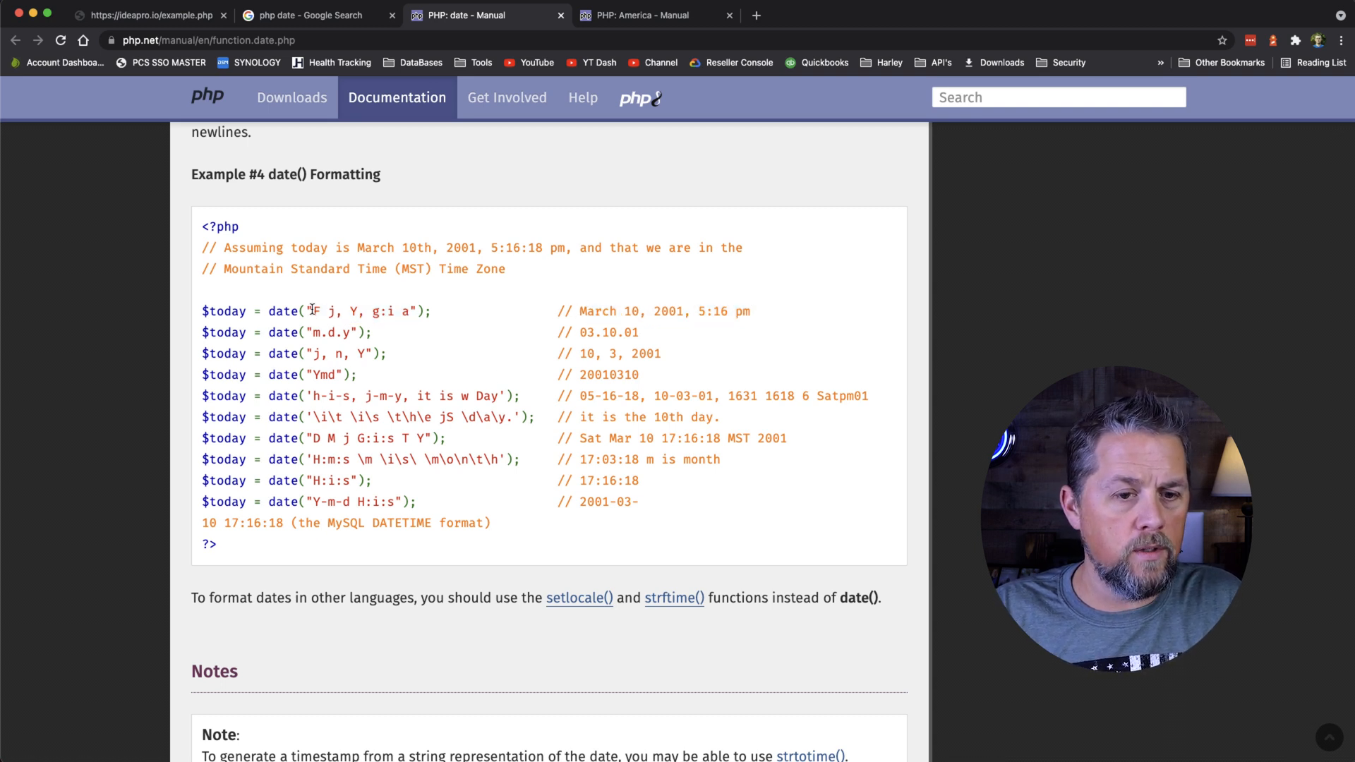
{"action": "left_click_drag", "start_coordinate": [313, 311], "coordinate": [411, 311]}
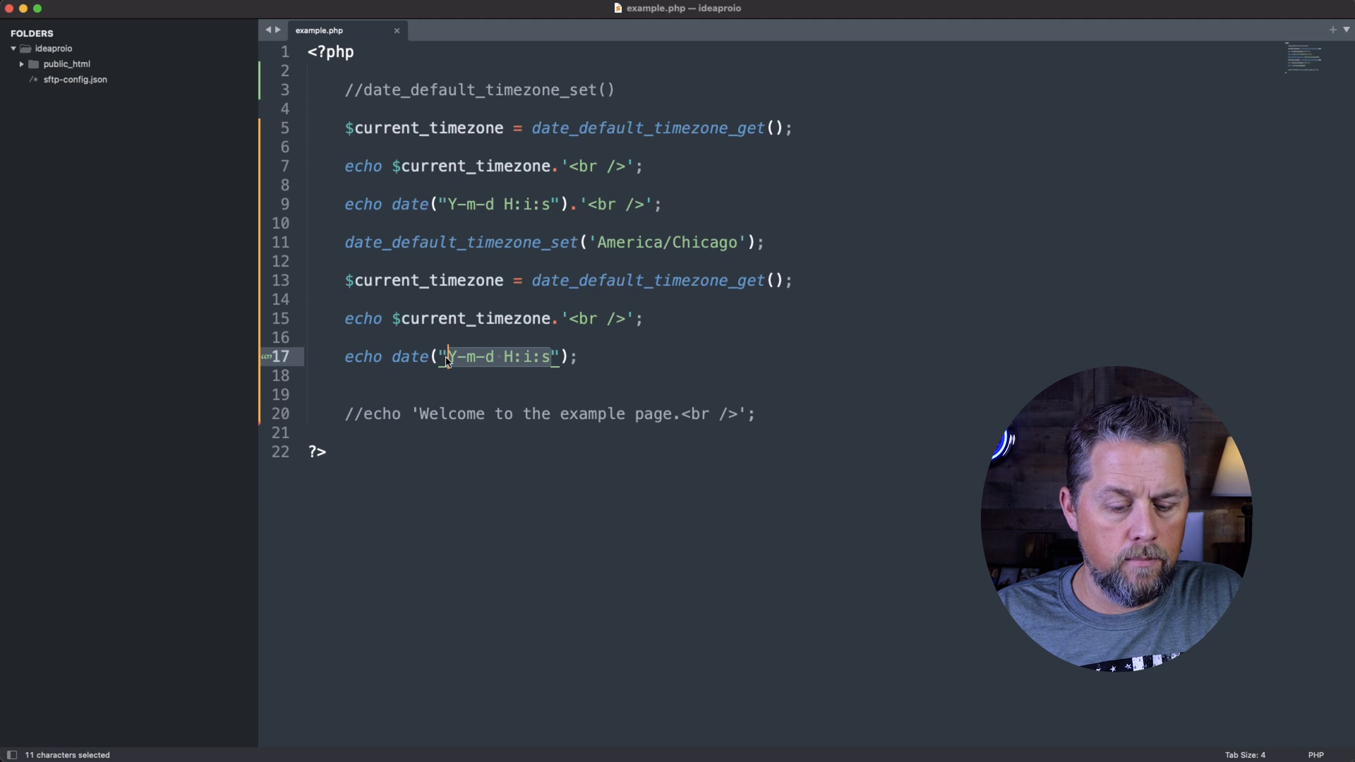
Step: Paste "F j, Y, g:i a" as the Chicago date format, check the output page, and return to the manual
{"action": "type", "text": "F j, Y, g:i a"}
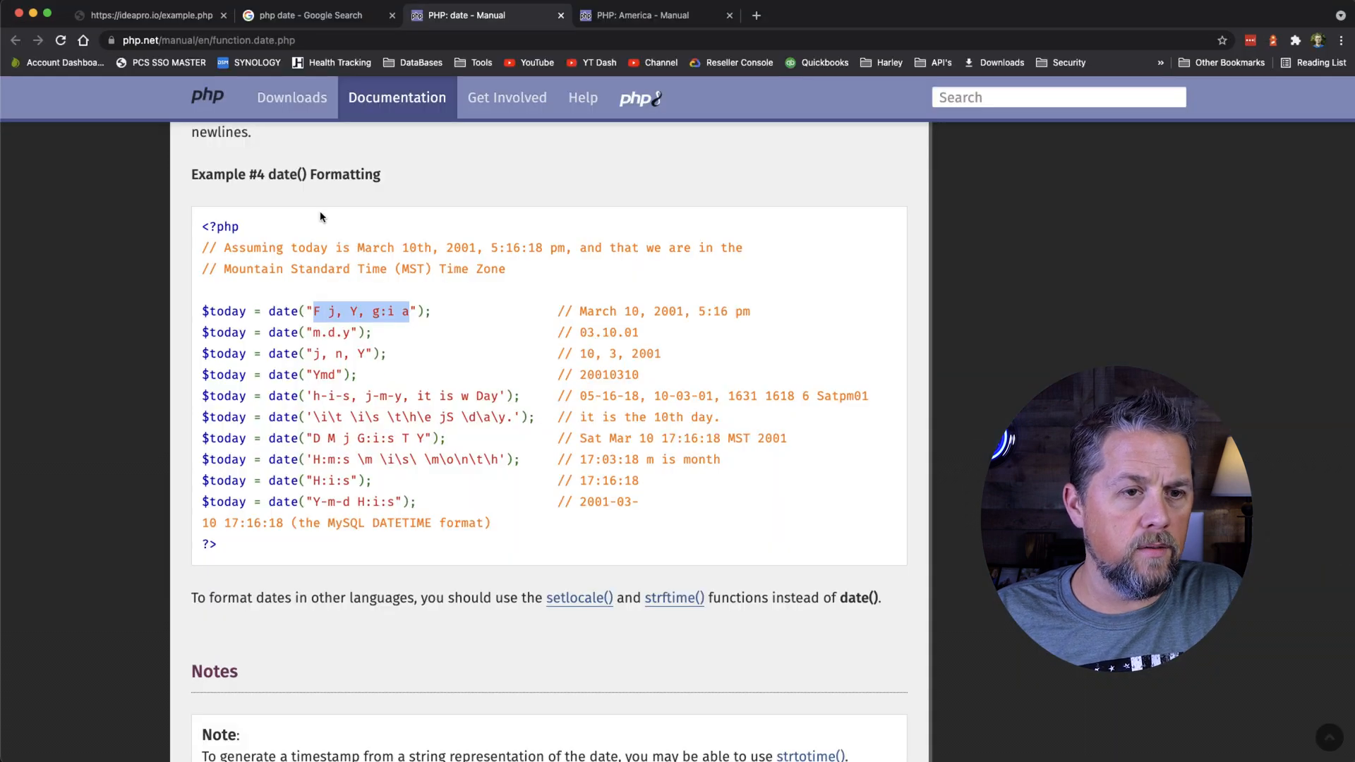
{"action": "left_click", "coordinate": [147, 15]}
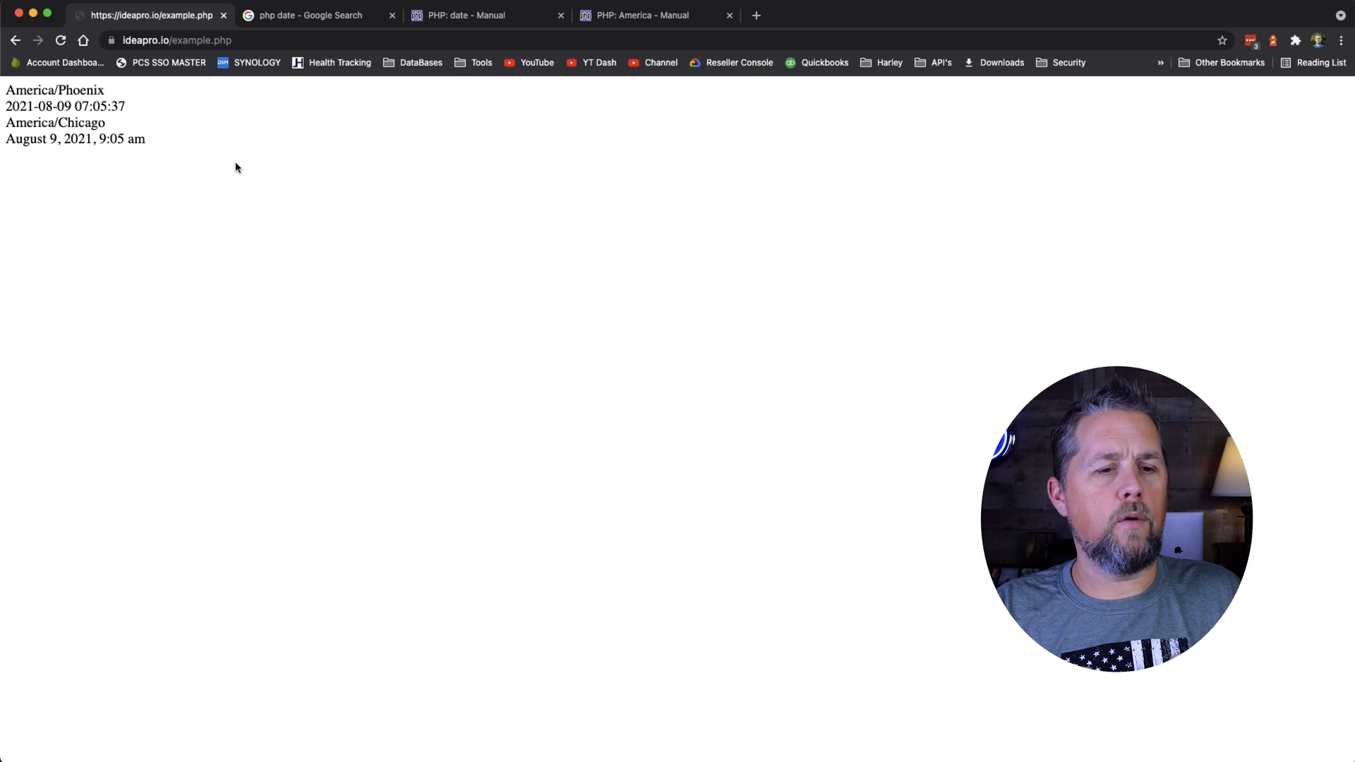
{"action": "mouse_move", "coordinate": [298, 228]}
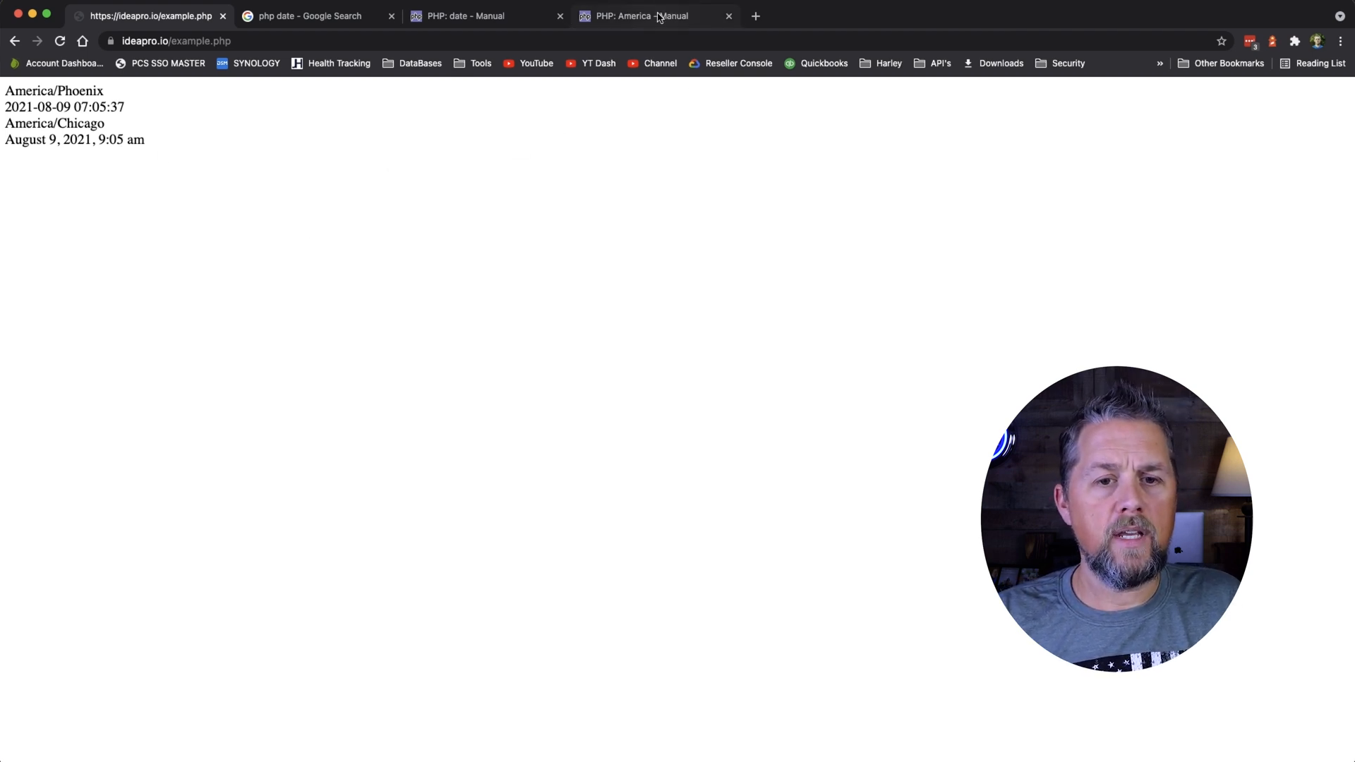
{"action": "left_click", "coordinate": [471, 16]}
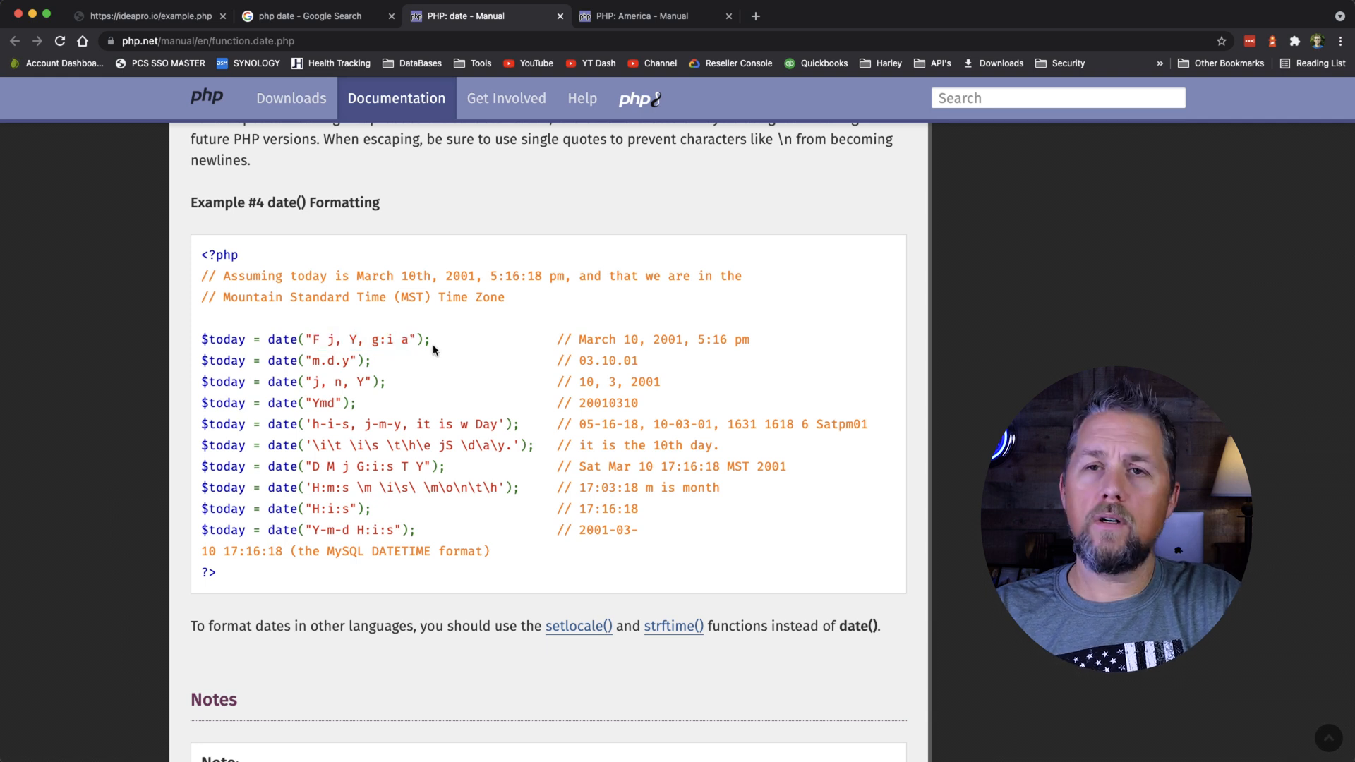
{"action": "scroll", "scroll_direction": "up", "scroll_amount": 3}
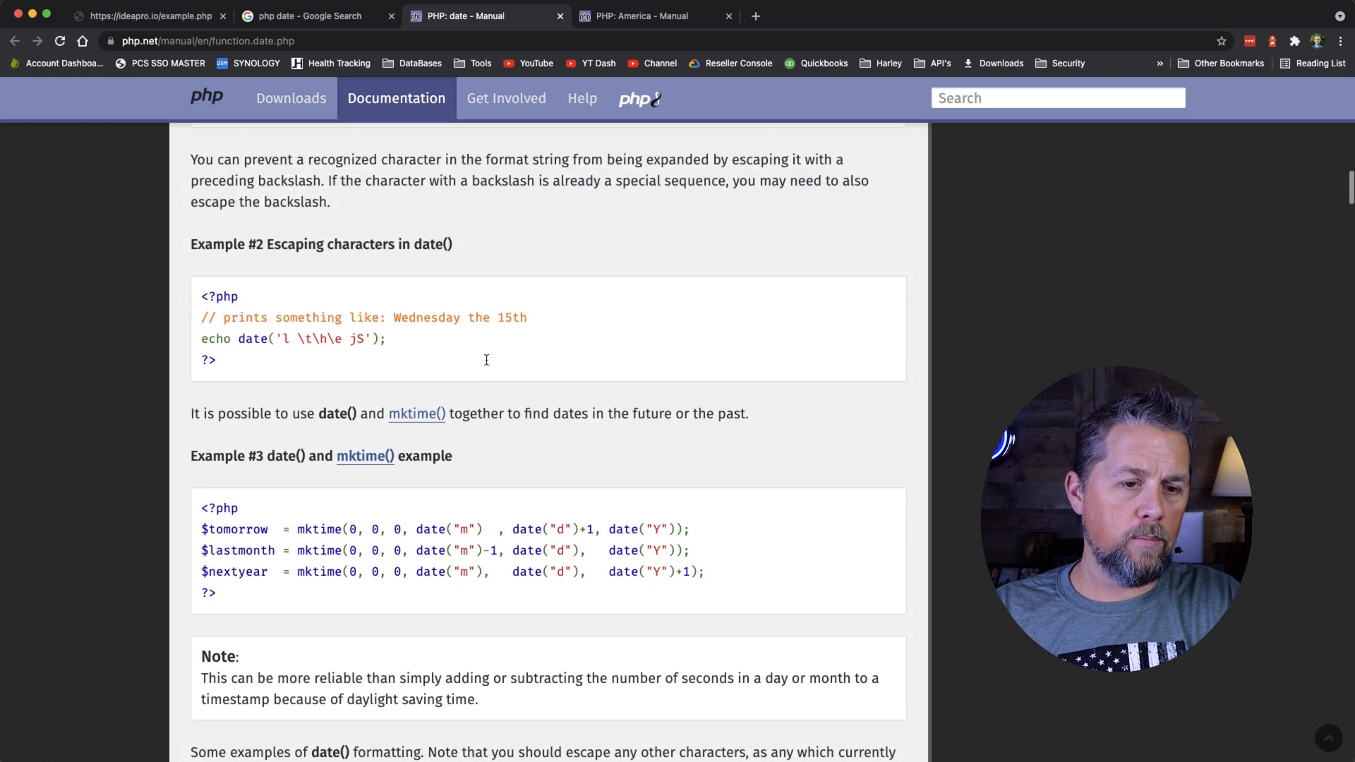
{"action": "scroll", "scroll_direction": "up", "scroll_amount": 3}
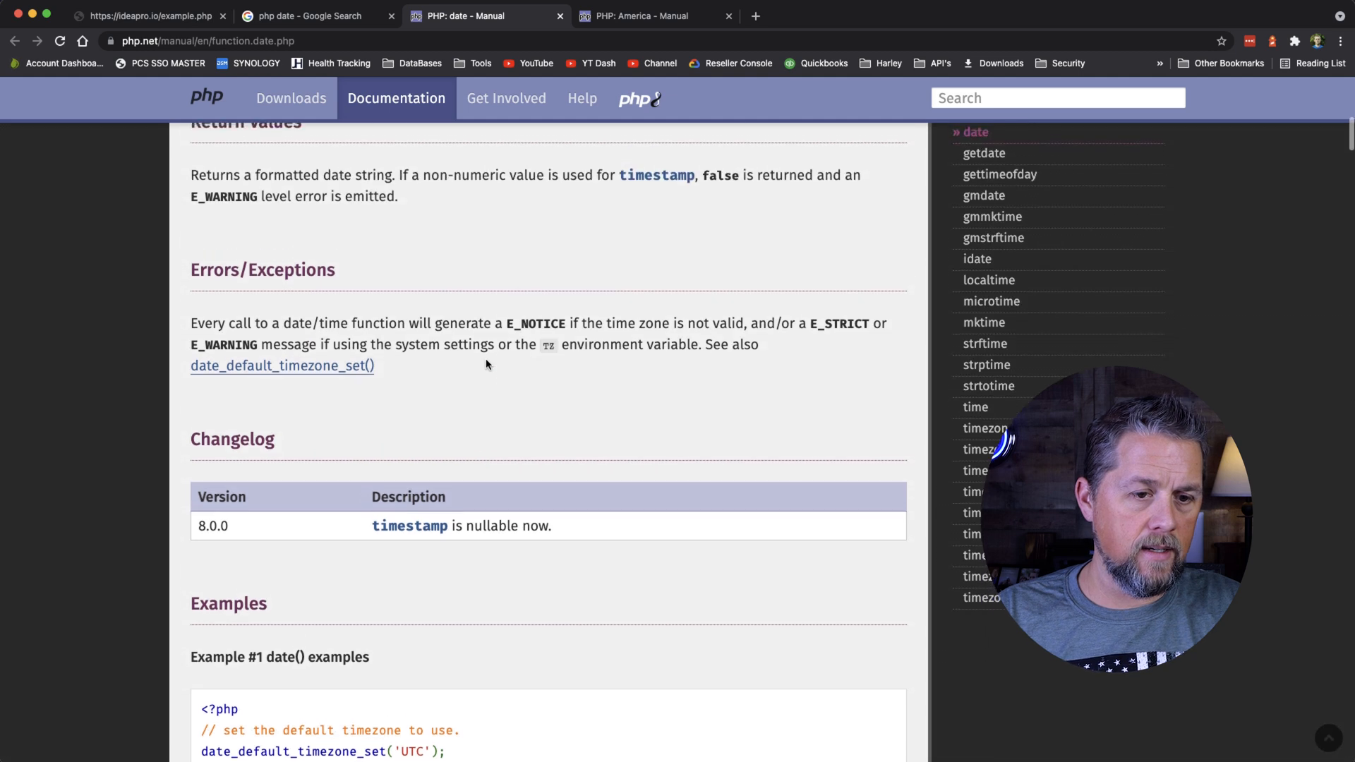
{"action": "scroll", "scroll_direction": "up", "scroll_amount": 3}
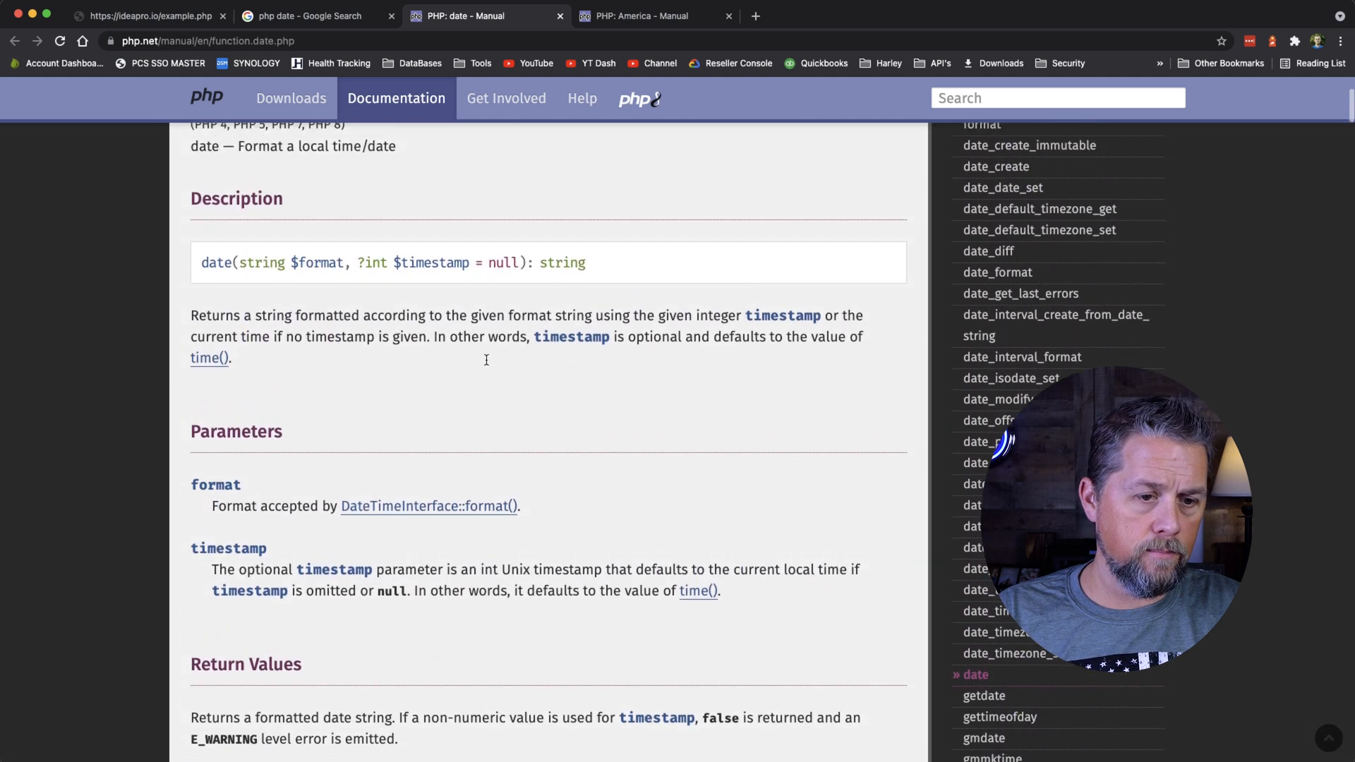
{"action": "scroll", "scroll_direction": "up", "scroll_amount": 3}
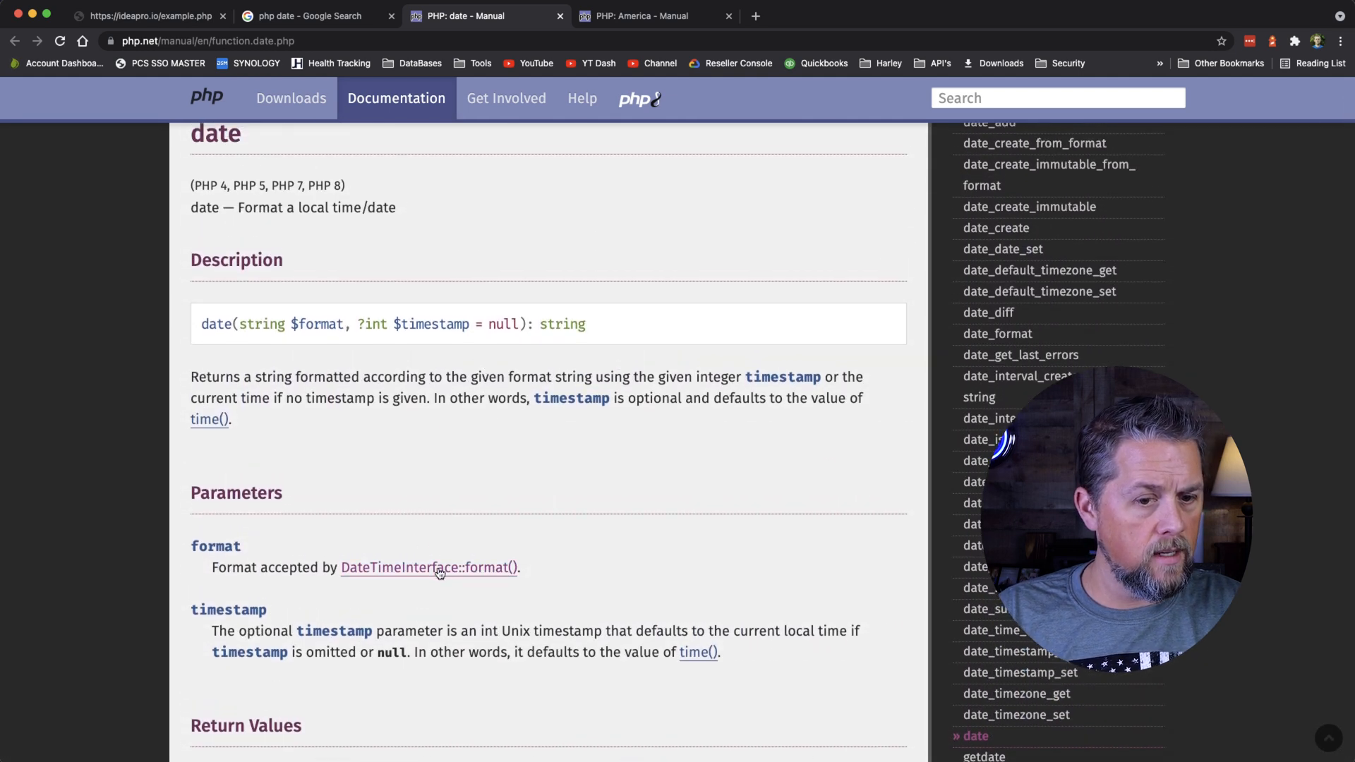
Step: Open DateTimeInterface::format() and read its format table through the timezone and full date/time codes
{"action": "left_click", "coordinate": [427, 567]}
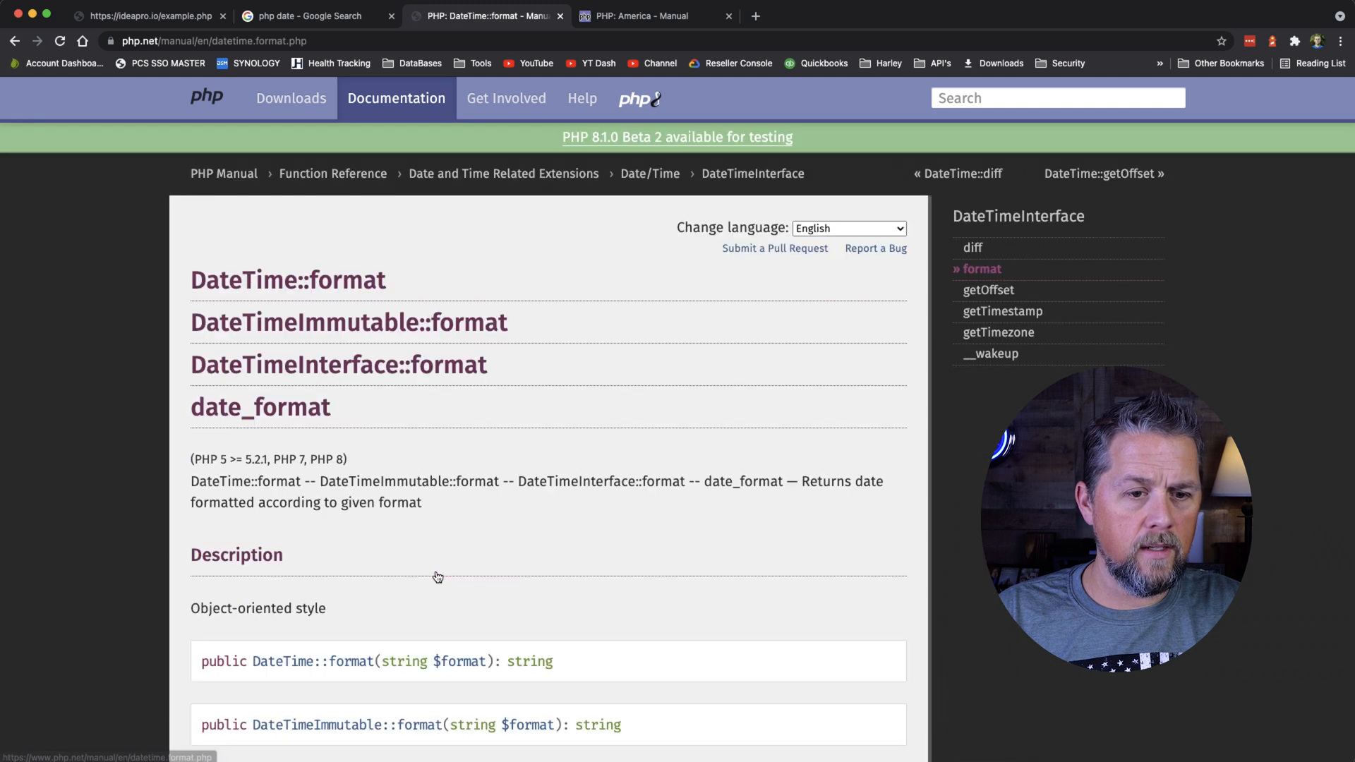
{"action": "scroll", "scroll_direction": "down", "scroll_amount": 3}
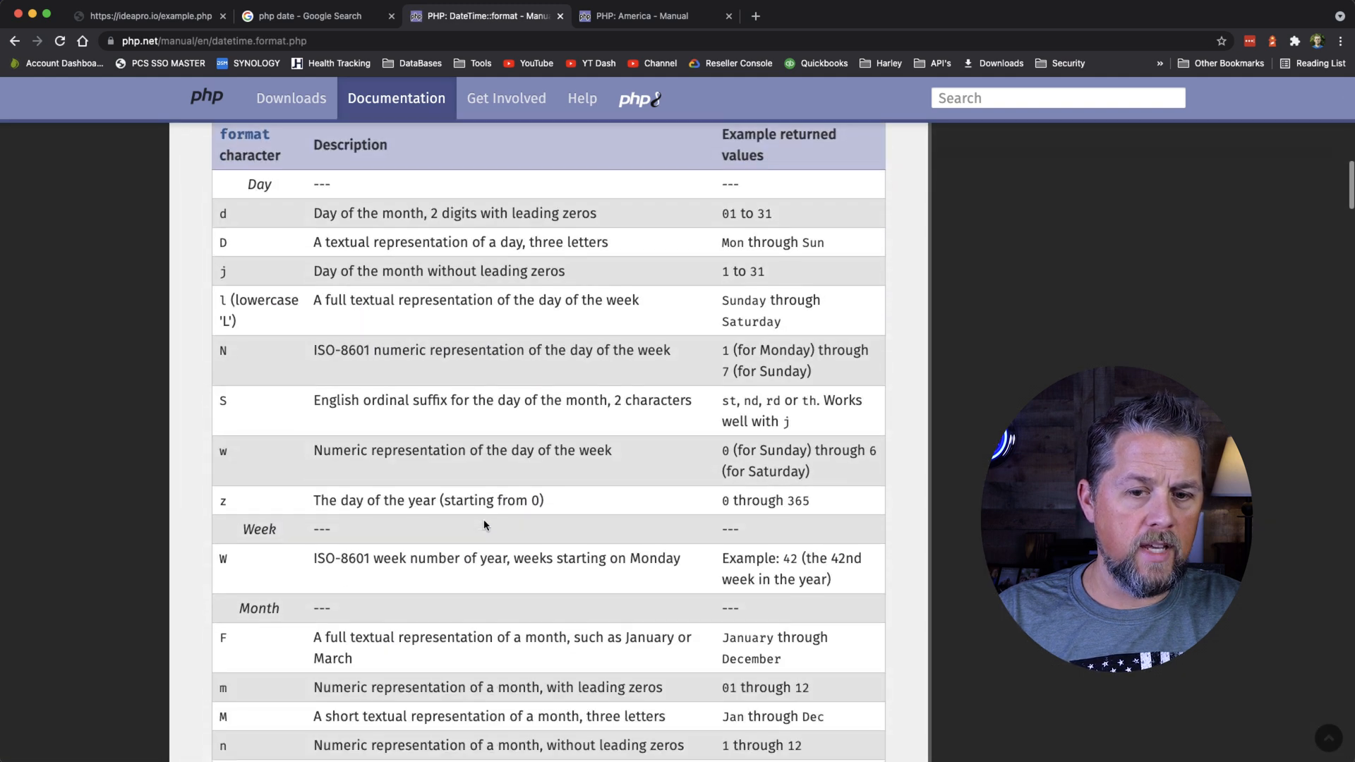
{"action": "scroll", "scroll_direction": "up", "scroll_amount": 3}
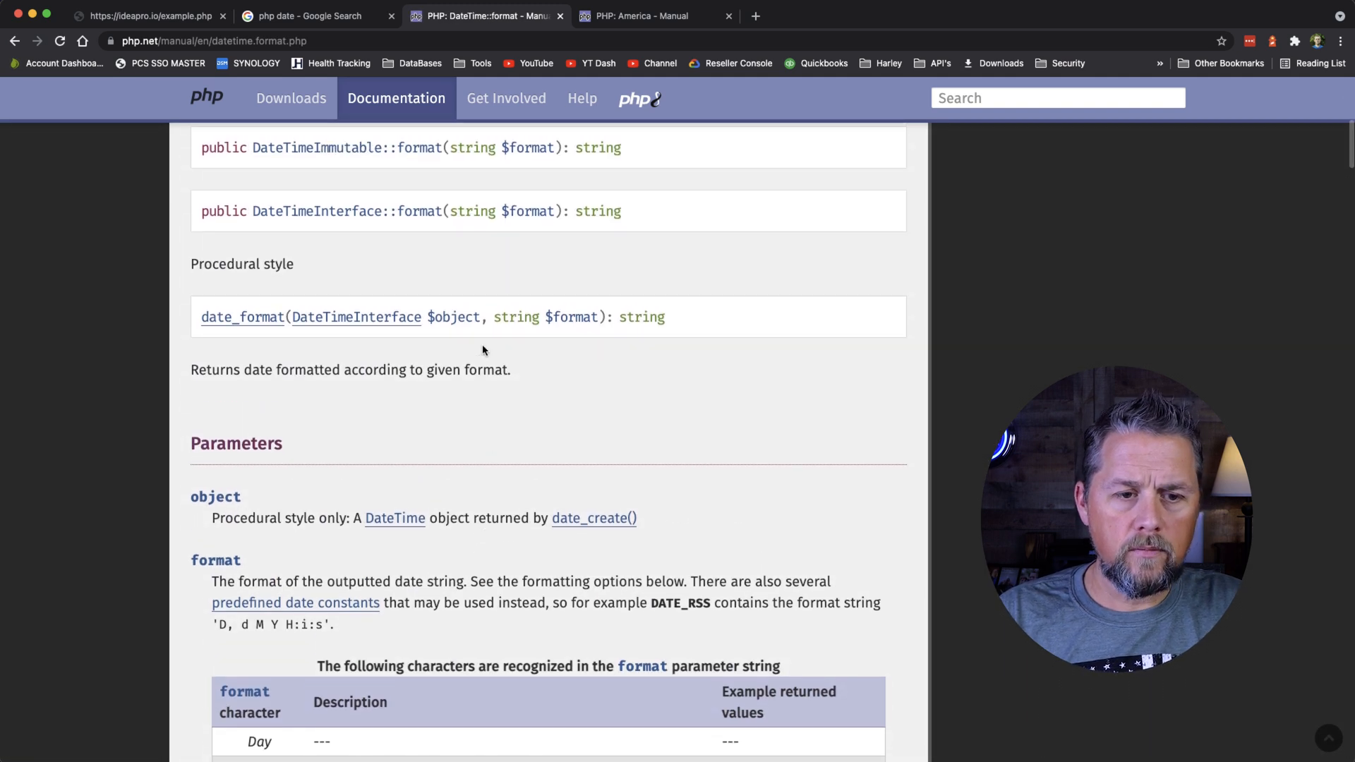
{"action": "scroll", "scroll_direction": "up", "scroll_amount": 3}
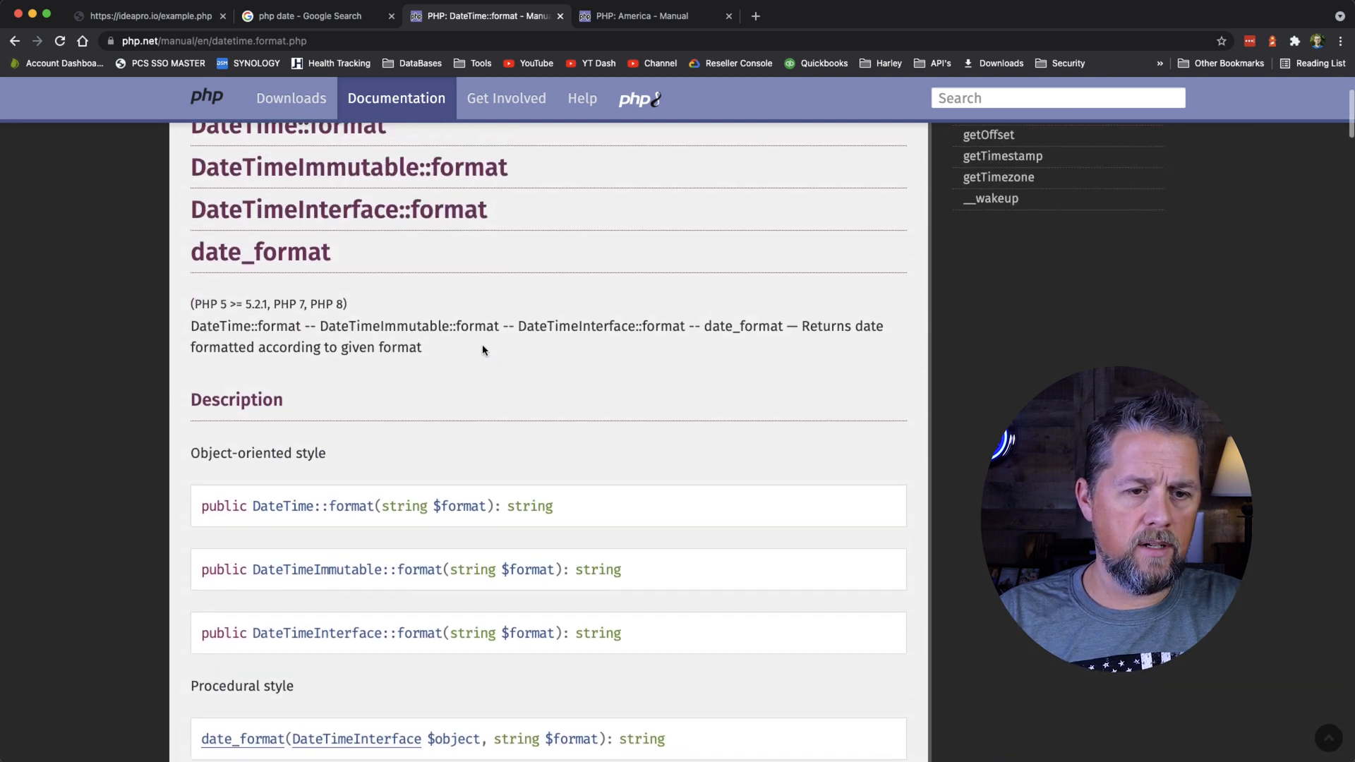
{"action": "scroll", "scroll_direction": "up", "scroll_amount": 3}
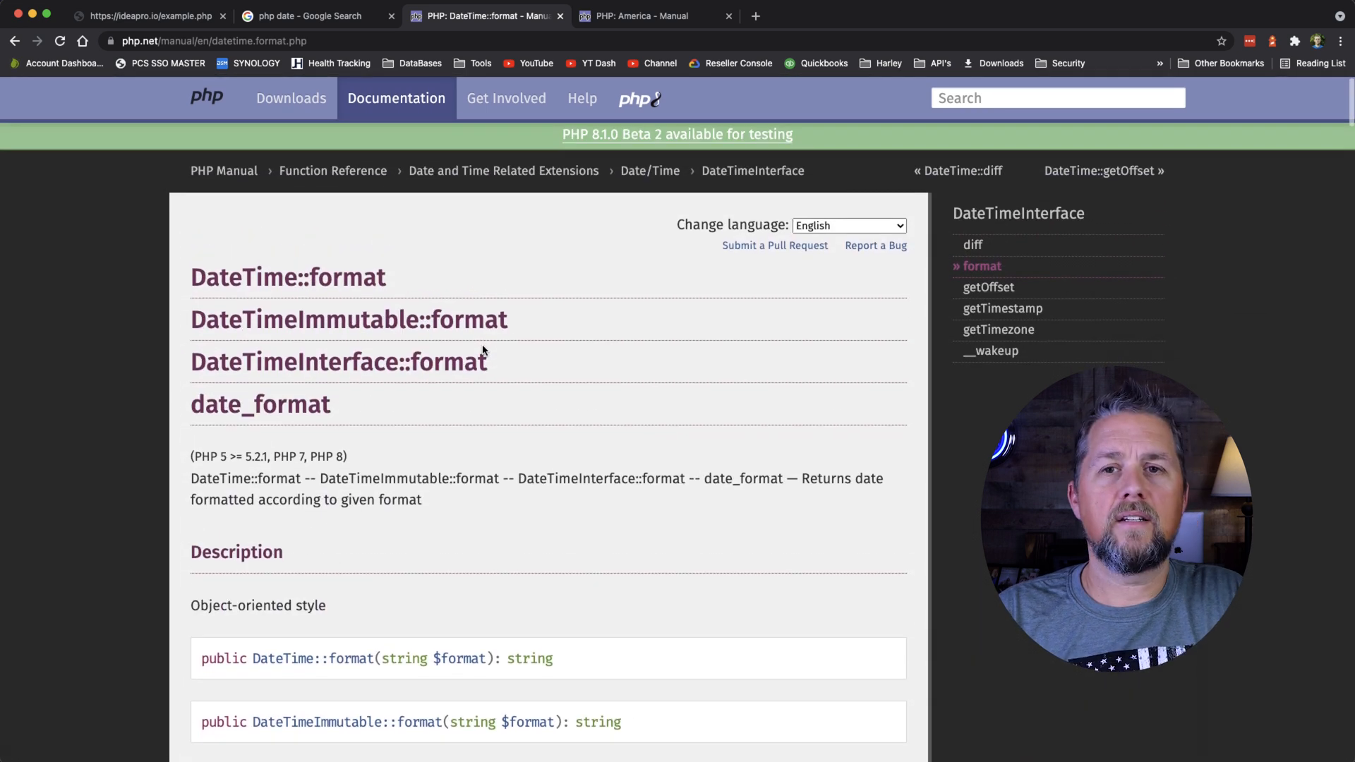
{"action": "scroll", "scroll_direction": "down", "scroll_amount": 3}
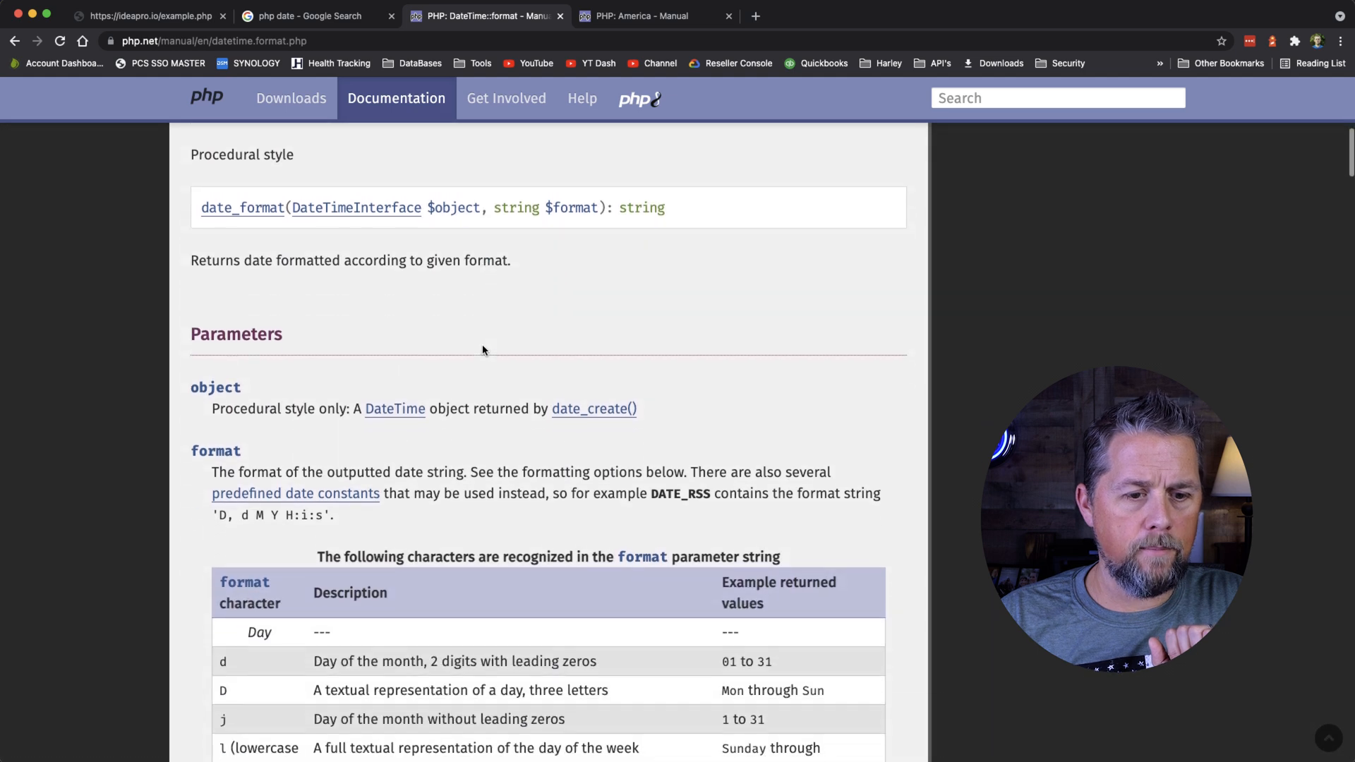
{"action": "scroll", "scroll_direction": "down", "scroll_amount": 3}
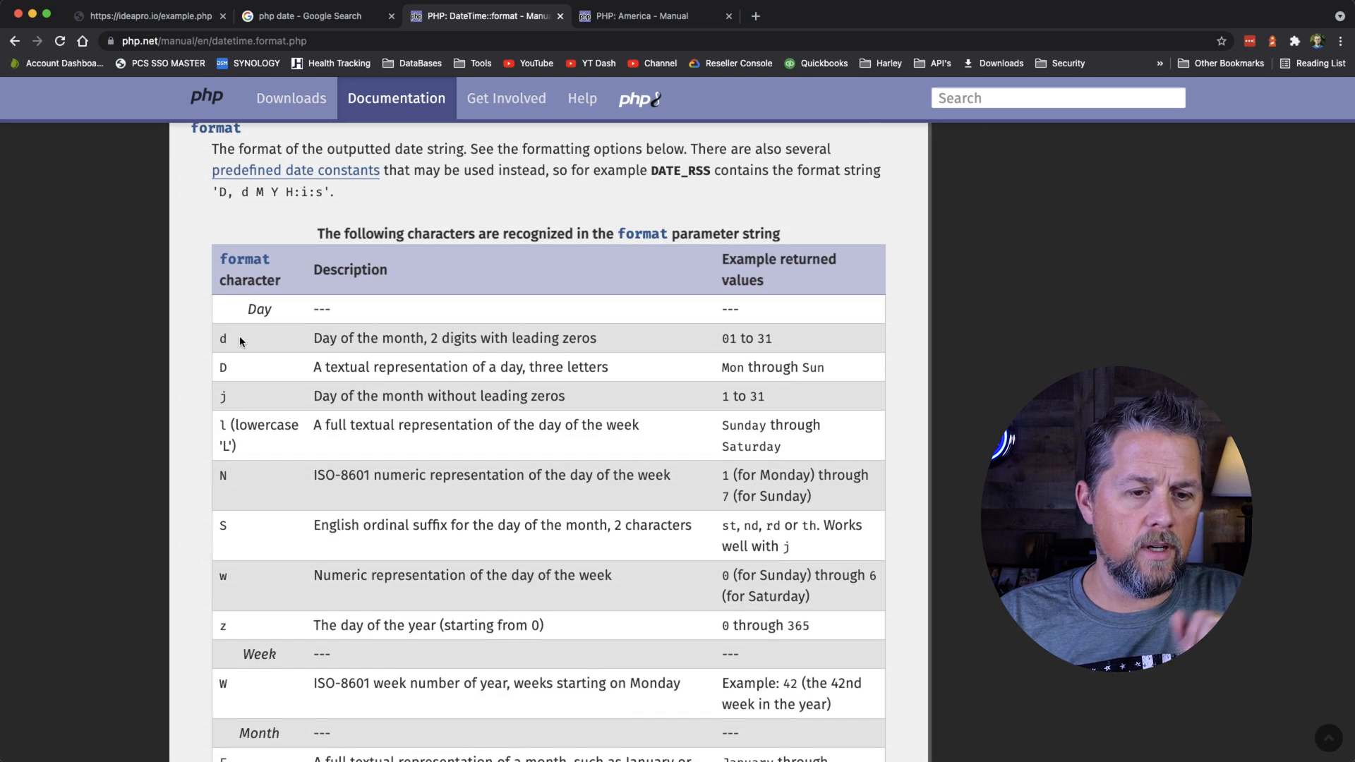
{"action": "mouse_move", "coordinate": [484, 335]}
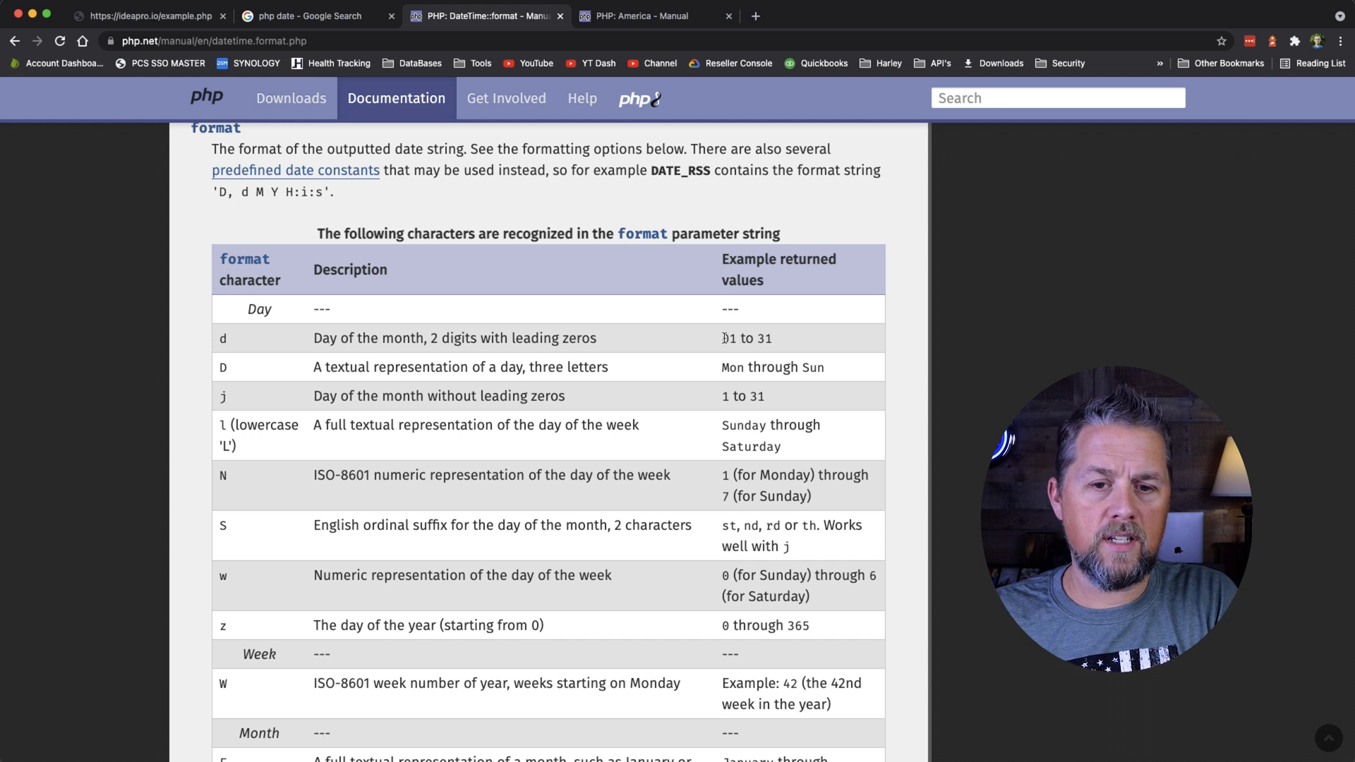
{"action": "scroll", "scroll_direction": "down", "scroll_amount": 3}
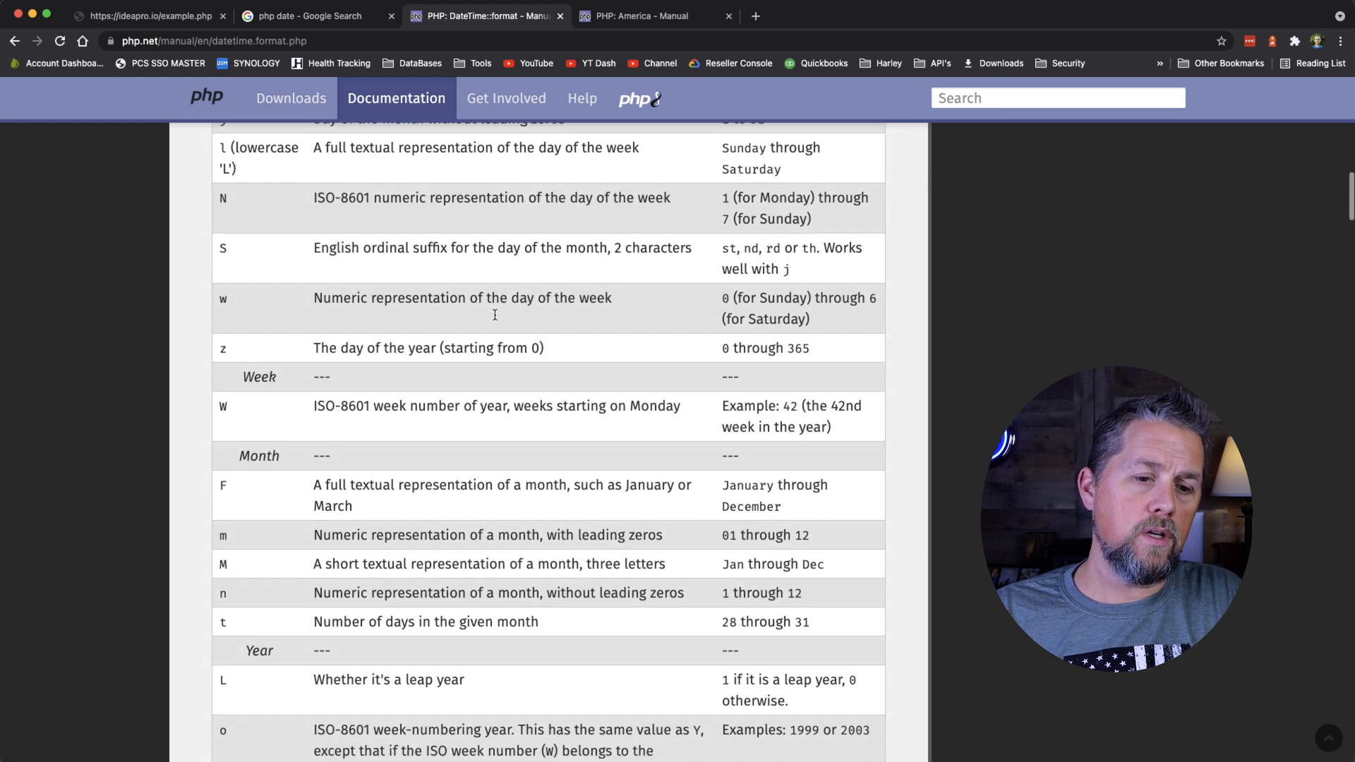
{"action": "scroll", "scroll_direction": "down", "scroll_amount": 3}
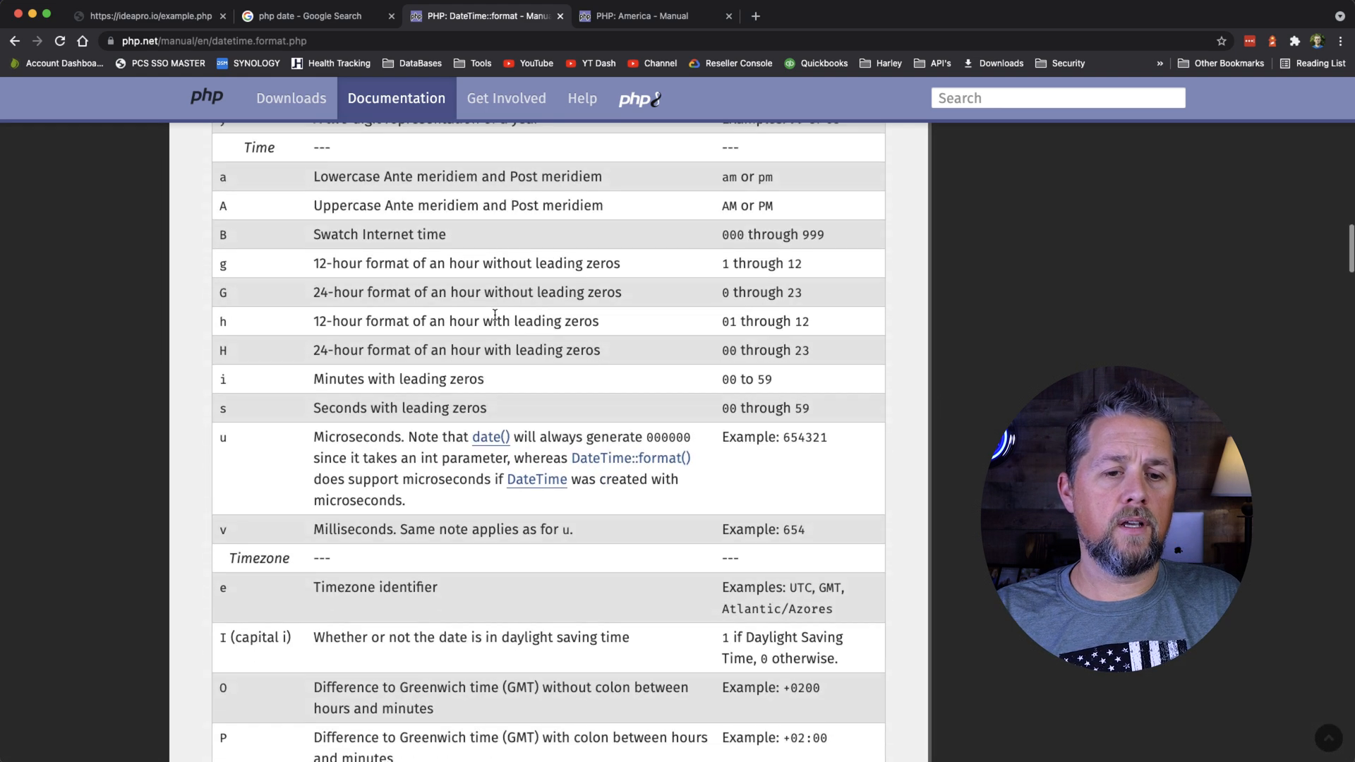
{"action": "scroll", "scroll_direction": "down", "scroll_amount": 3}
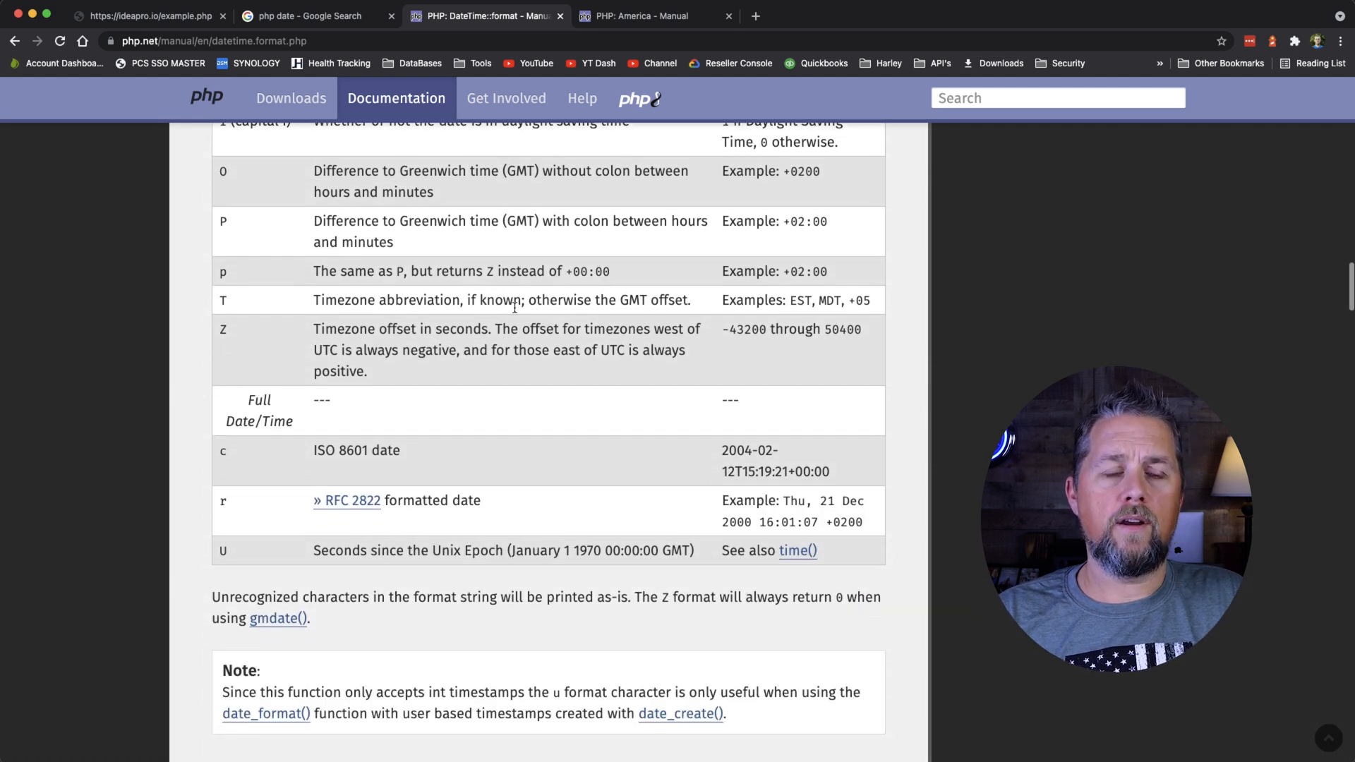